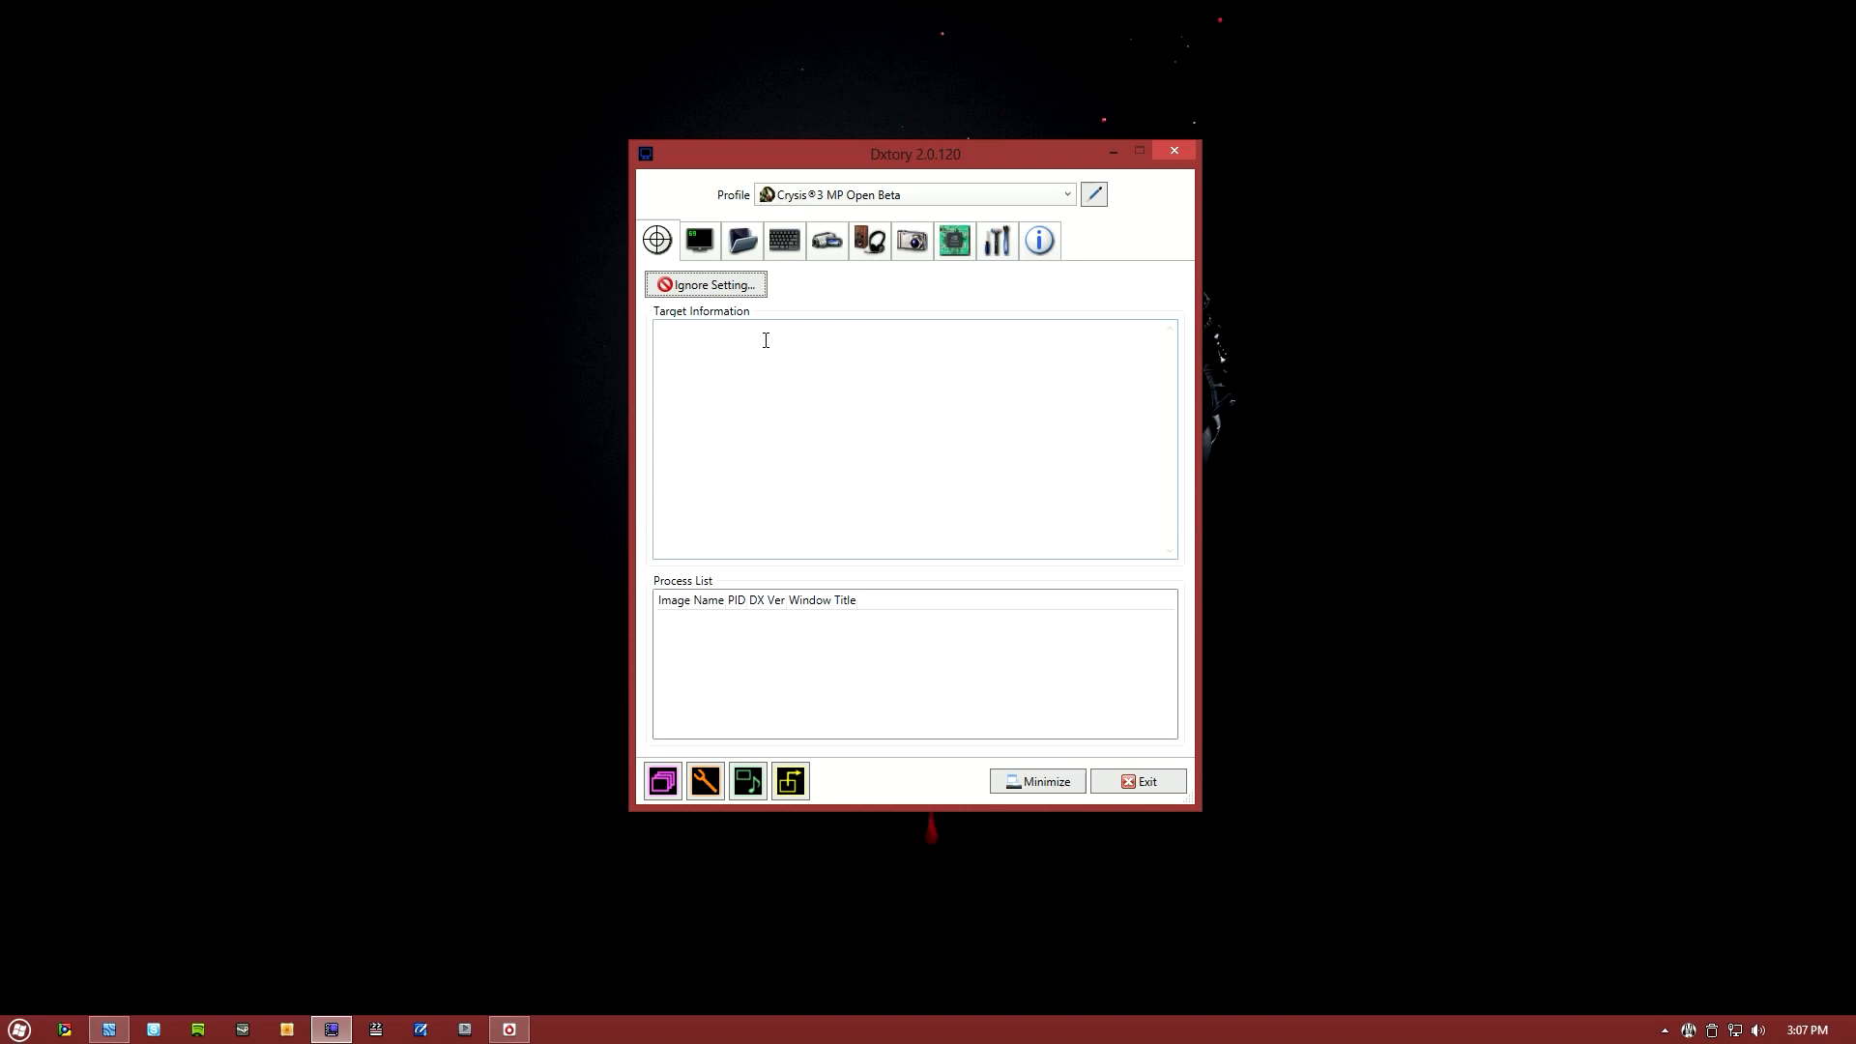
- Review ignored targets and overlay settings, then view folders saving to E: at 100 MB/sec
{"action": "left_click", "coordinate": [706, 284]}
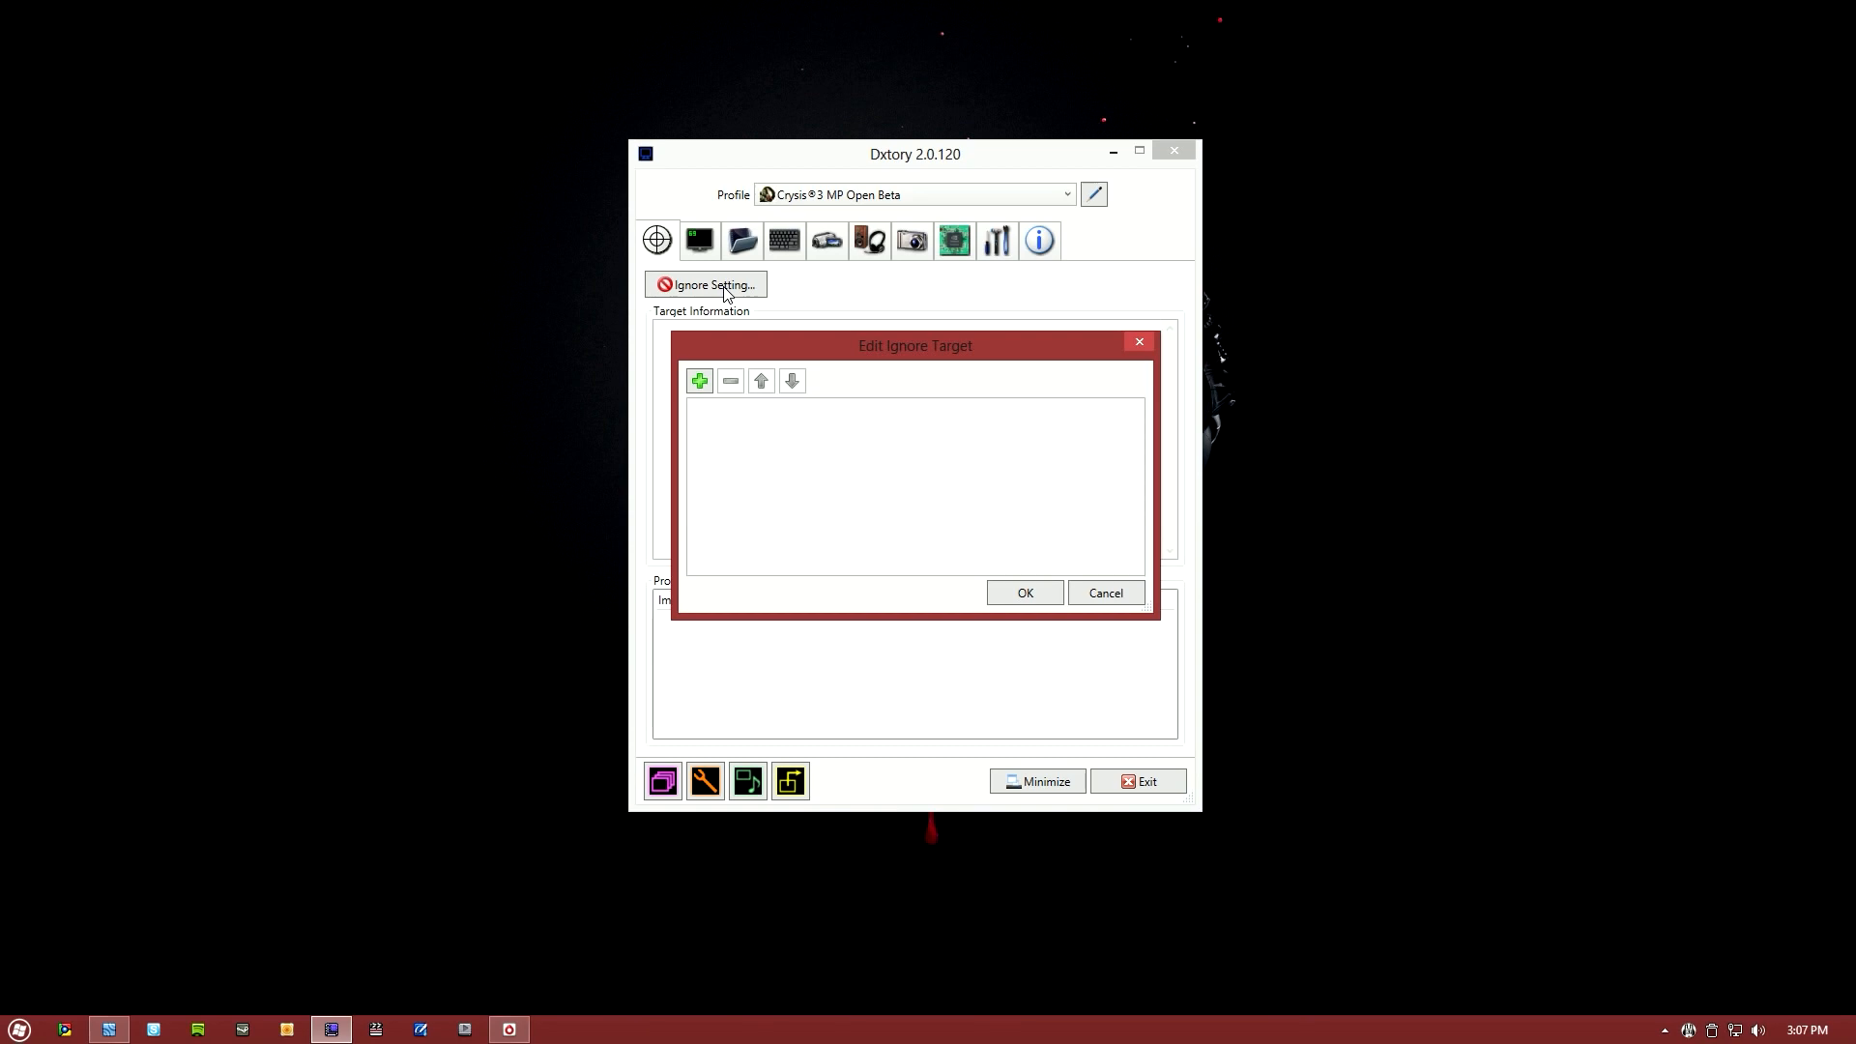
{"action": "mouse_move", "coordinate": [995, 518]}
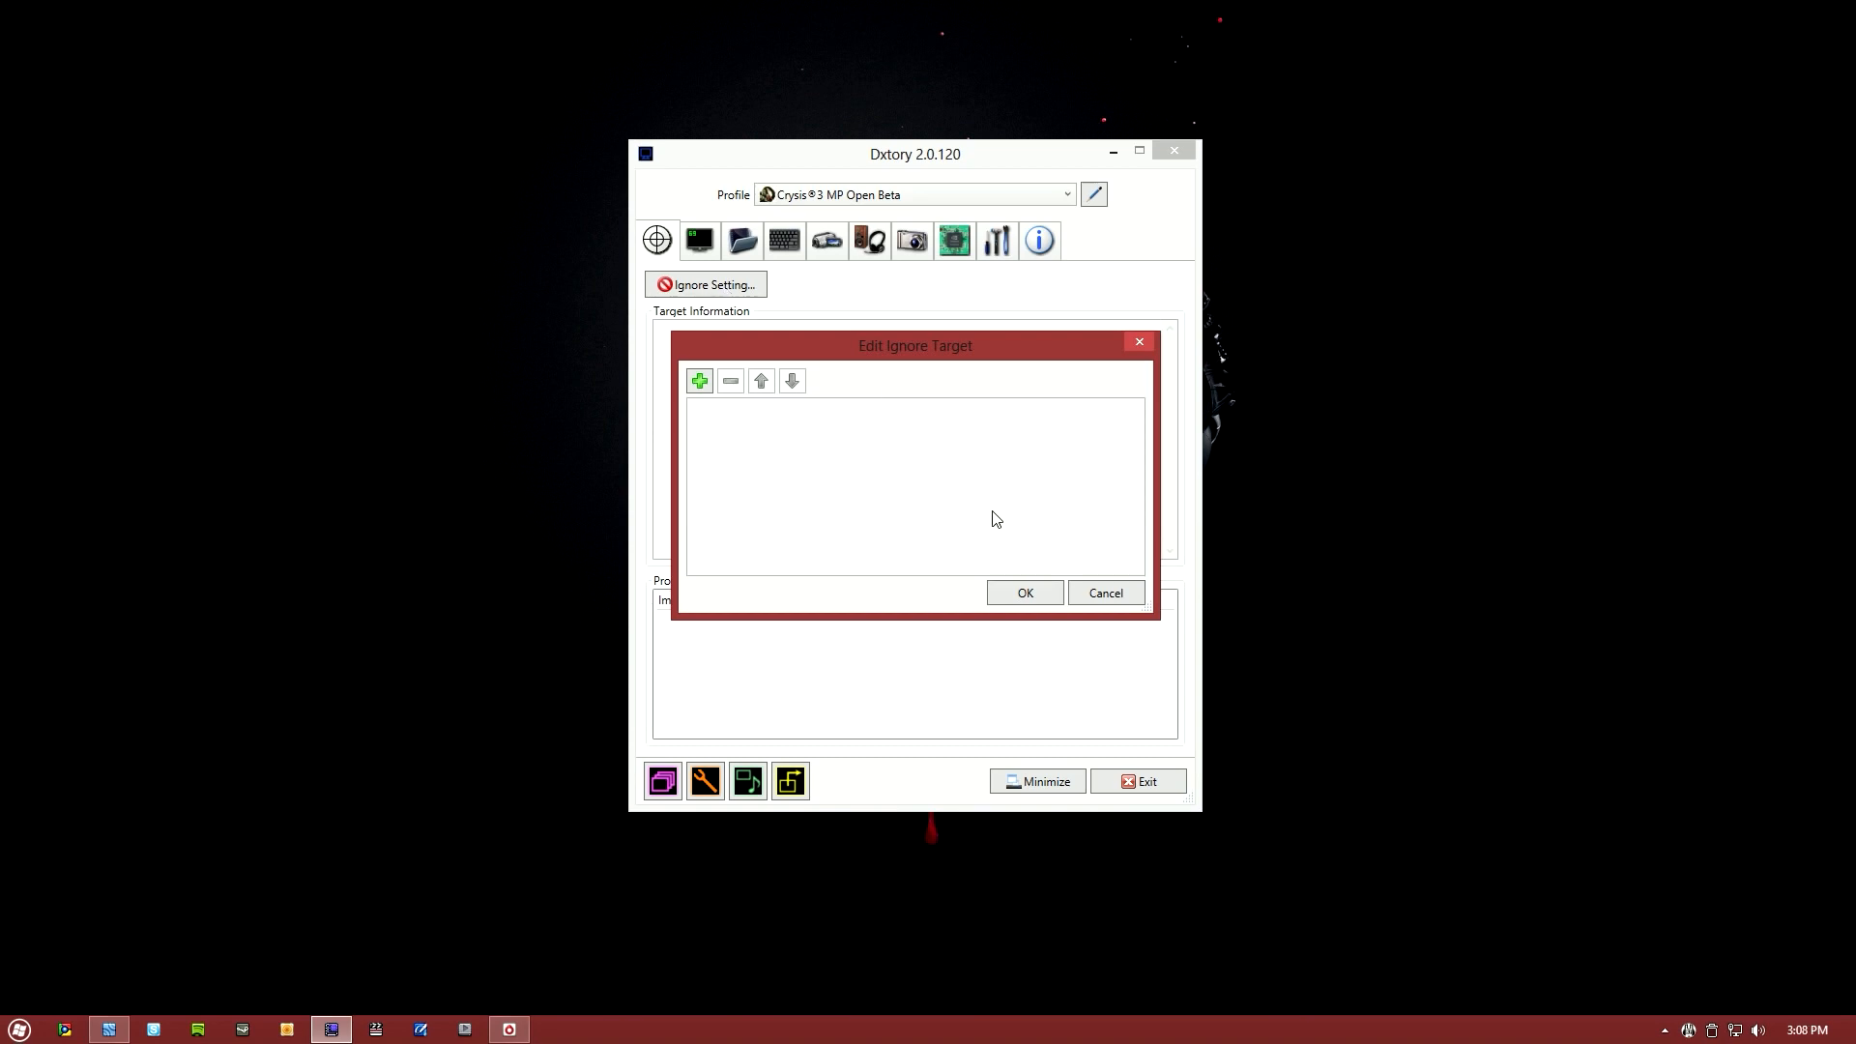
{"action": "left_click", "coordinate": [1103, 591]}
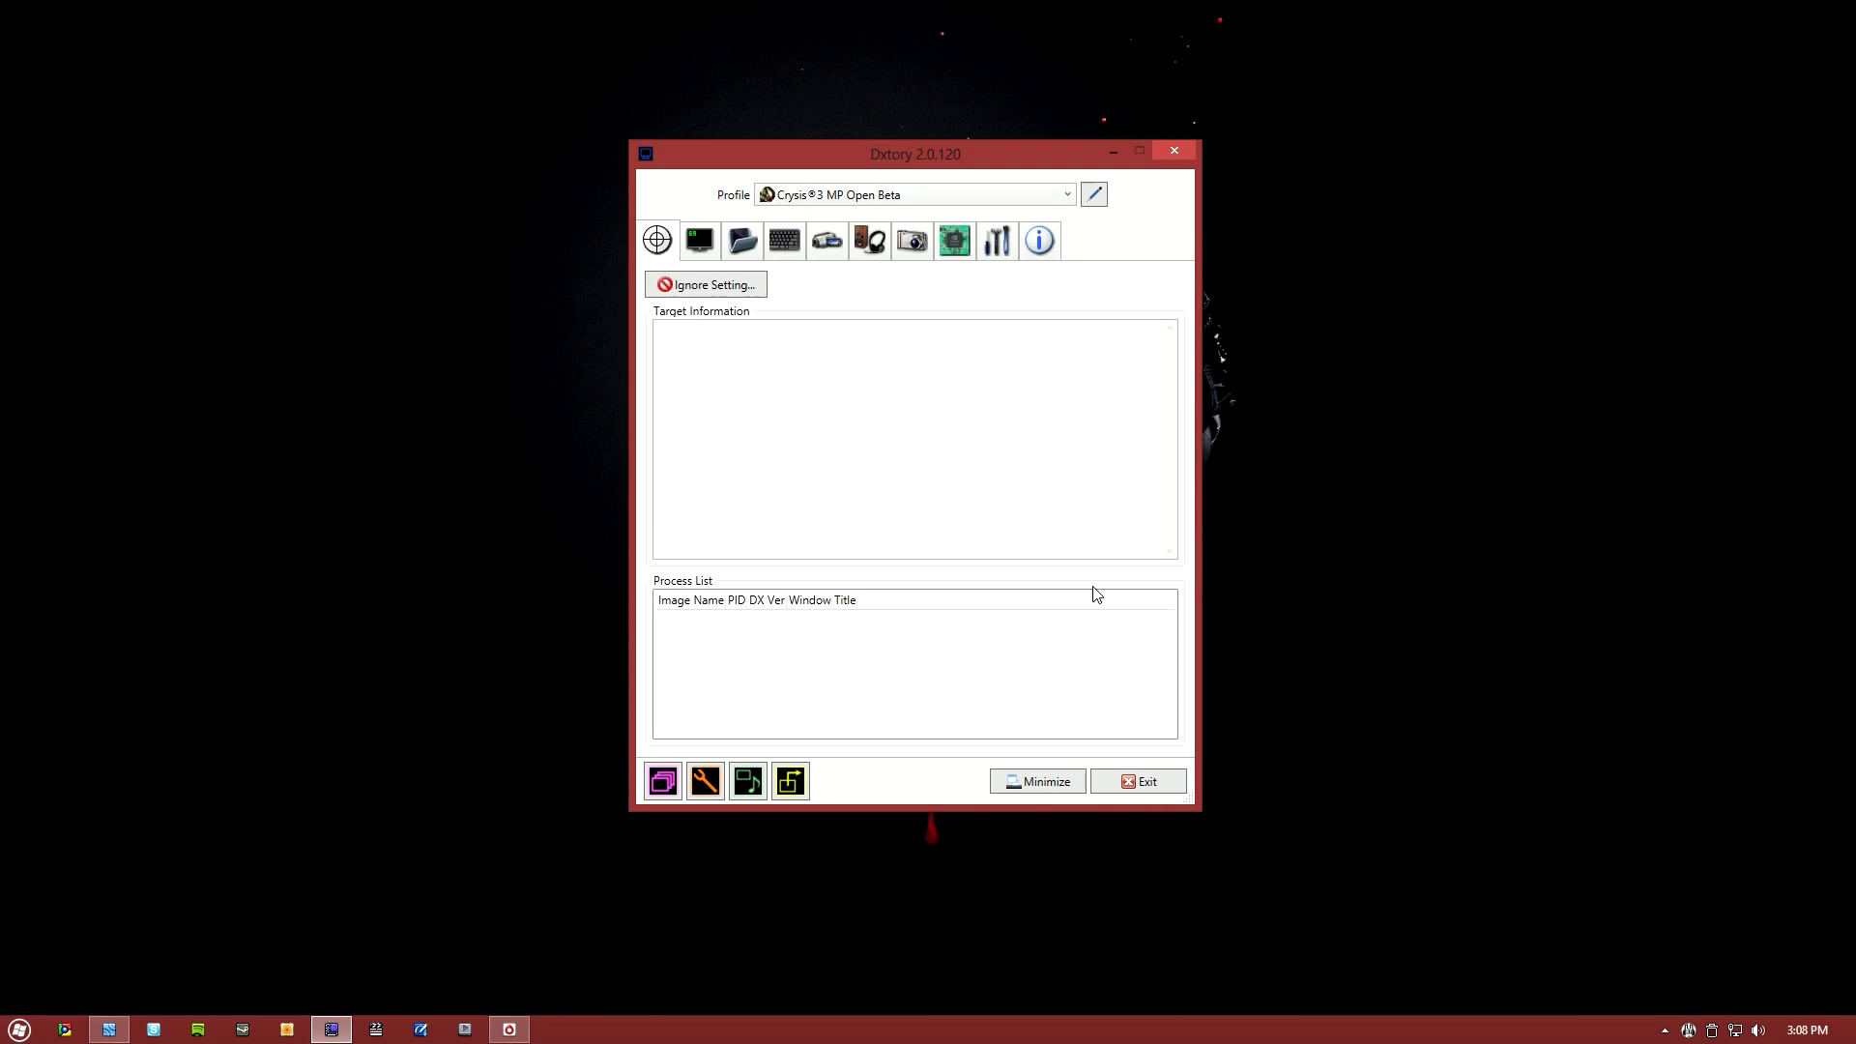
{"action": "mouse_move", "coordinate": [698, 241]}
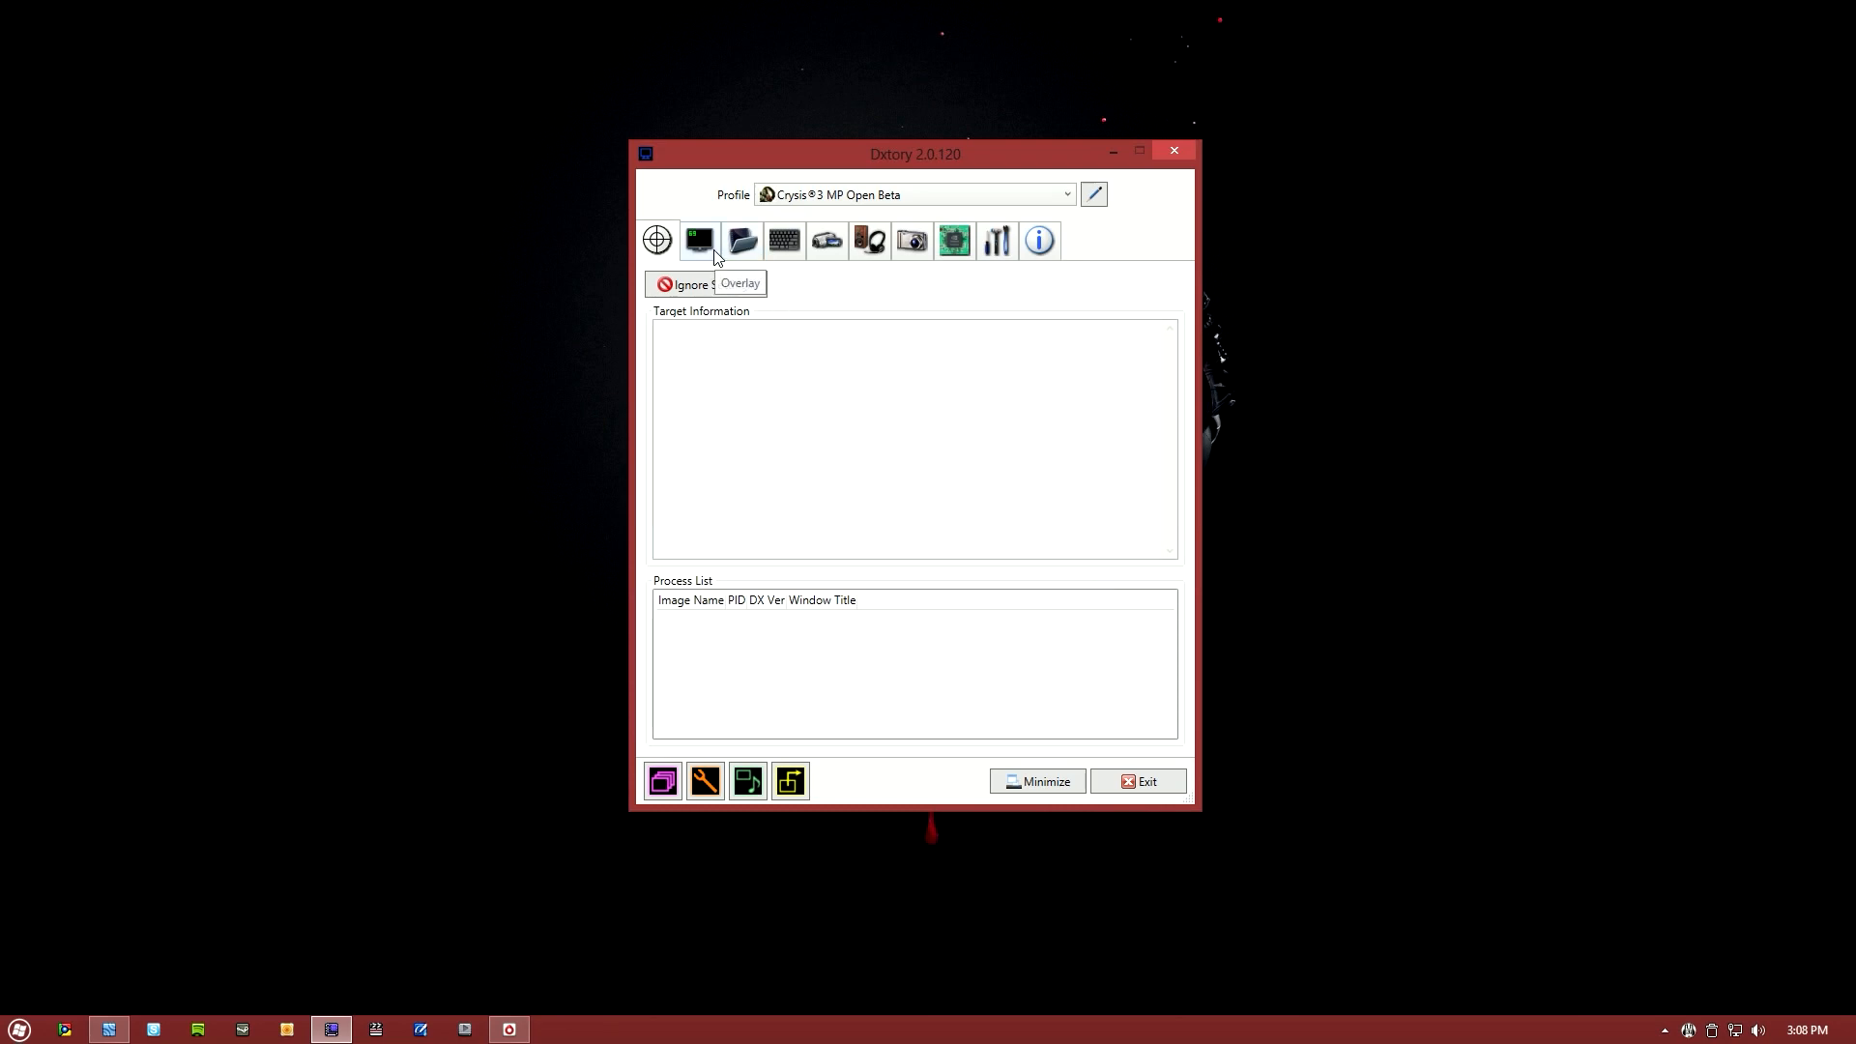
{"action": "left_click", "coordinate": [697, 241]}
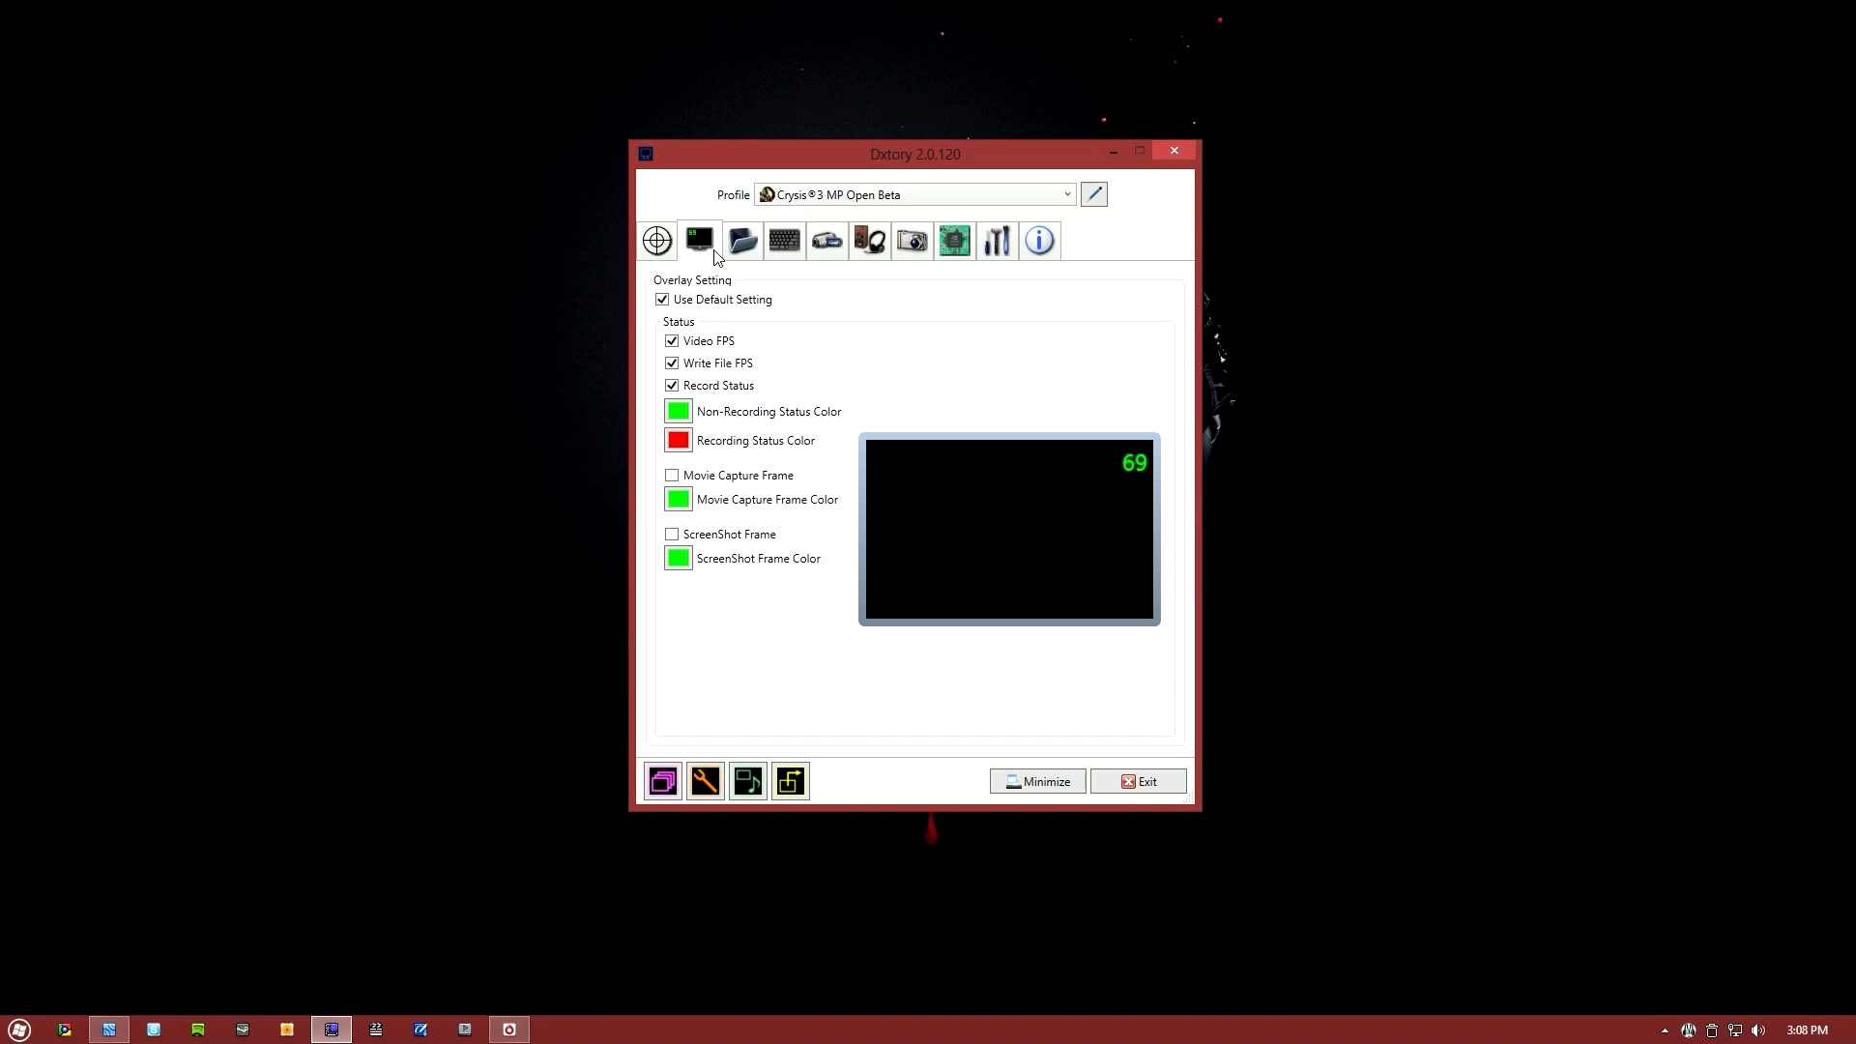
{"action": "left_click", "coordinate": [741, 240]}
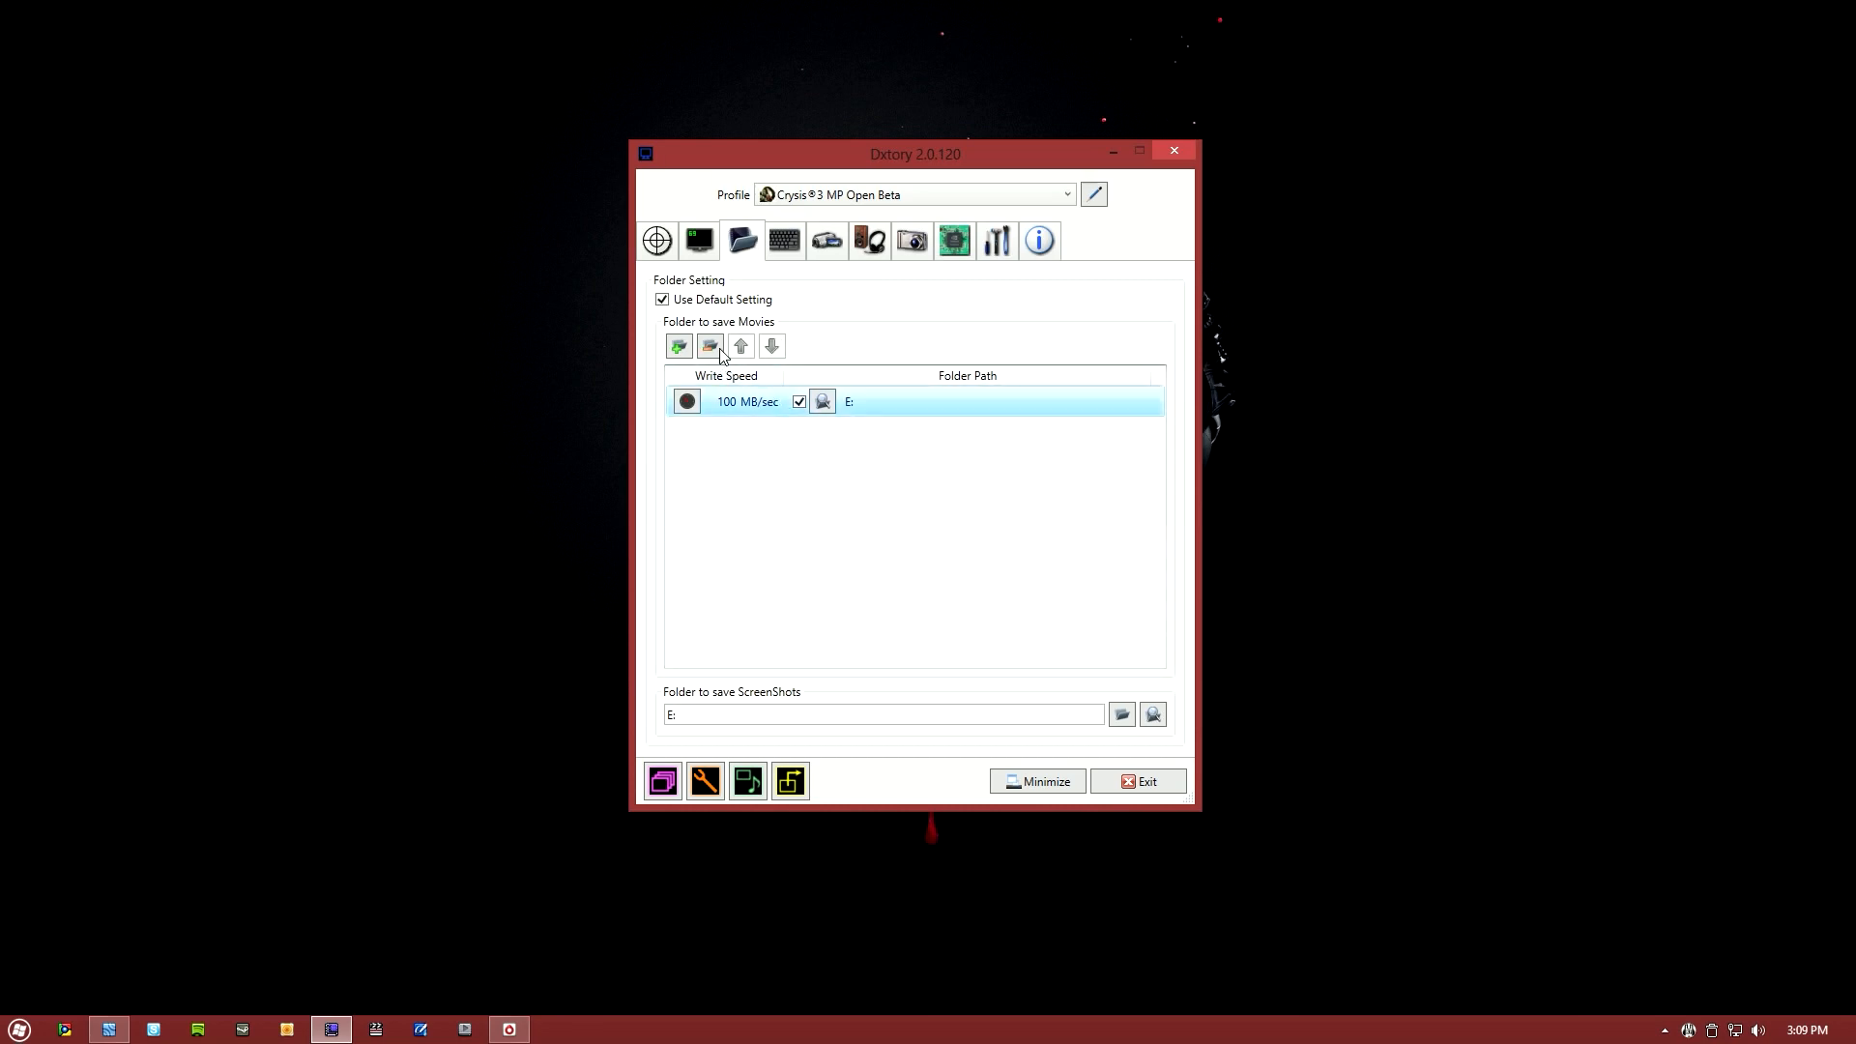
- Choose Recording HDD 1 (E:) under Computer as the movie save folder
{"action": "left_click", "coordinate": [709, 346]}
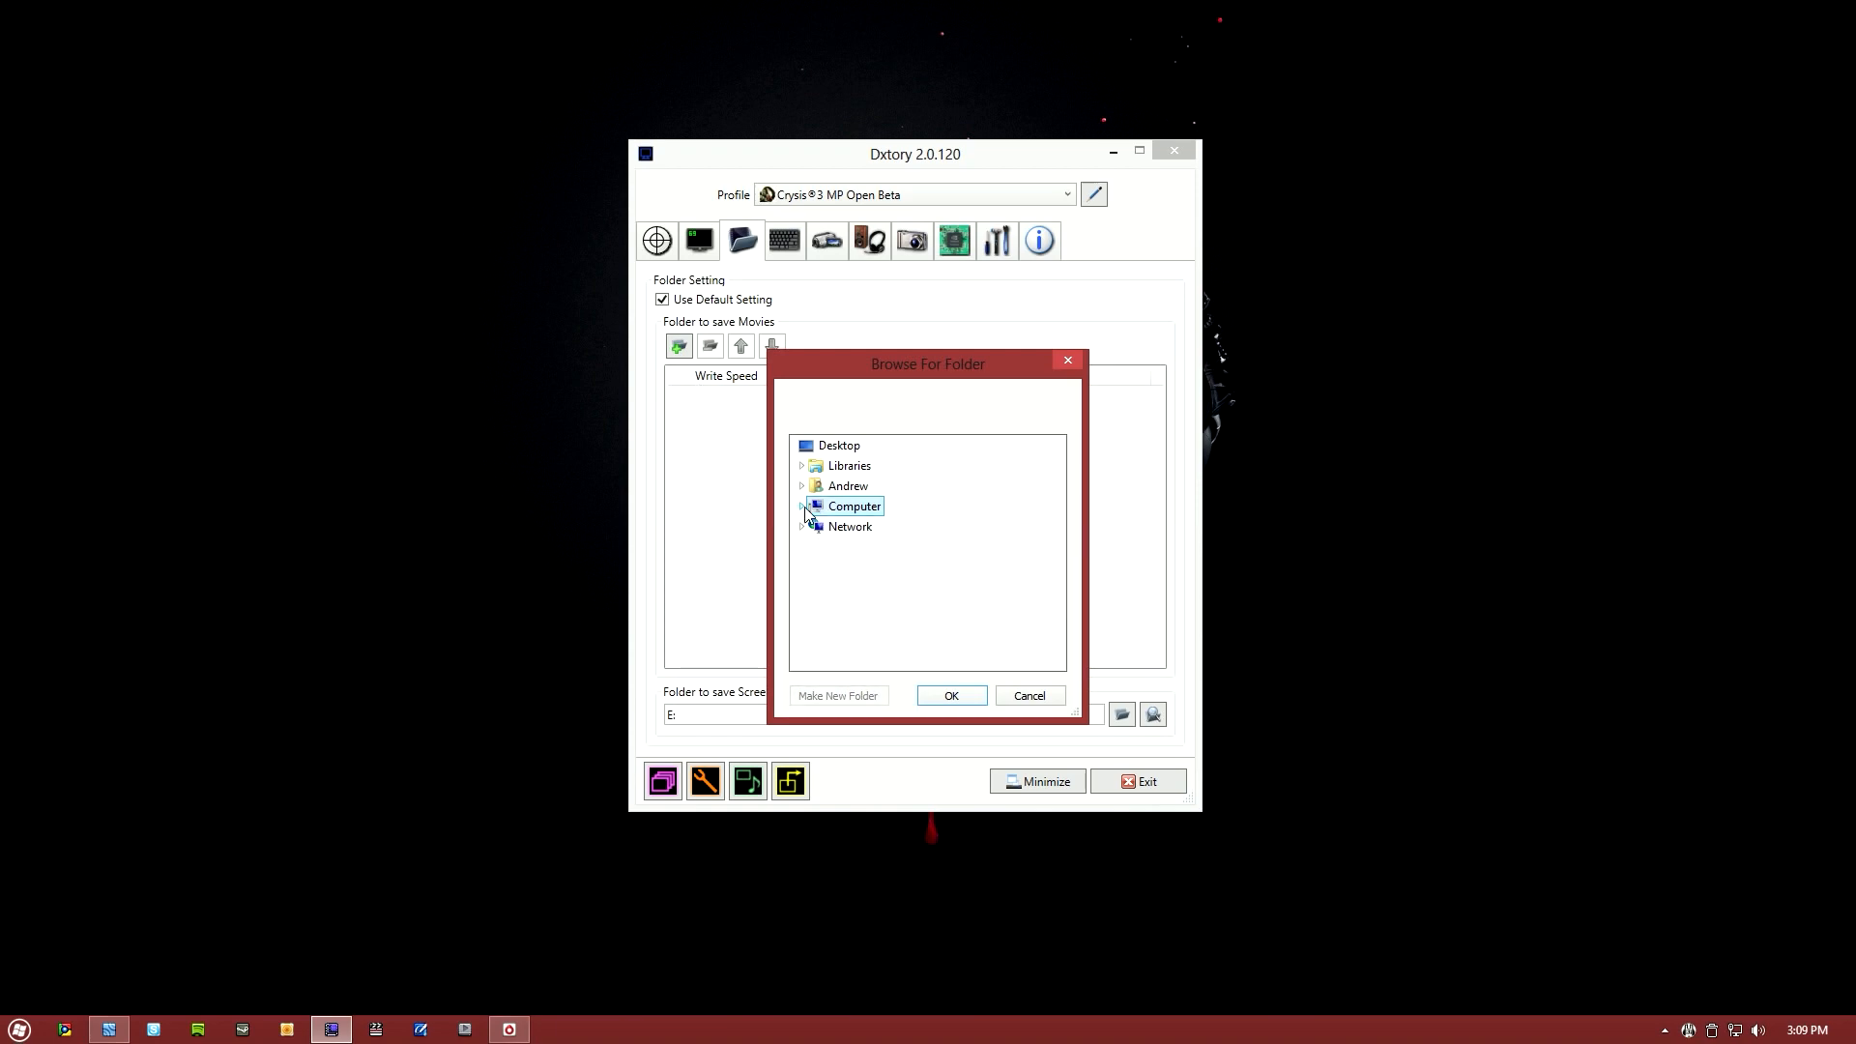
{"action": "left_click", "coordinate": [801, 506]}
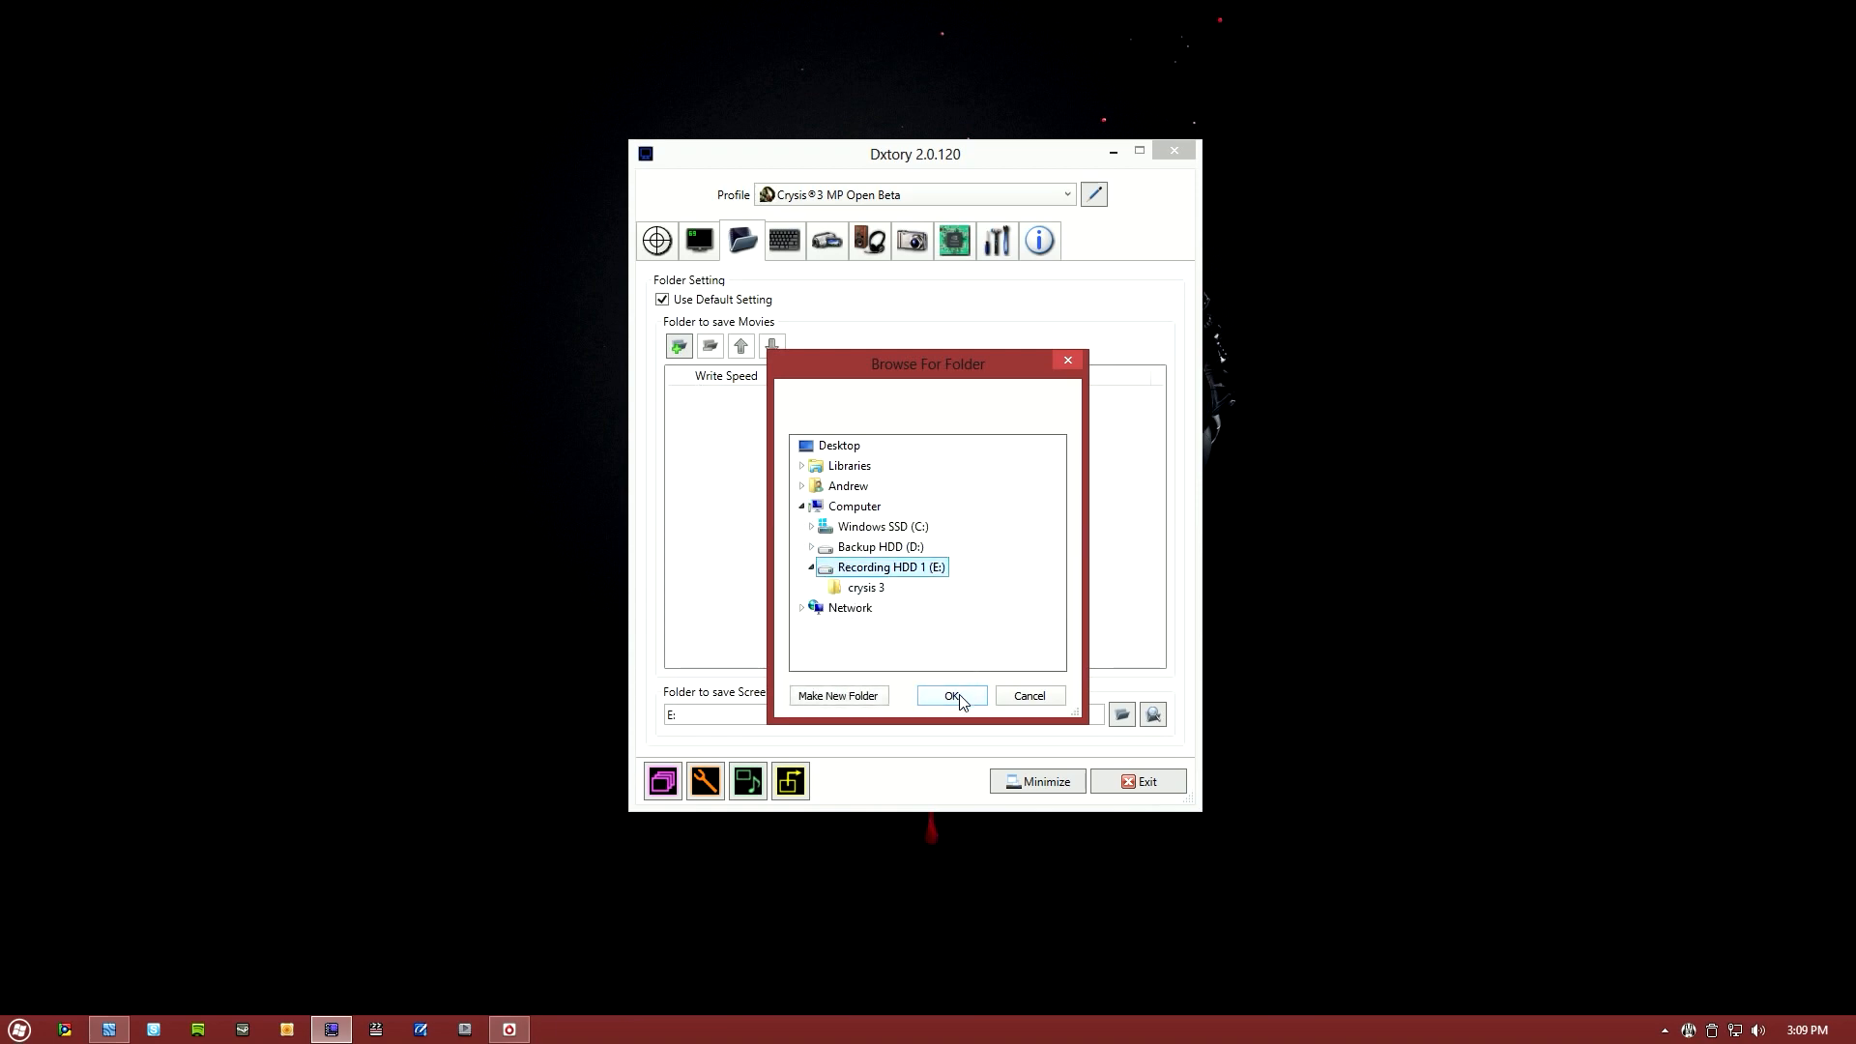
{"action": "left_click", "coordinate": [950, 695]}
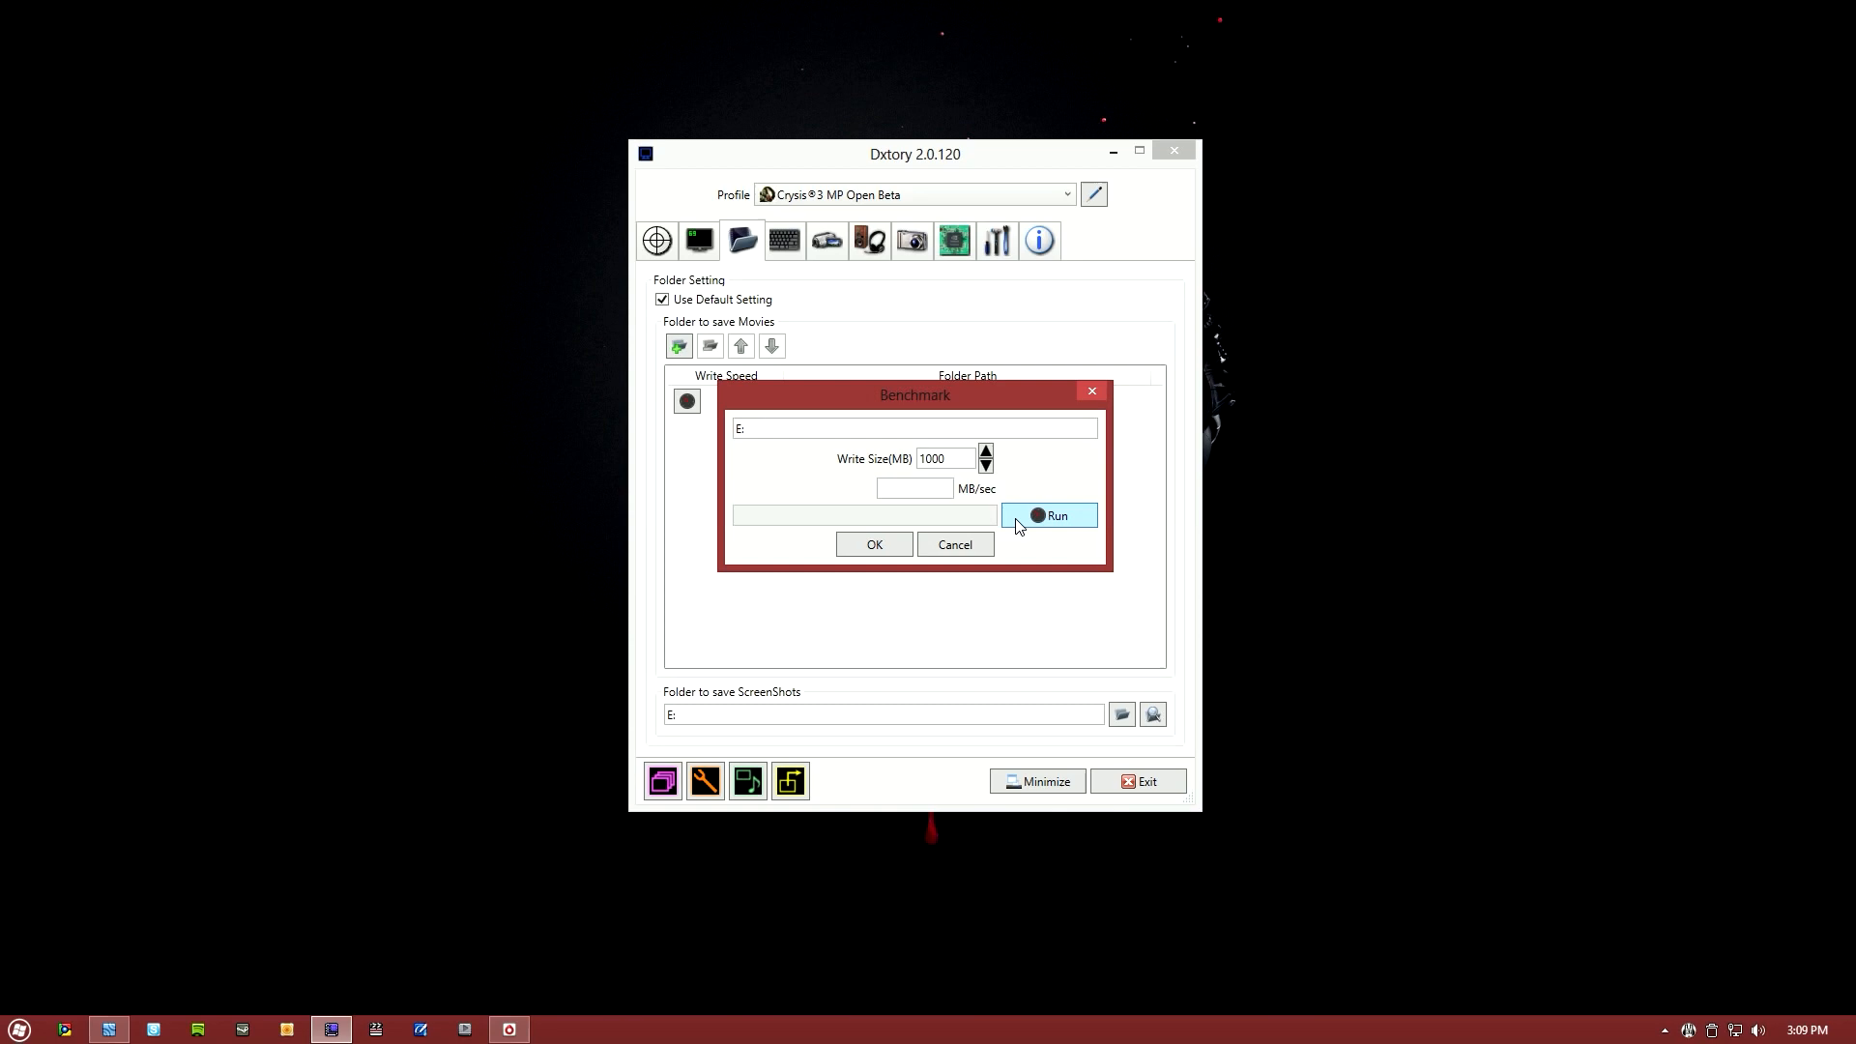
{"action": "mouse_move", "coordinate": [931, 485]}
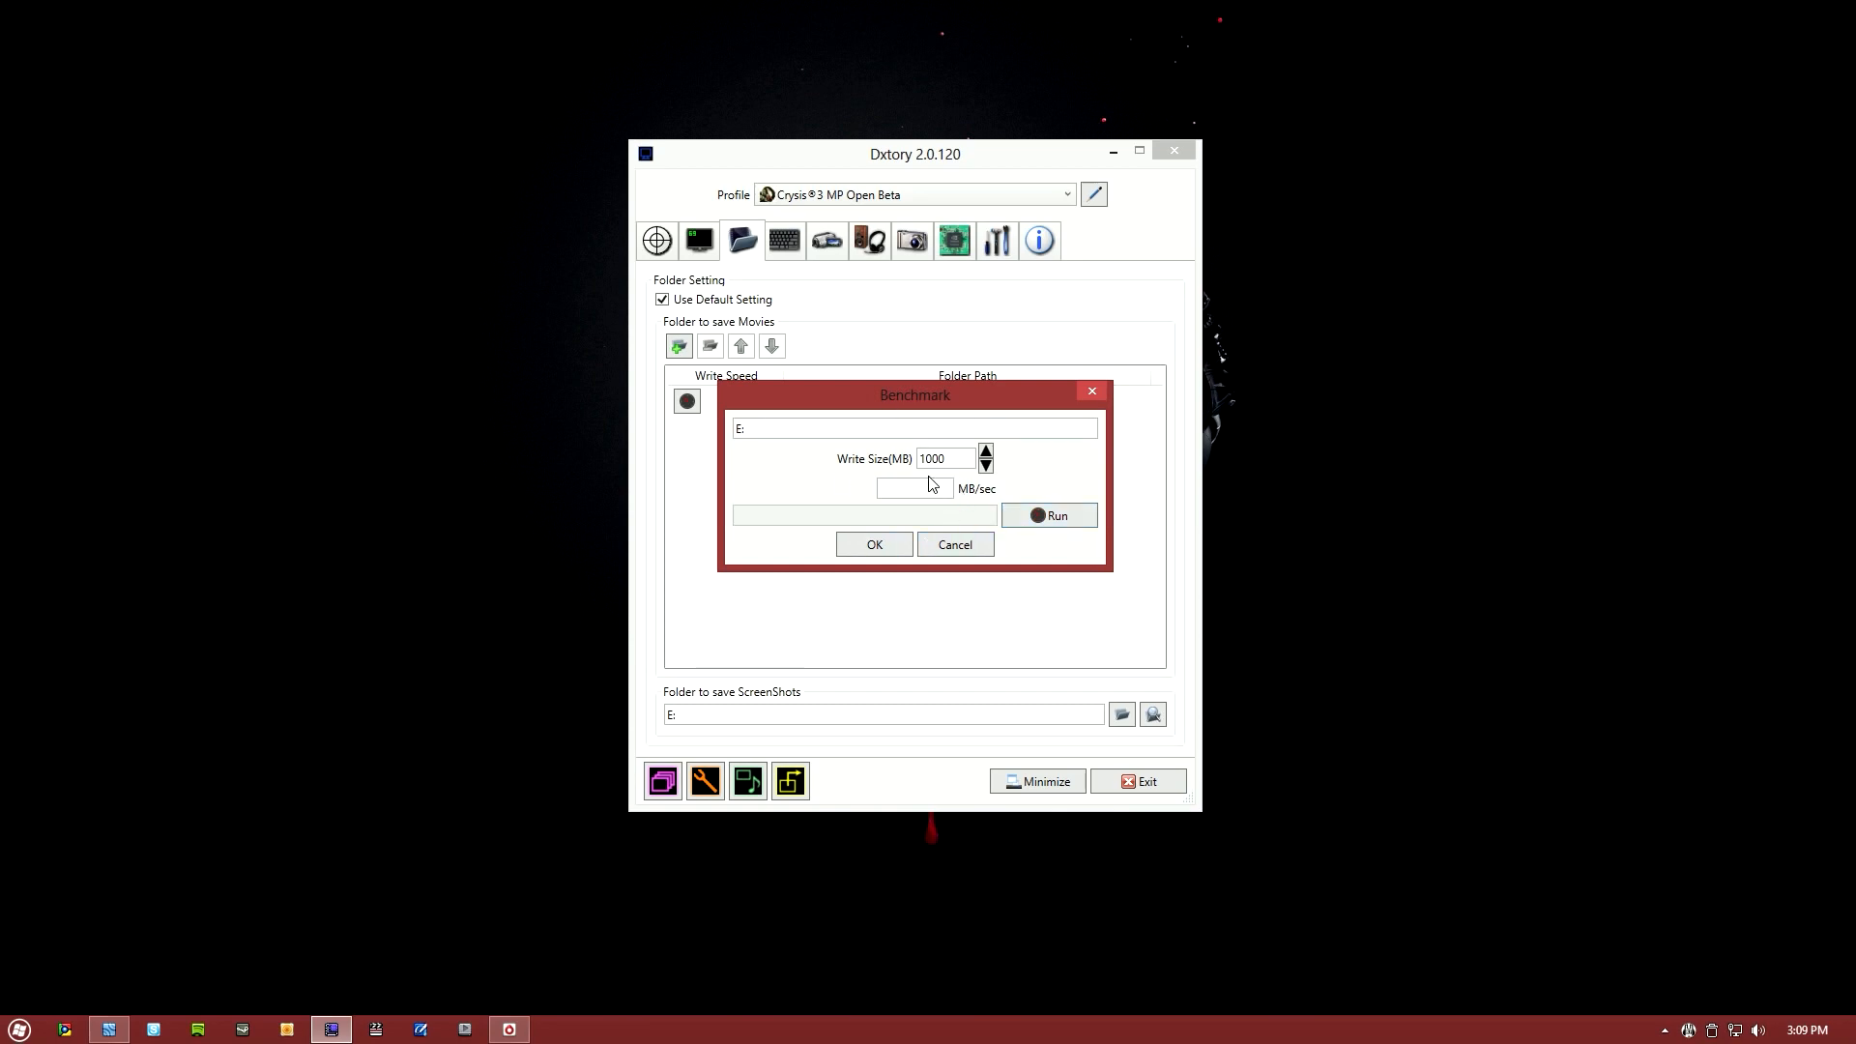
{"action": "mouse_move", "coordinate": [1024, 497]}
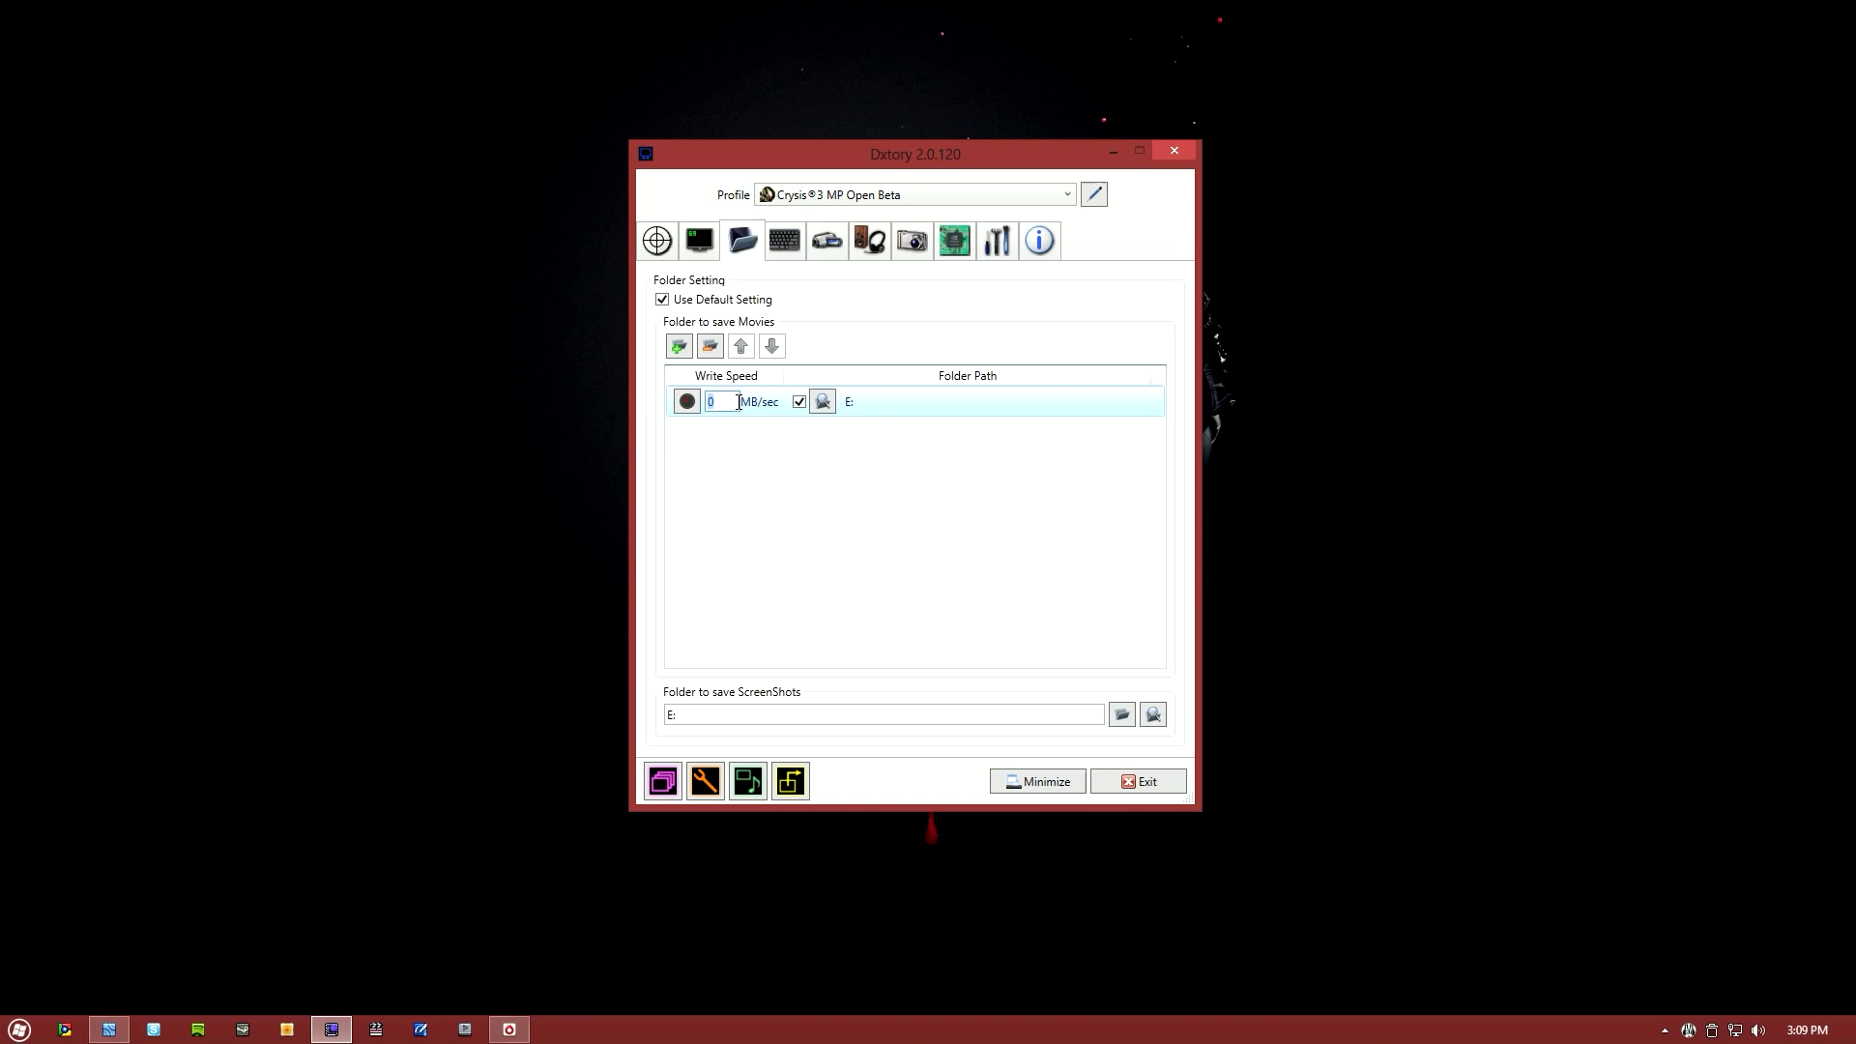
- Set drive E:'s write speed to 100 MB/sec and view the Lagarith movie settings
{"action": "type", "text": "100"}
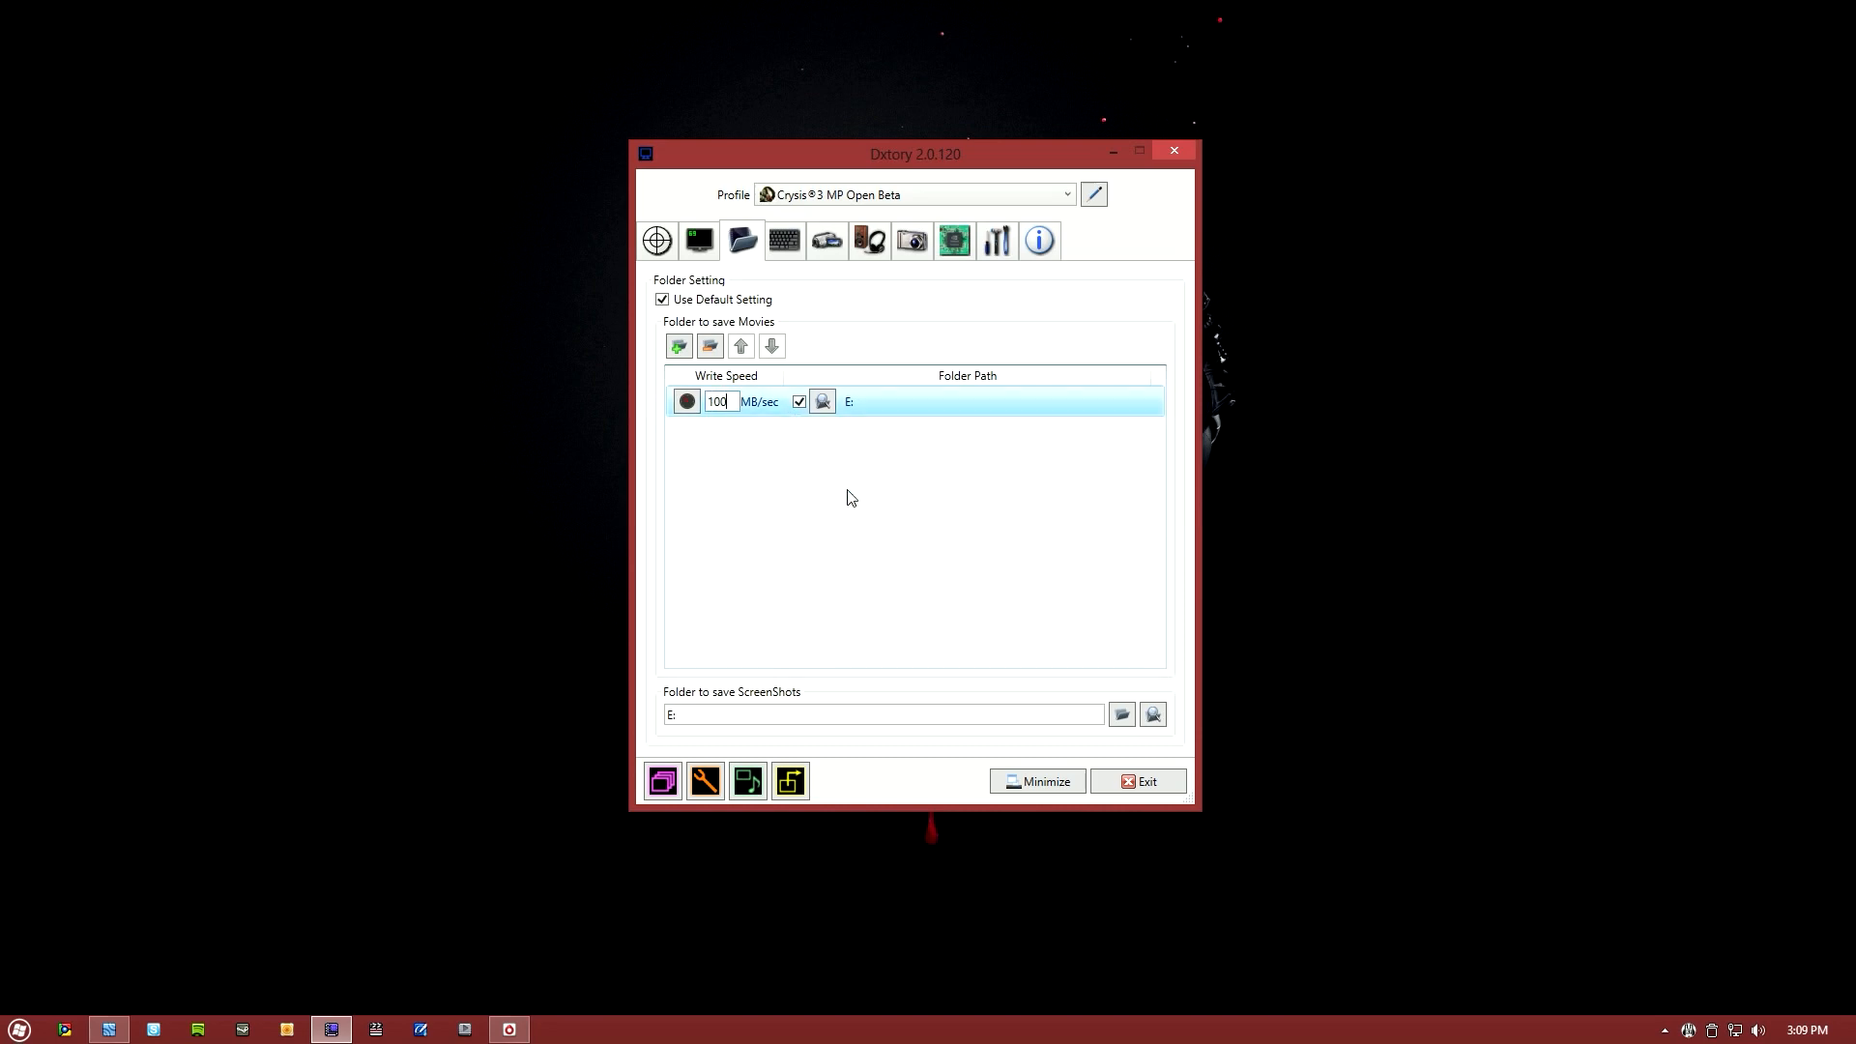
{"action": "mouse_move", "coordinate": [896, 482]}
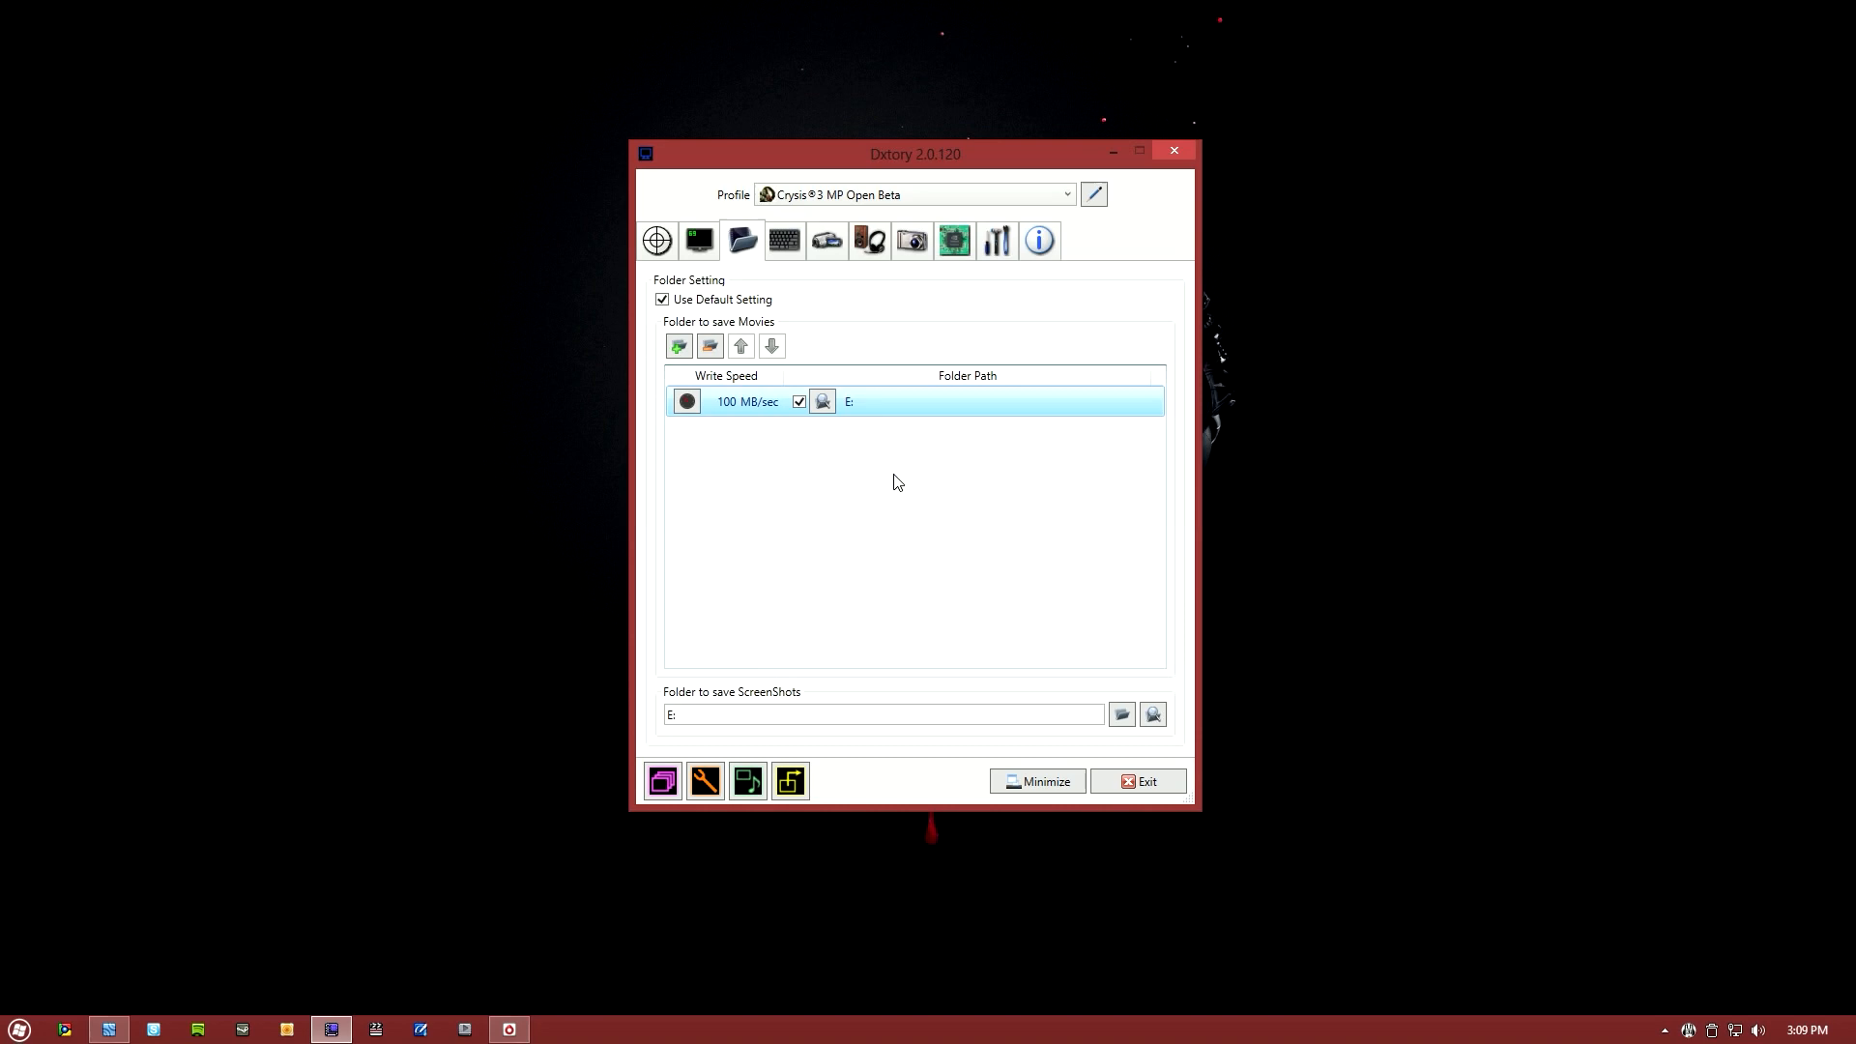
{"action": "mouse_move", "coordinate": [701, 699]}
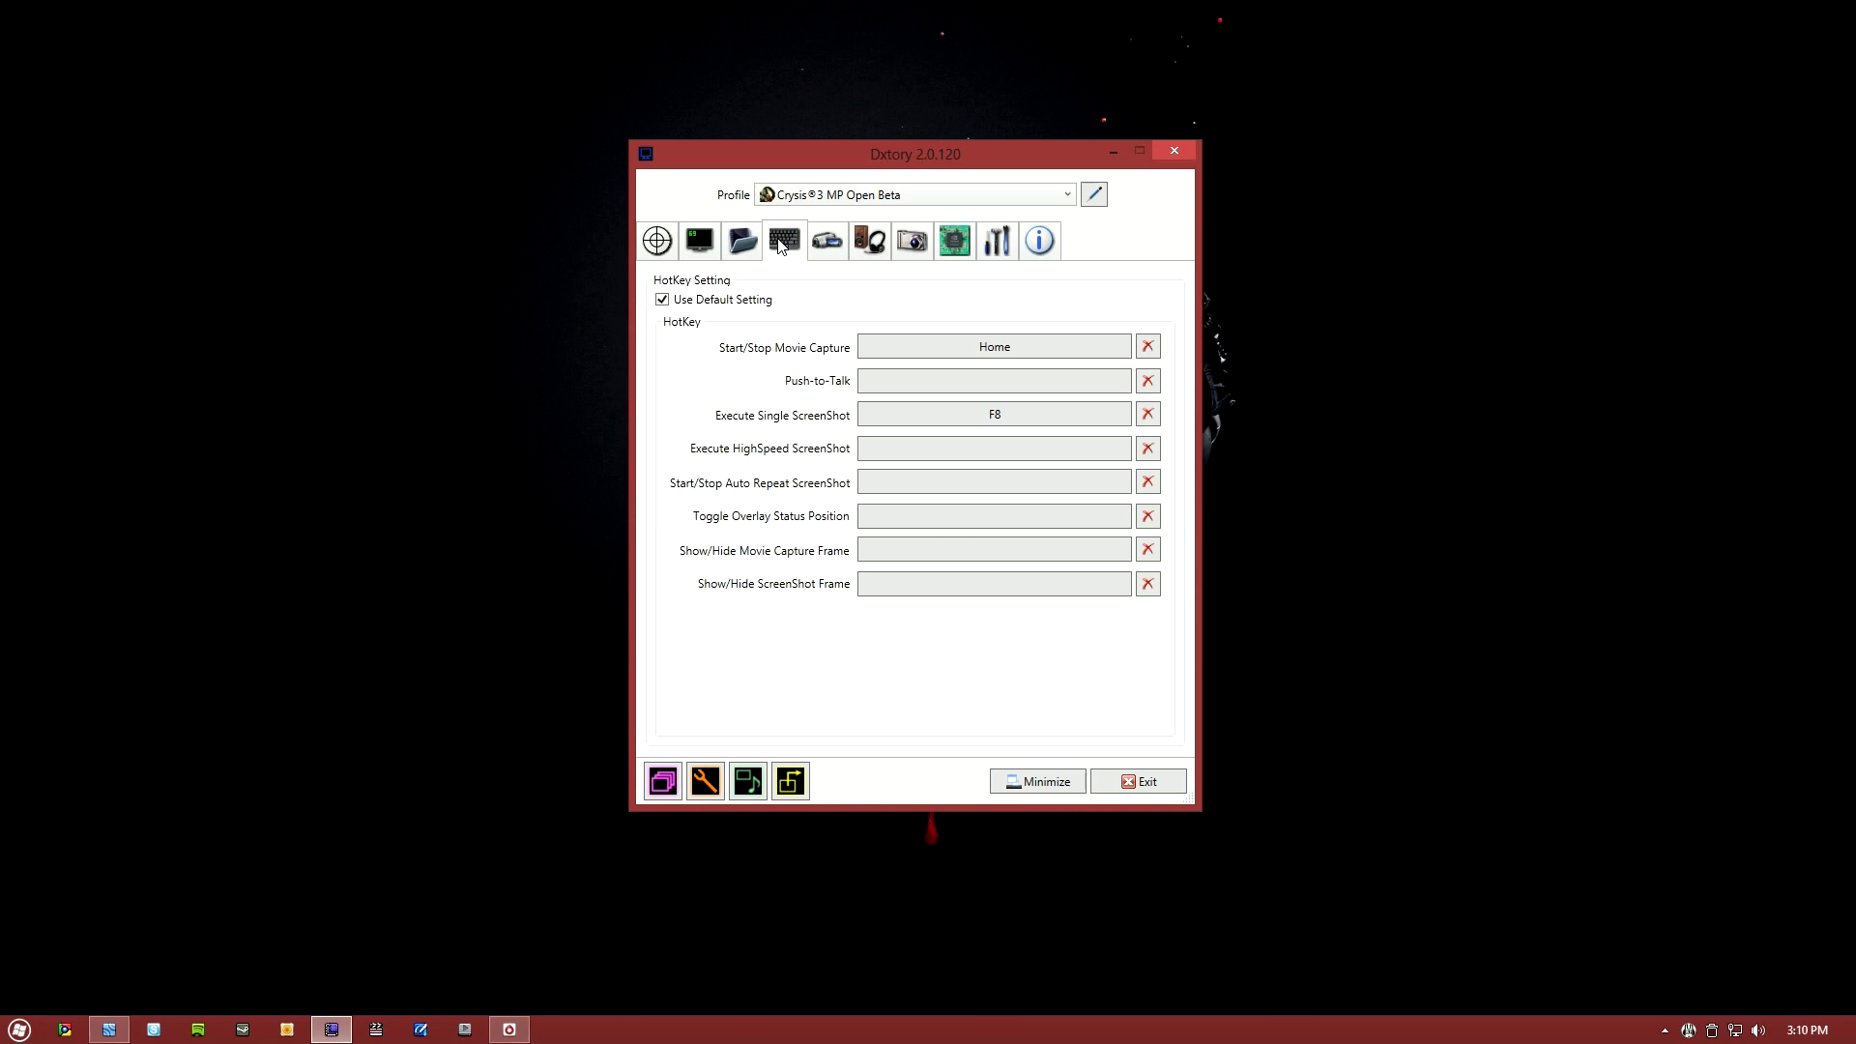
{"action": "left_click", "coordinate": [827, 241]}
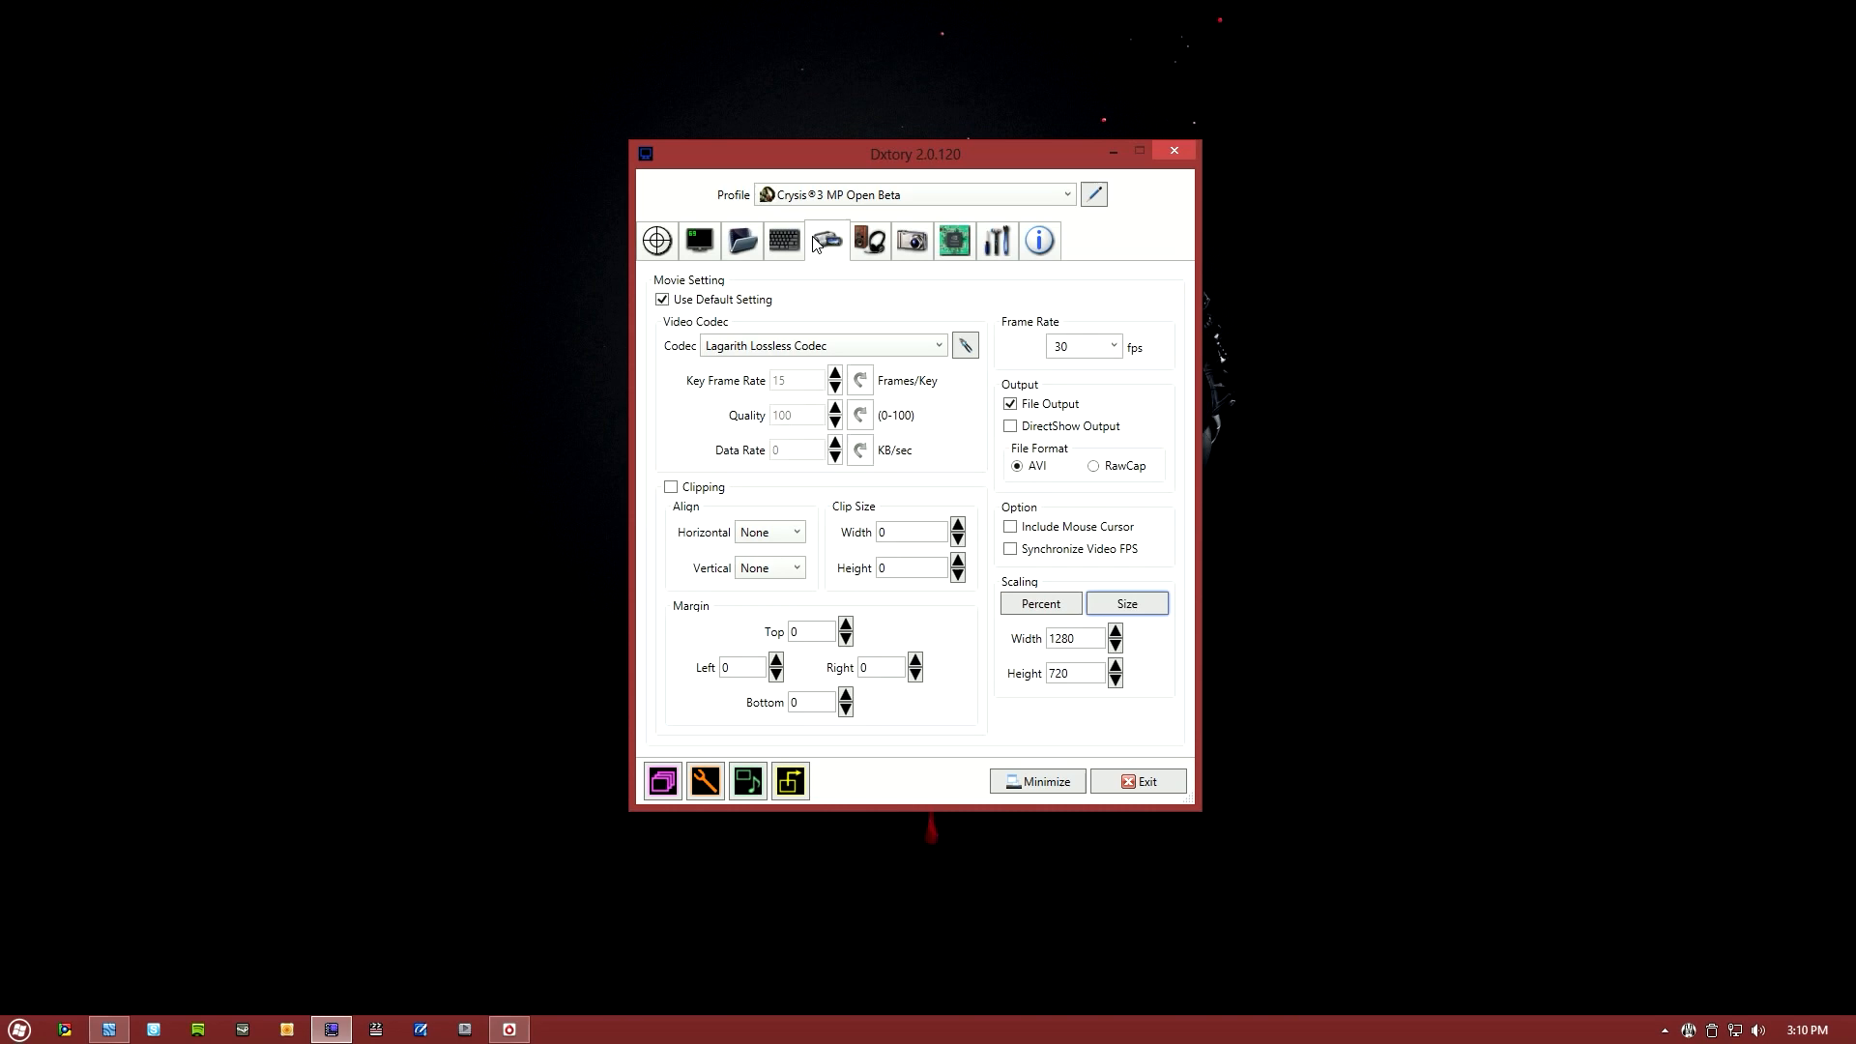
- Switch the movie codec to Dxtory Video Codec and toggle its compression option
{"action": "left_click", "coordinate": [939, 344]}
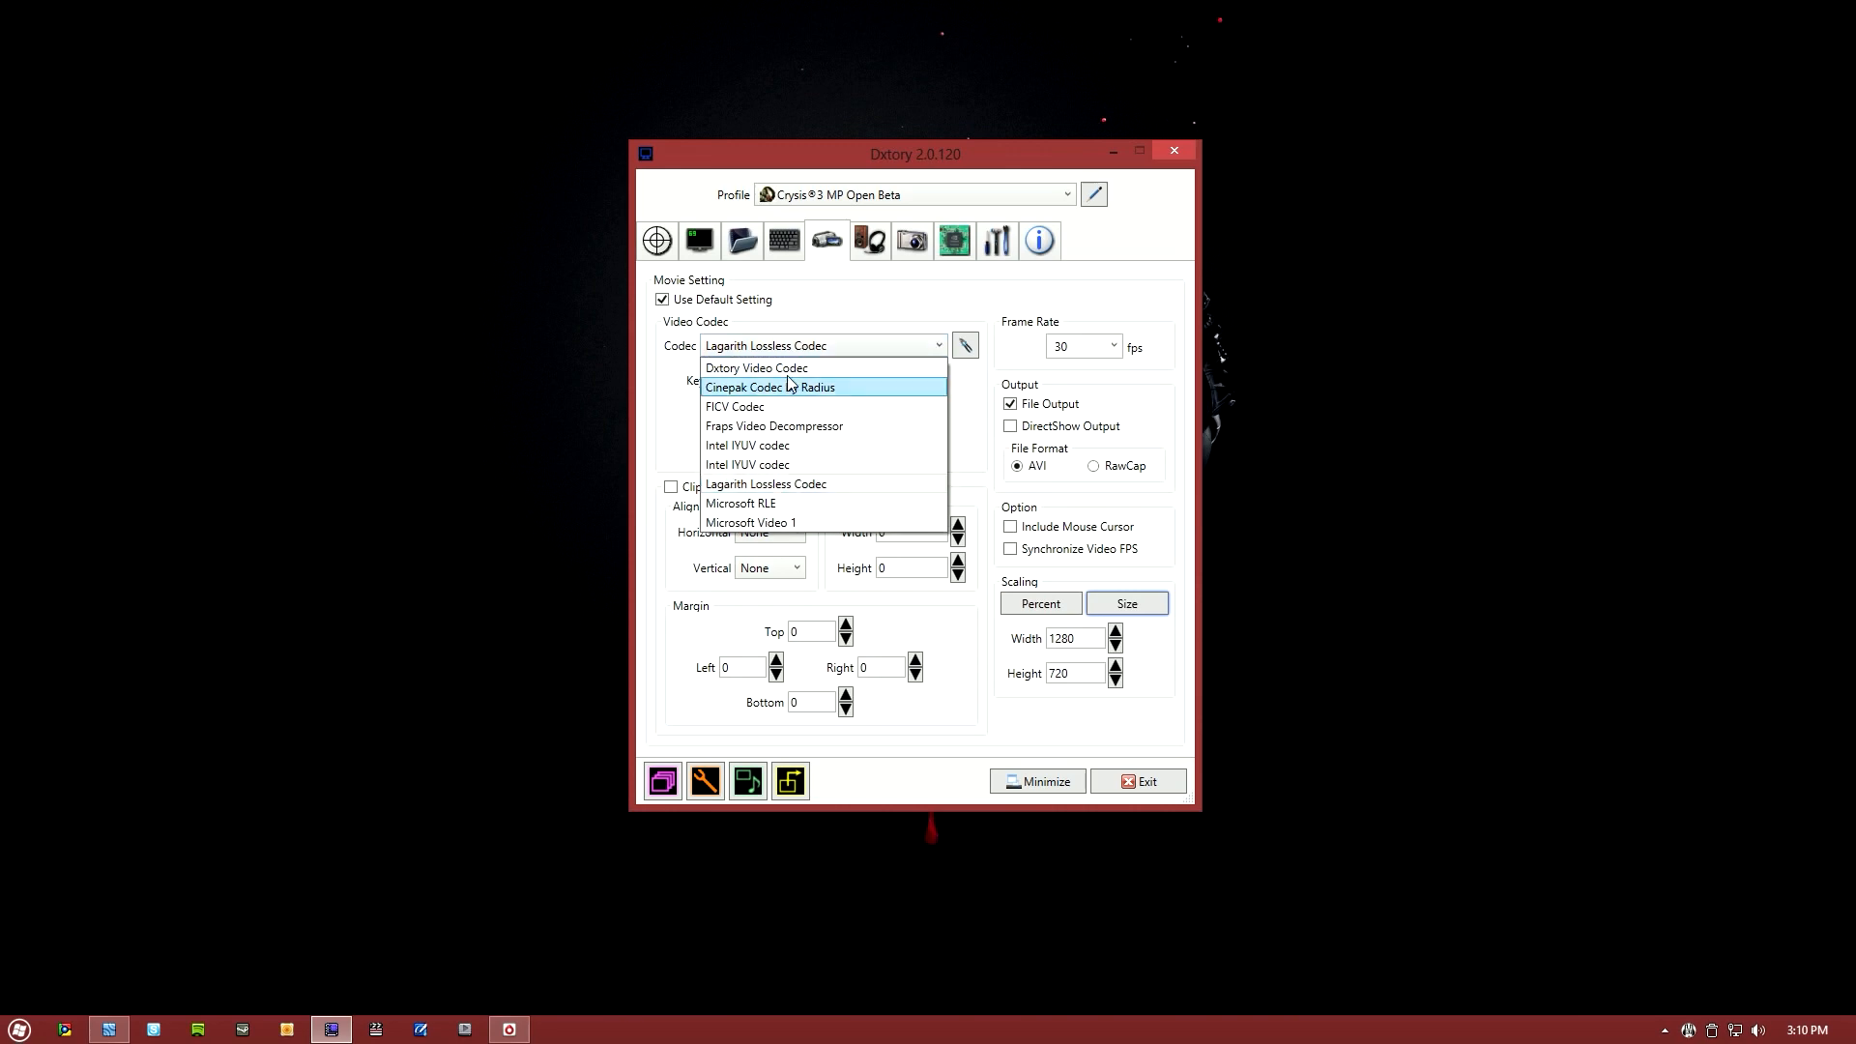
{"action": "left_click", "coordinate": [755, 368]}
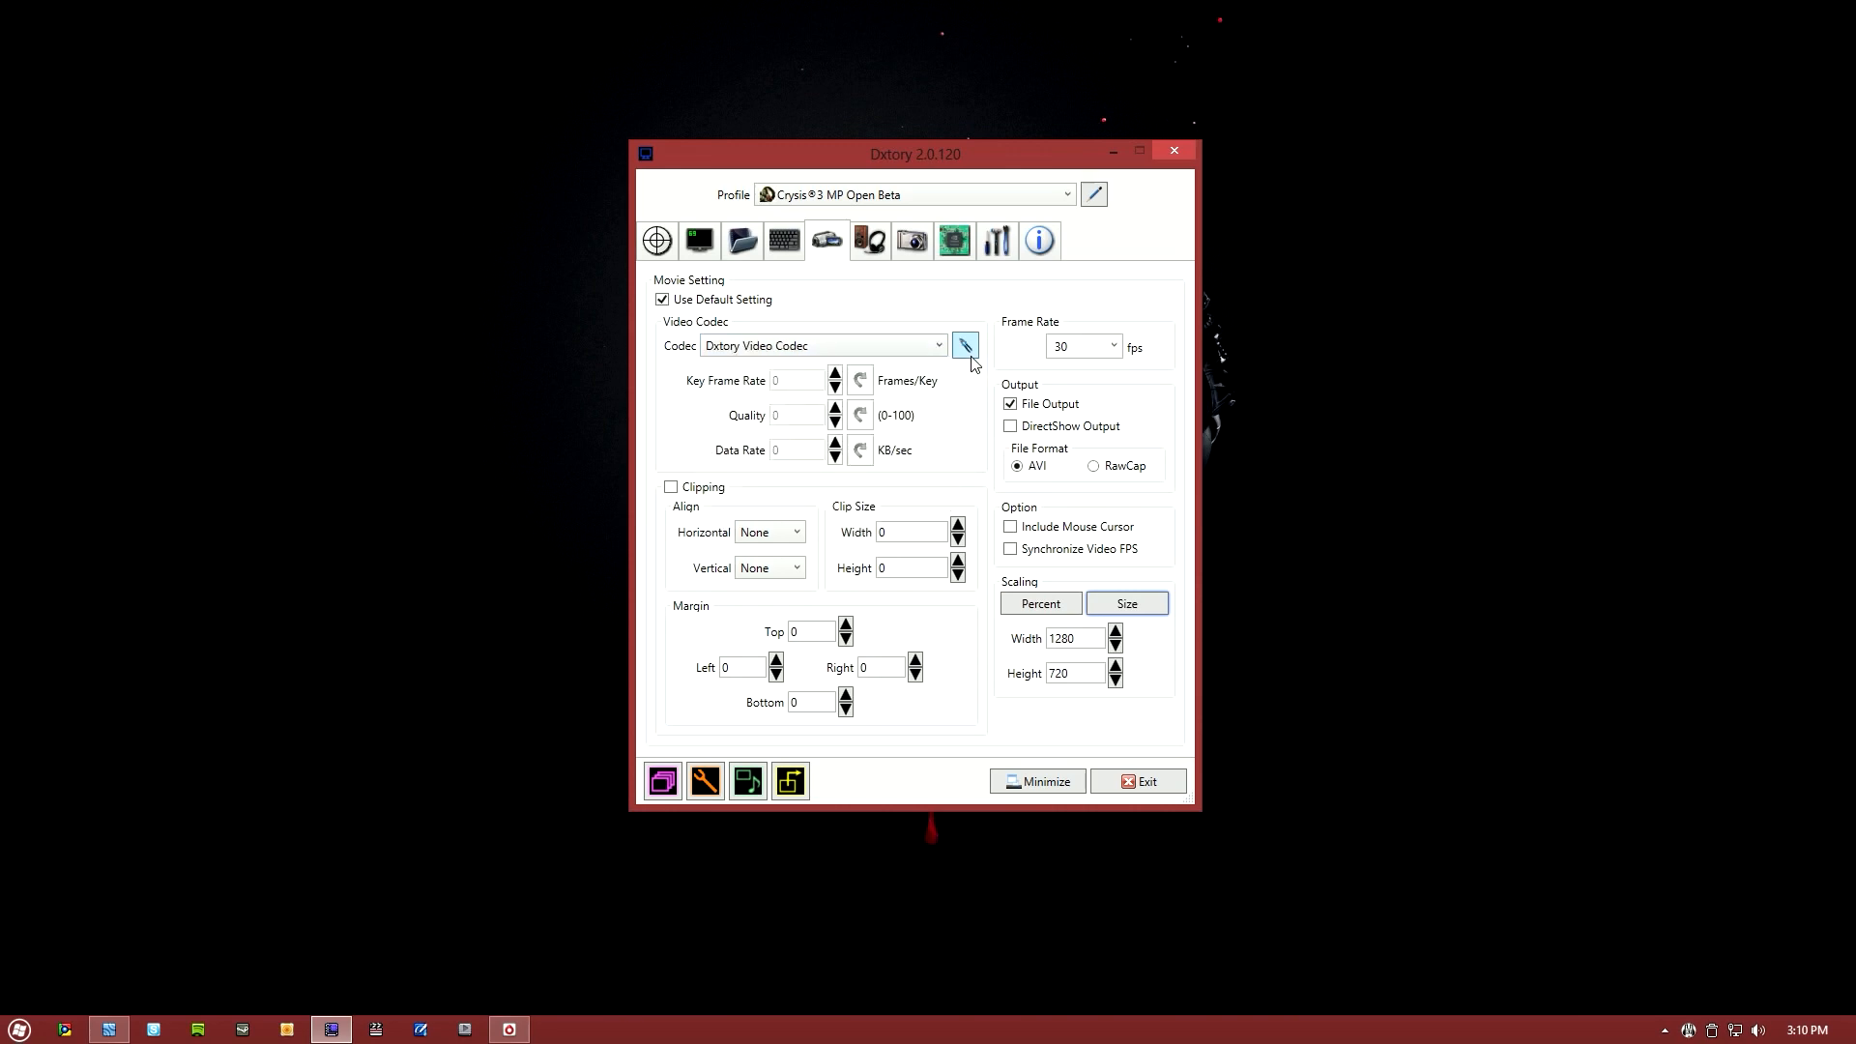
{"action": "left_click", "coordinate": [965, 344]}
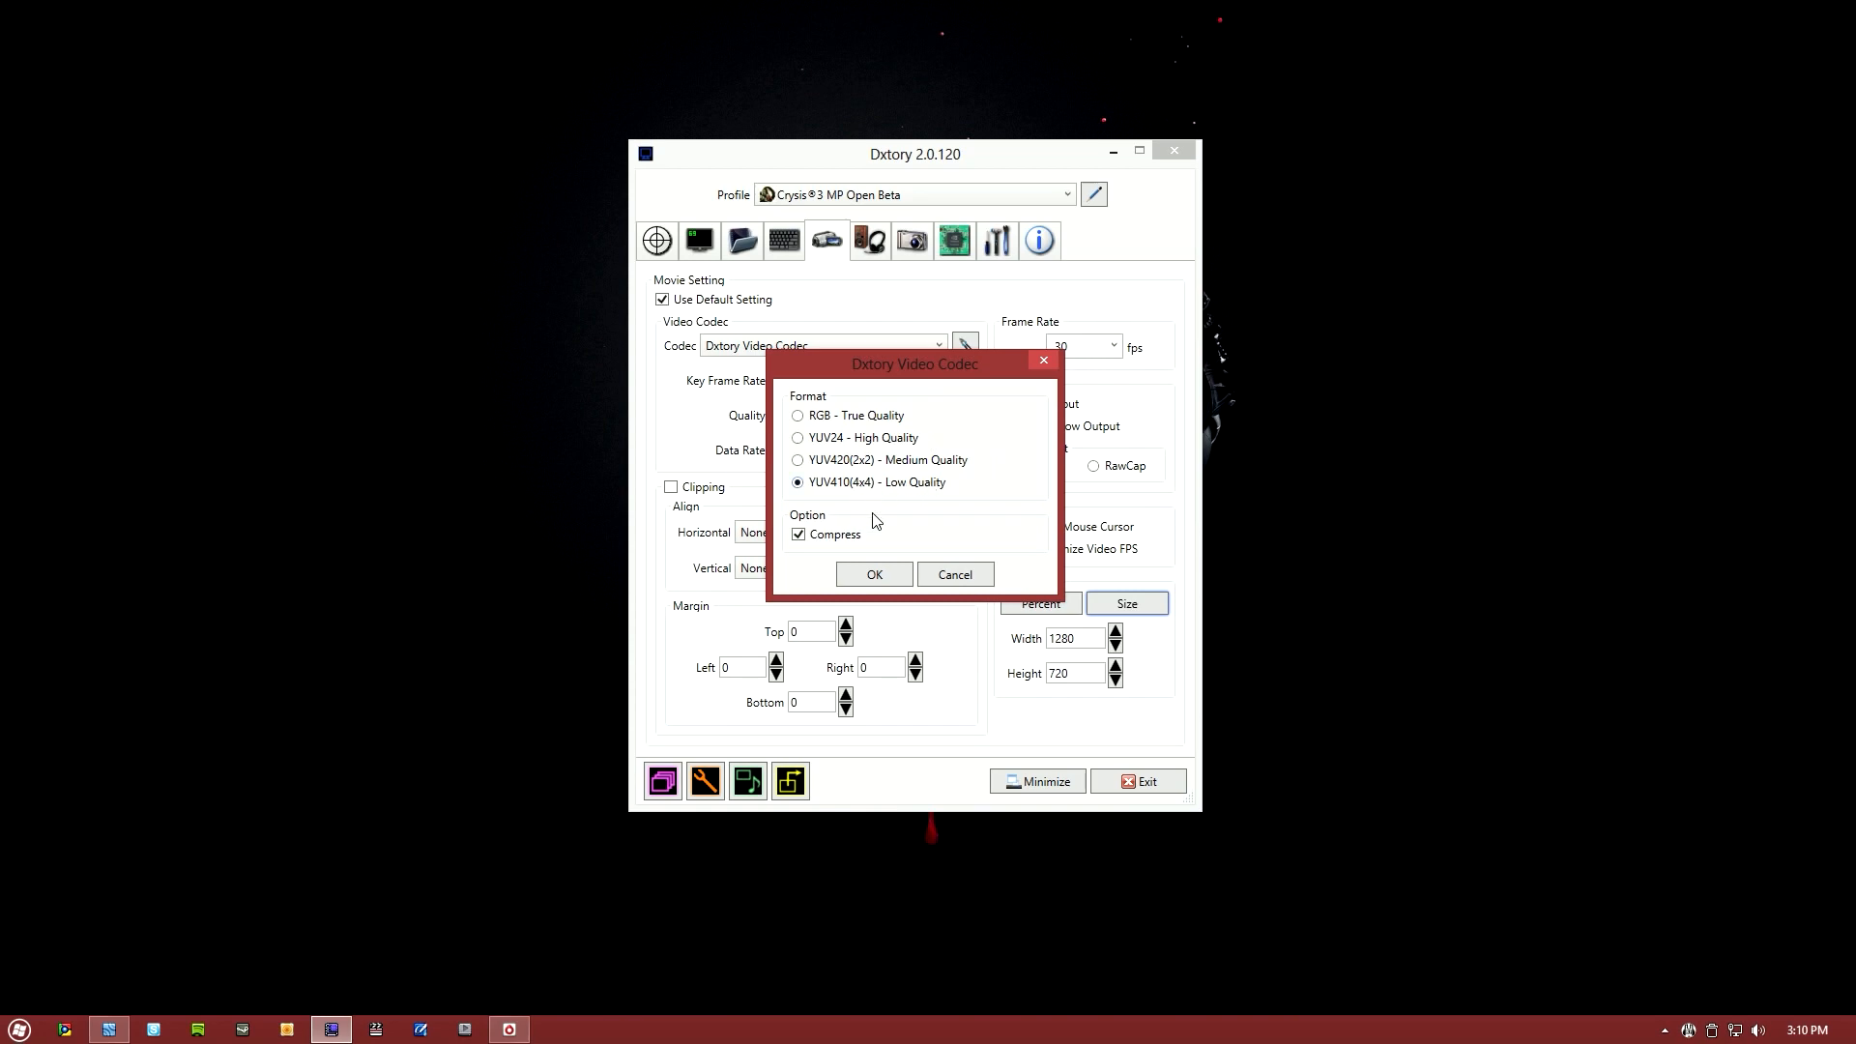
{"action": "mouse_move", "coordinate": [861, 460]}
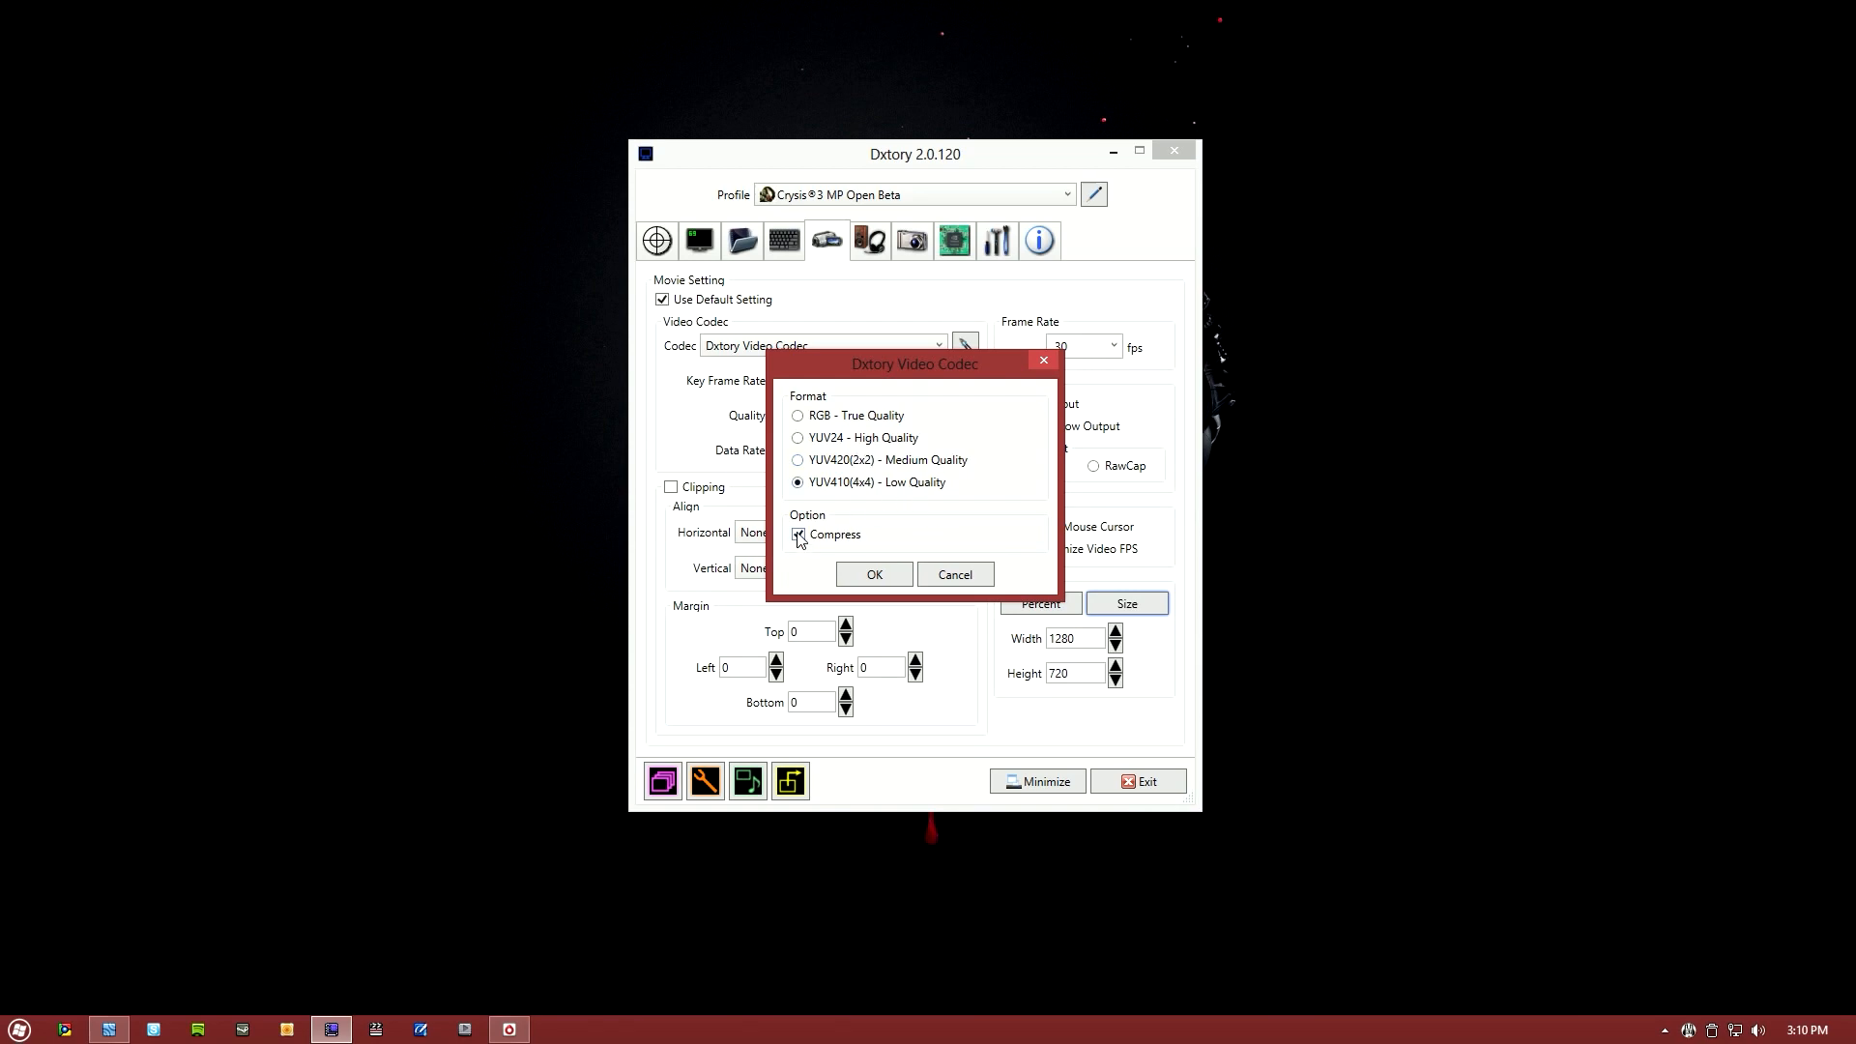
{"action": "left_click", "coordinate": [872, 574]}
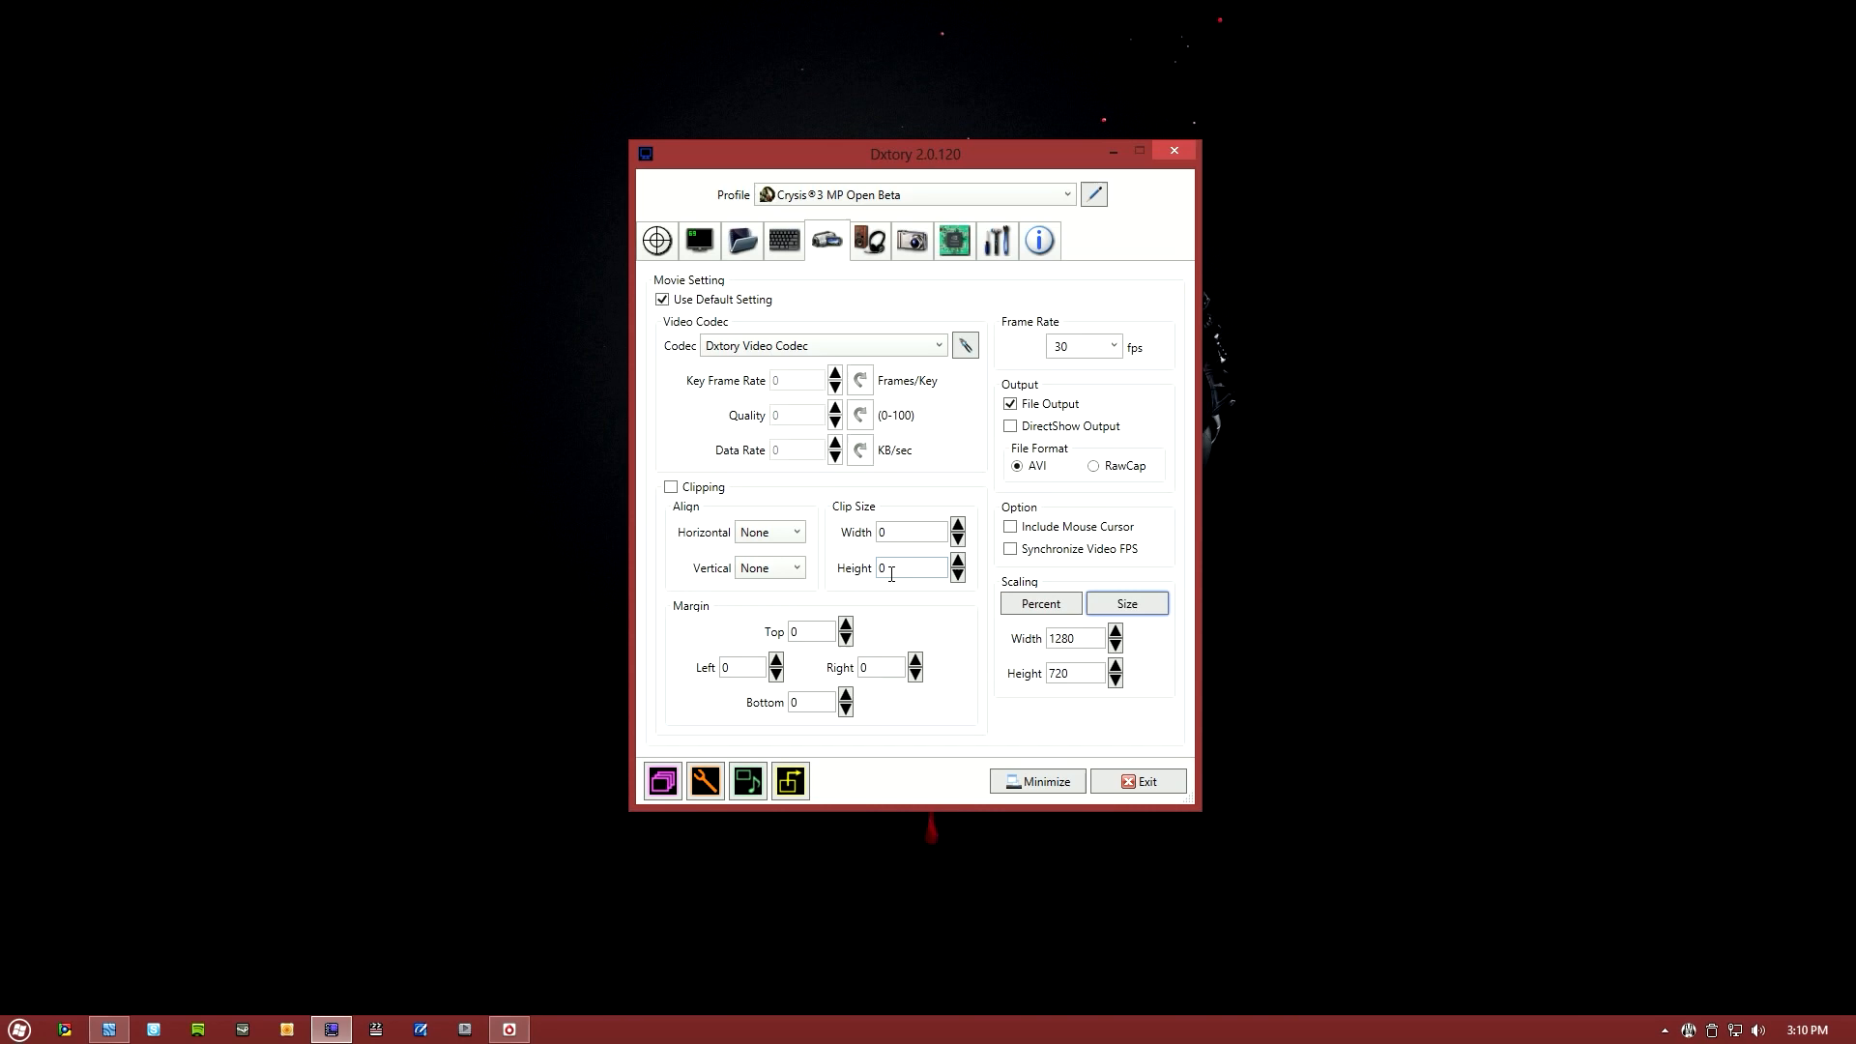
{"action": "left_click", "coordinate": [937, 344]}
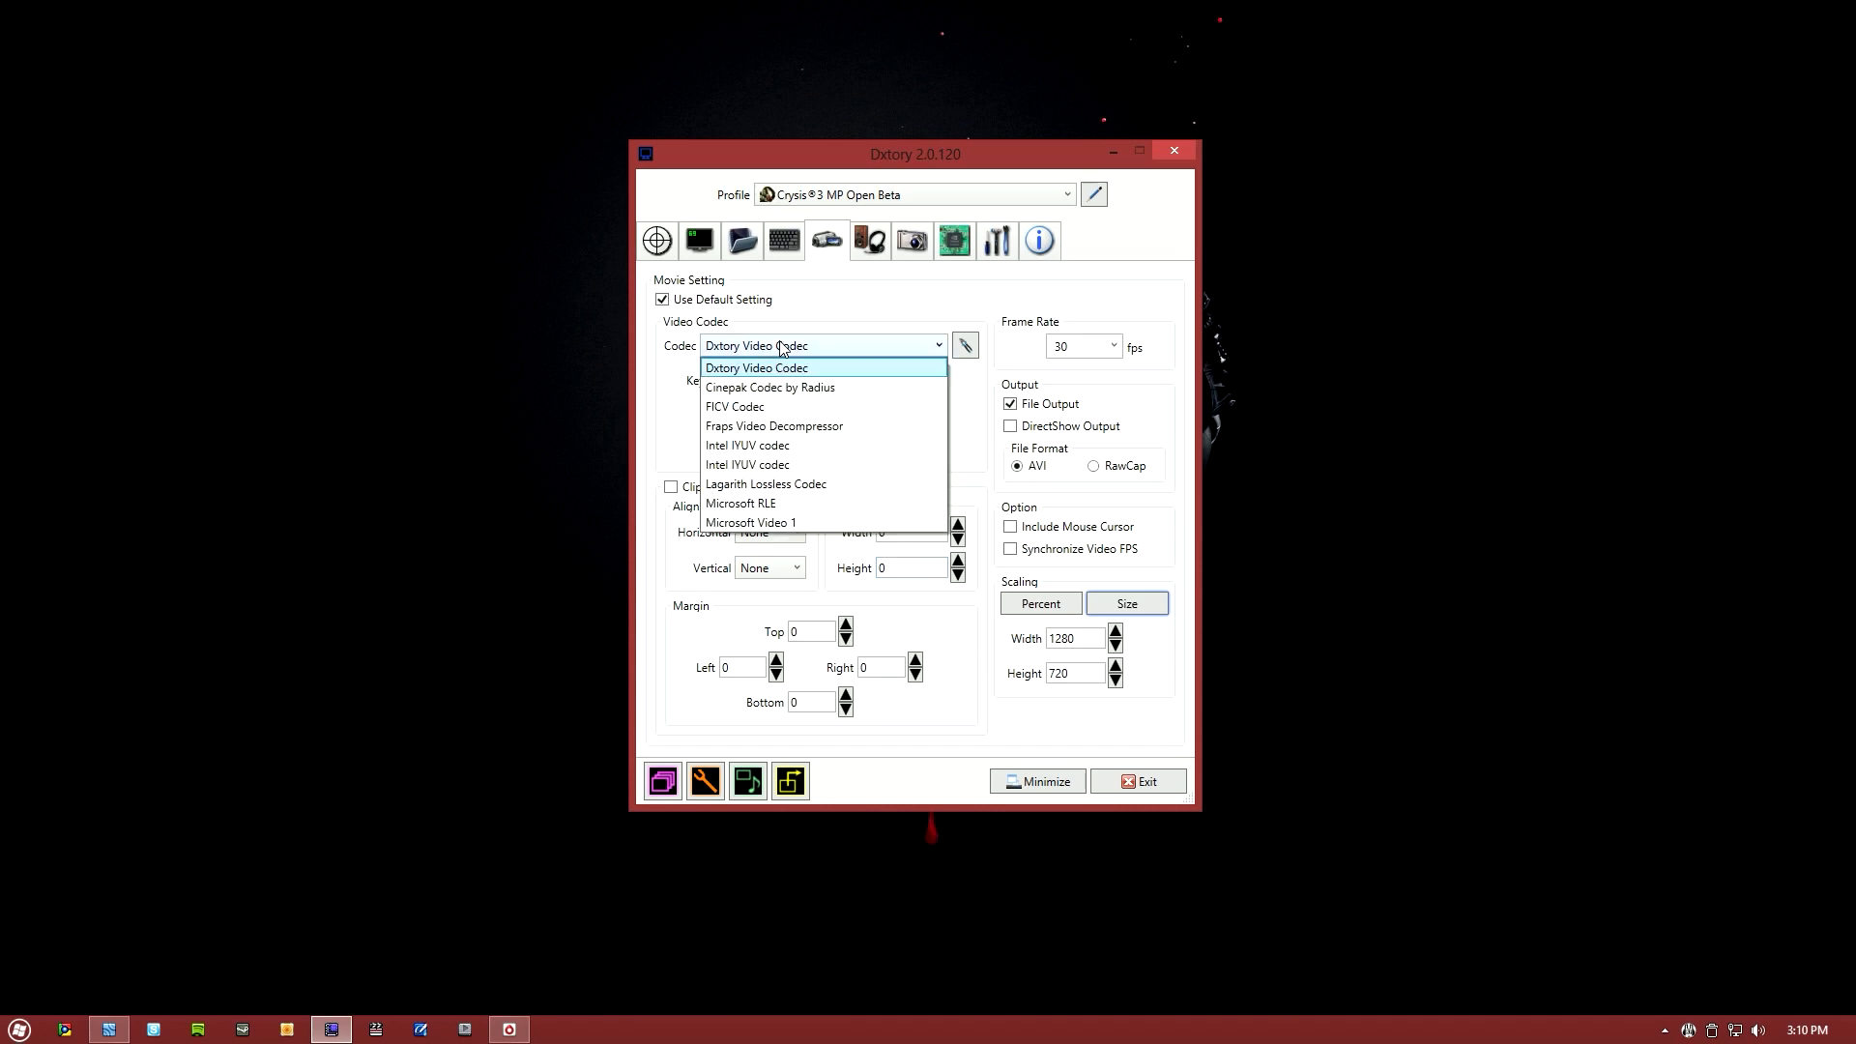
{"action": "mouse_move", "coordinate": [766, 483]}
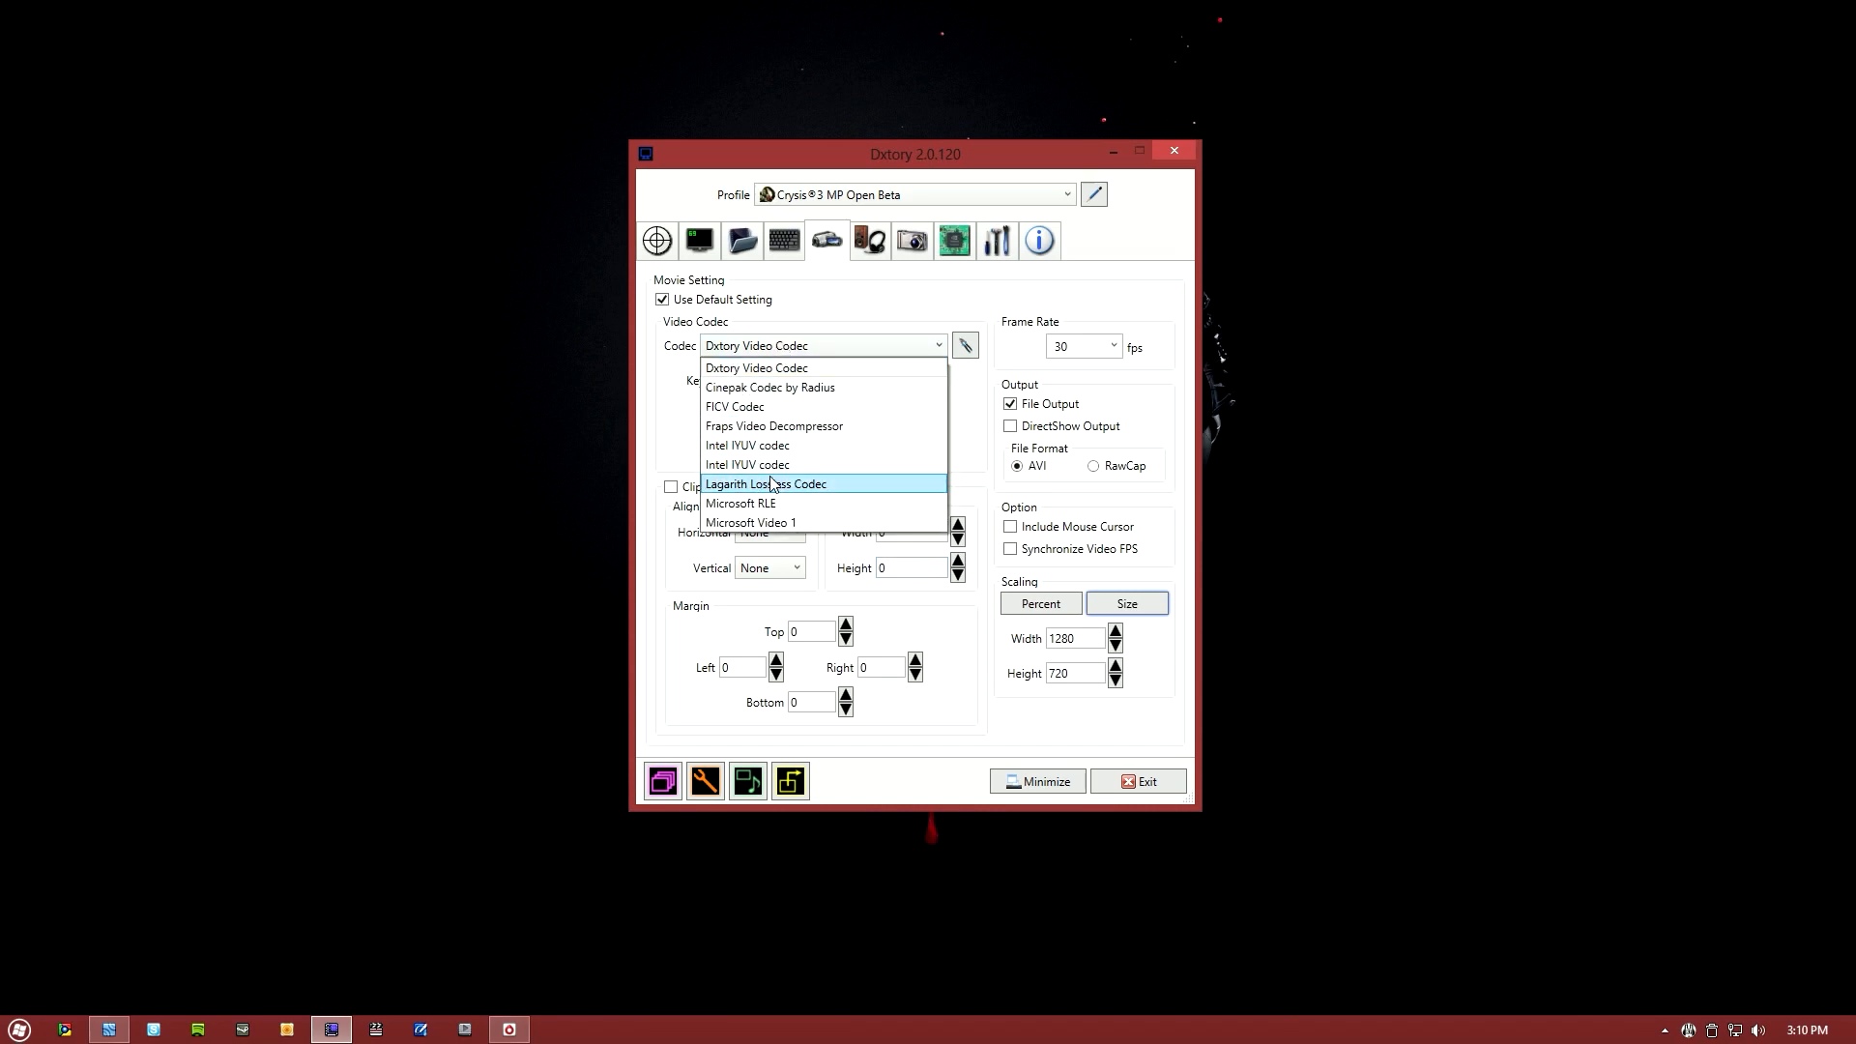
{"action": "left_click", "coordinate": [766, 484]}
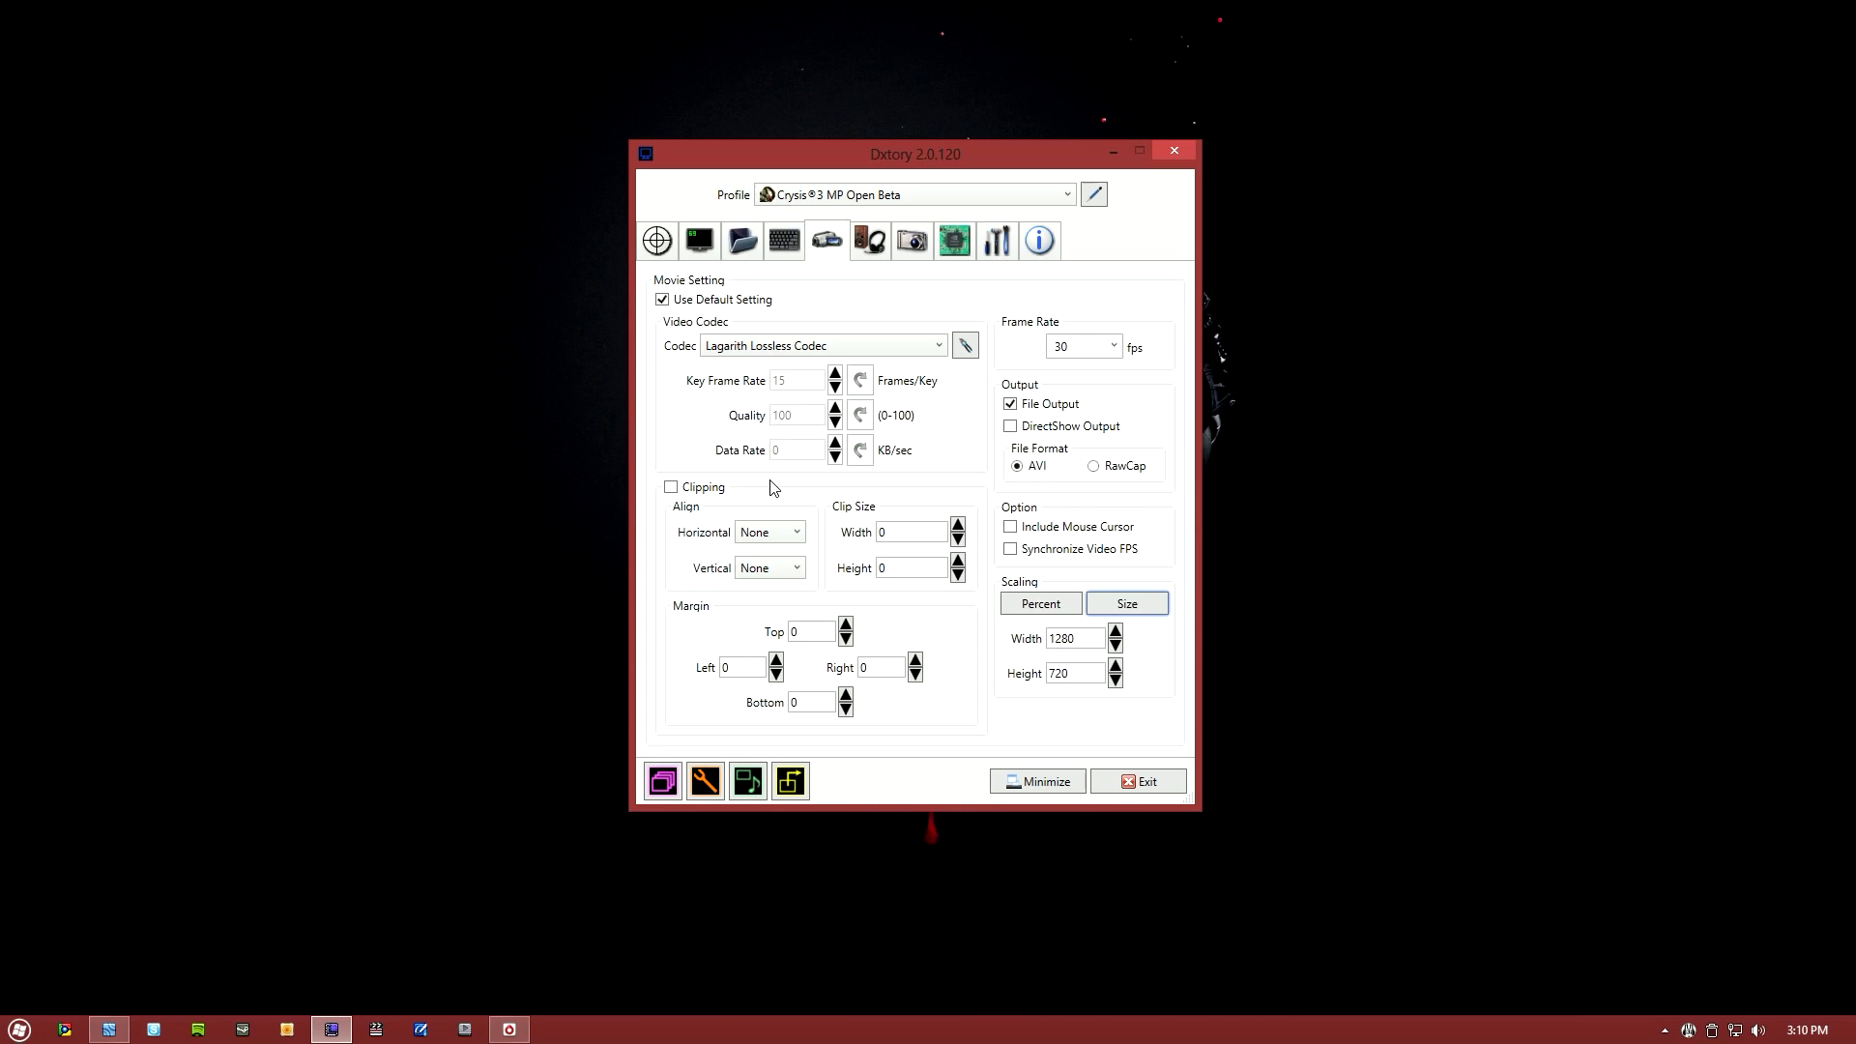
{"action": "left_click", "coordinate": [964, 344]}
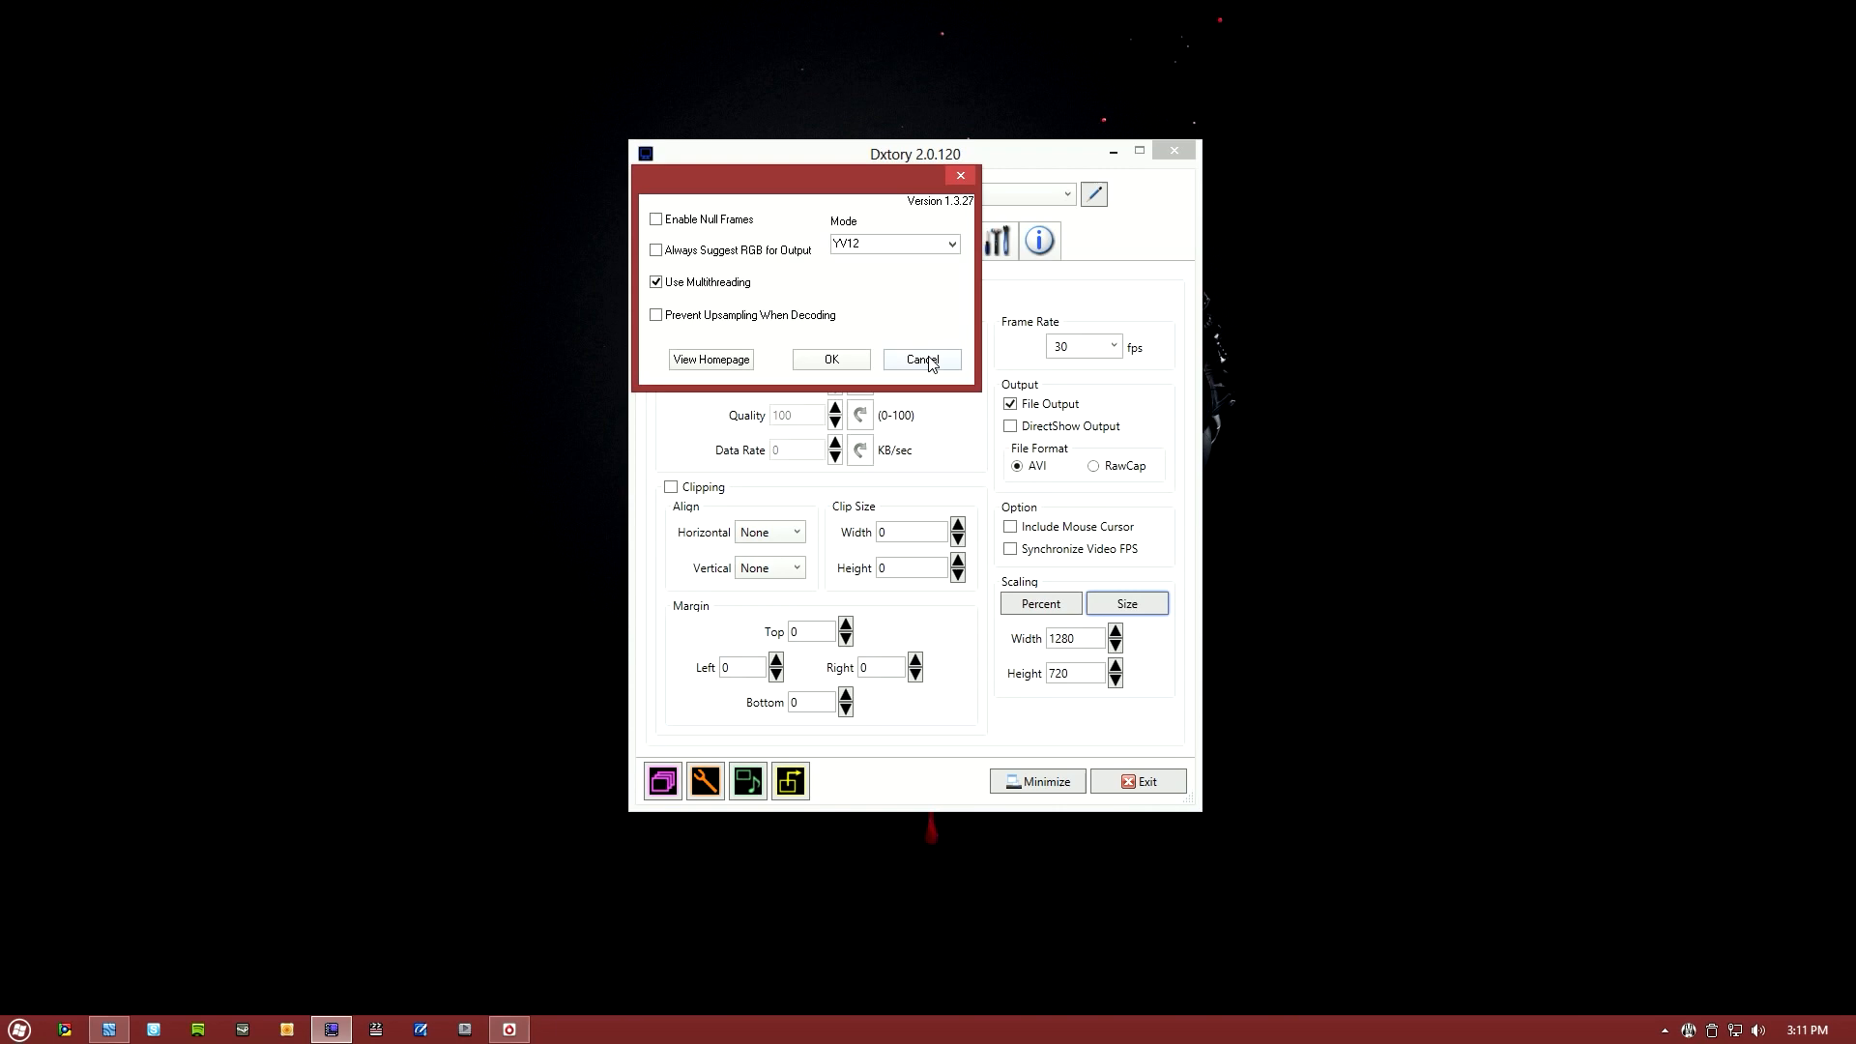
{"action": "mouse_move", "coordinate": [668, 294]}
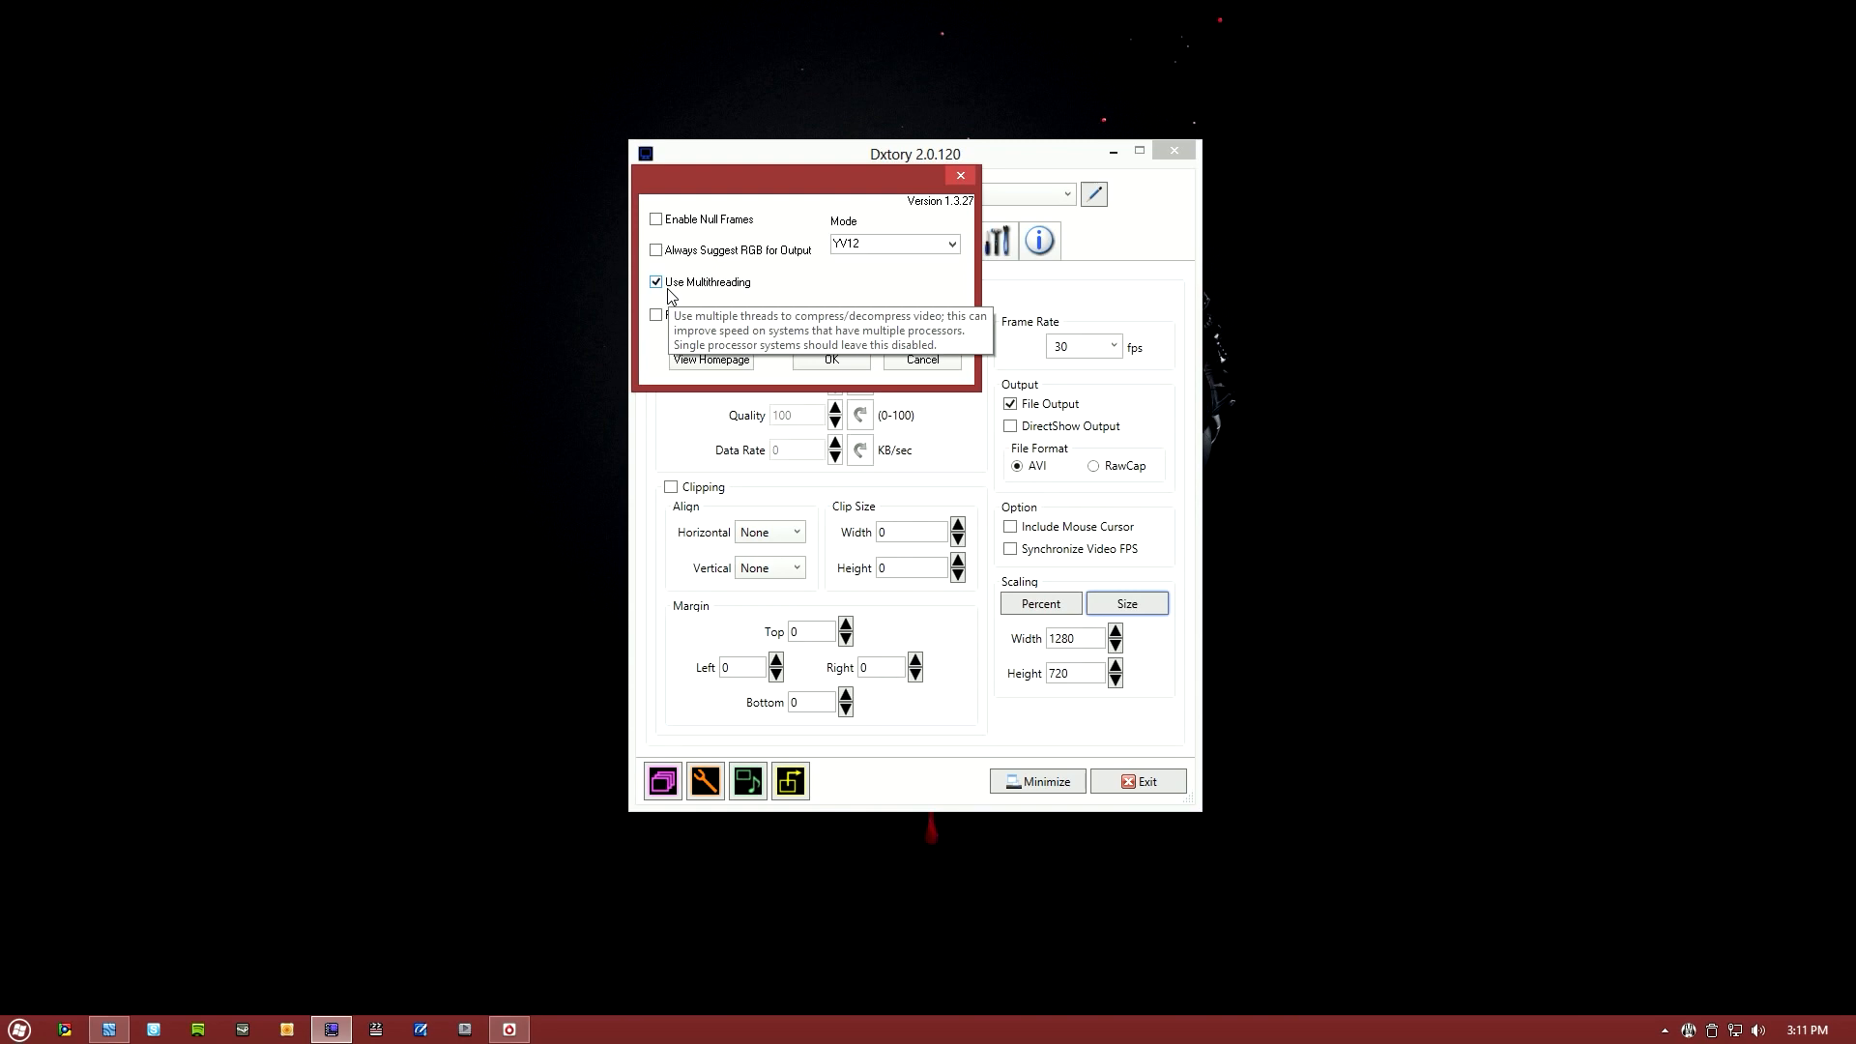
{"action": "mouse_move", "coordinate": [959, 249]}
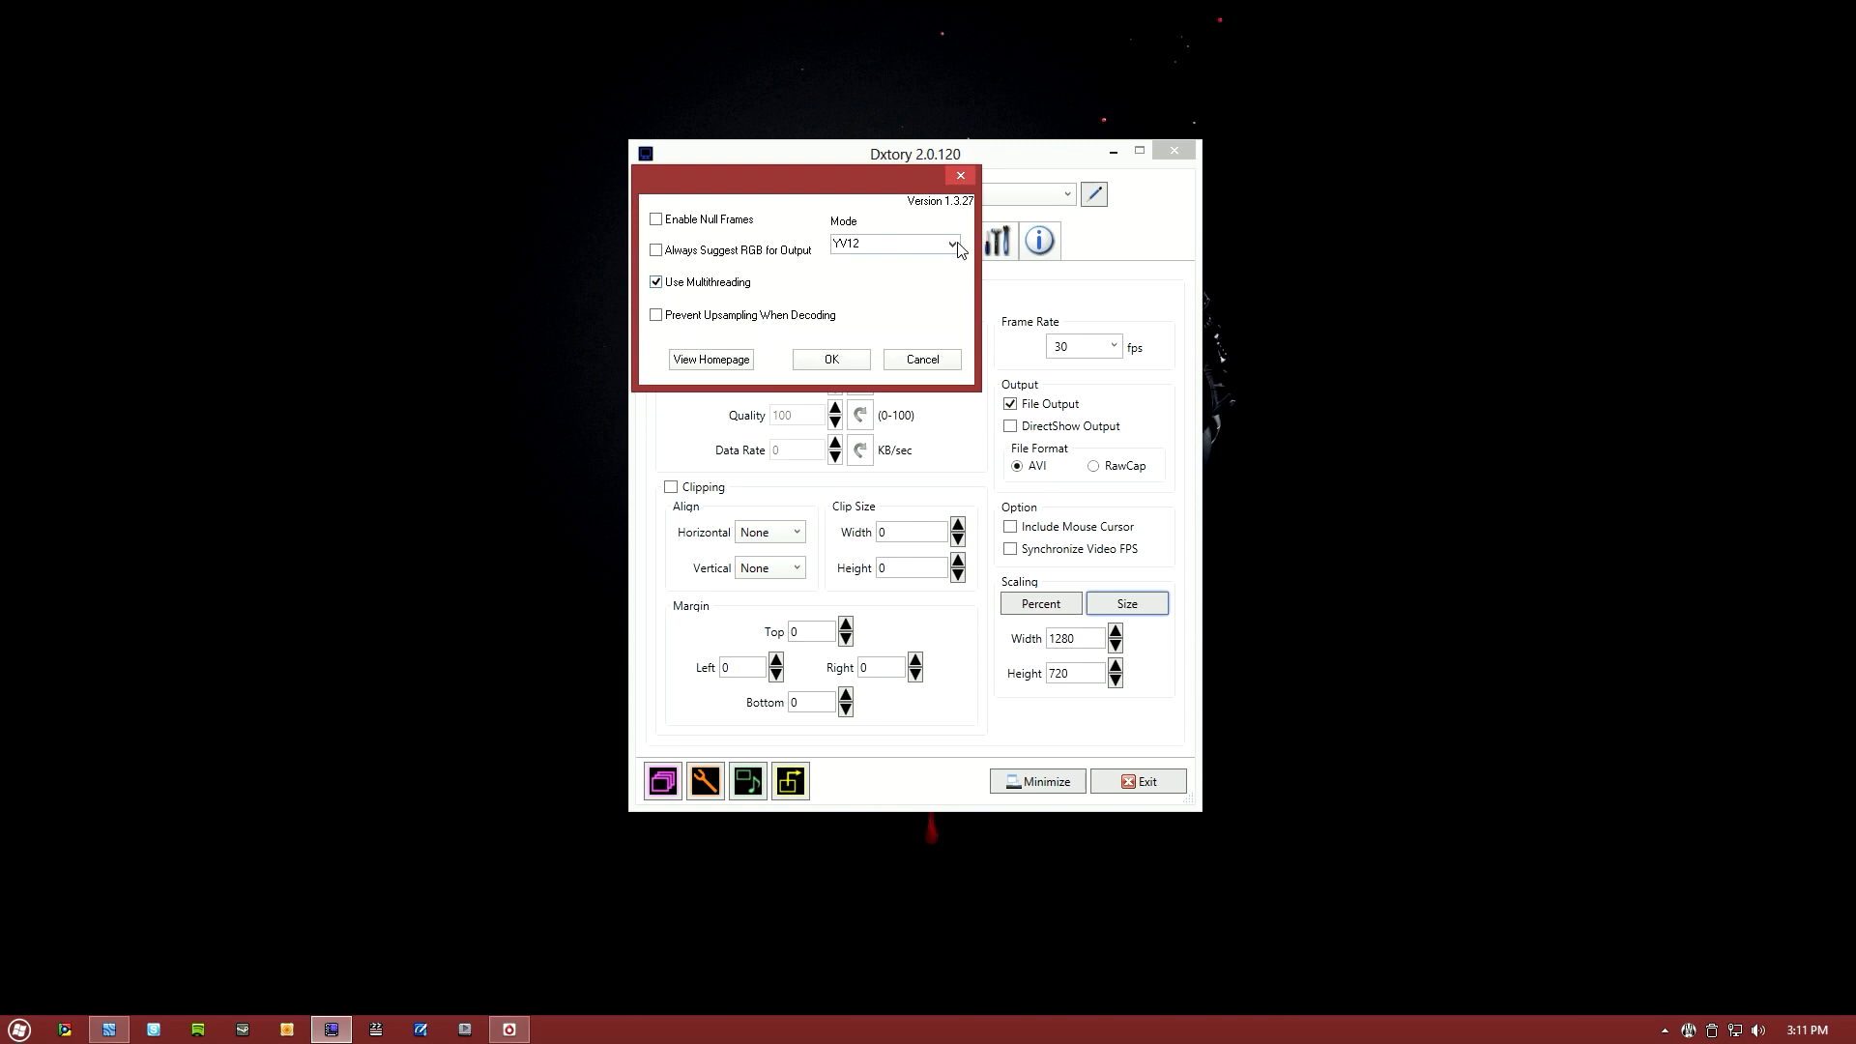
{"action": "left_click", "coordinate": [954, 243]}
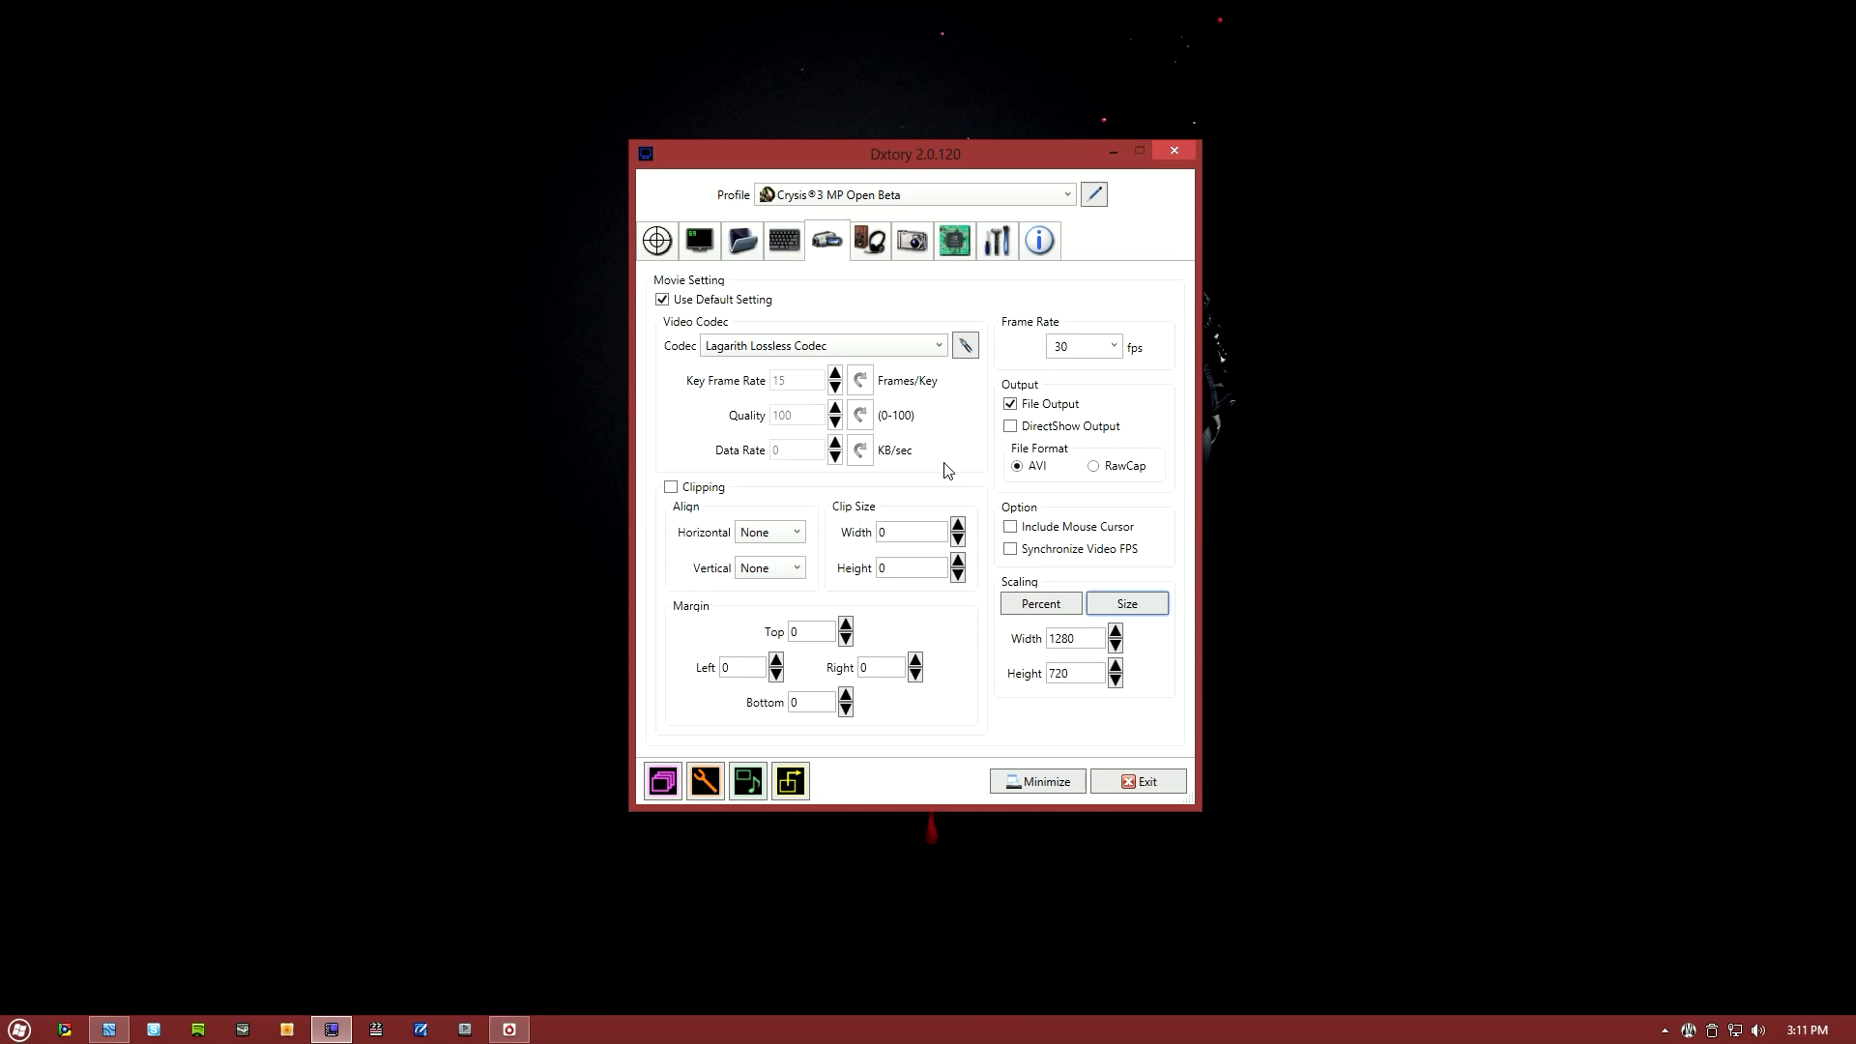
{"action": "mouse_move", "coordinate": [1009, 421]}
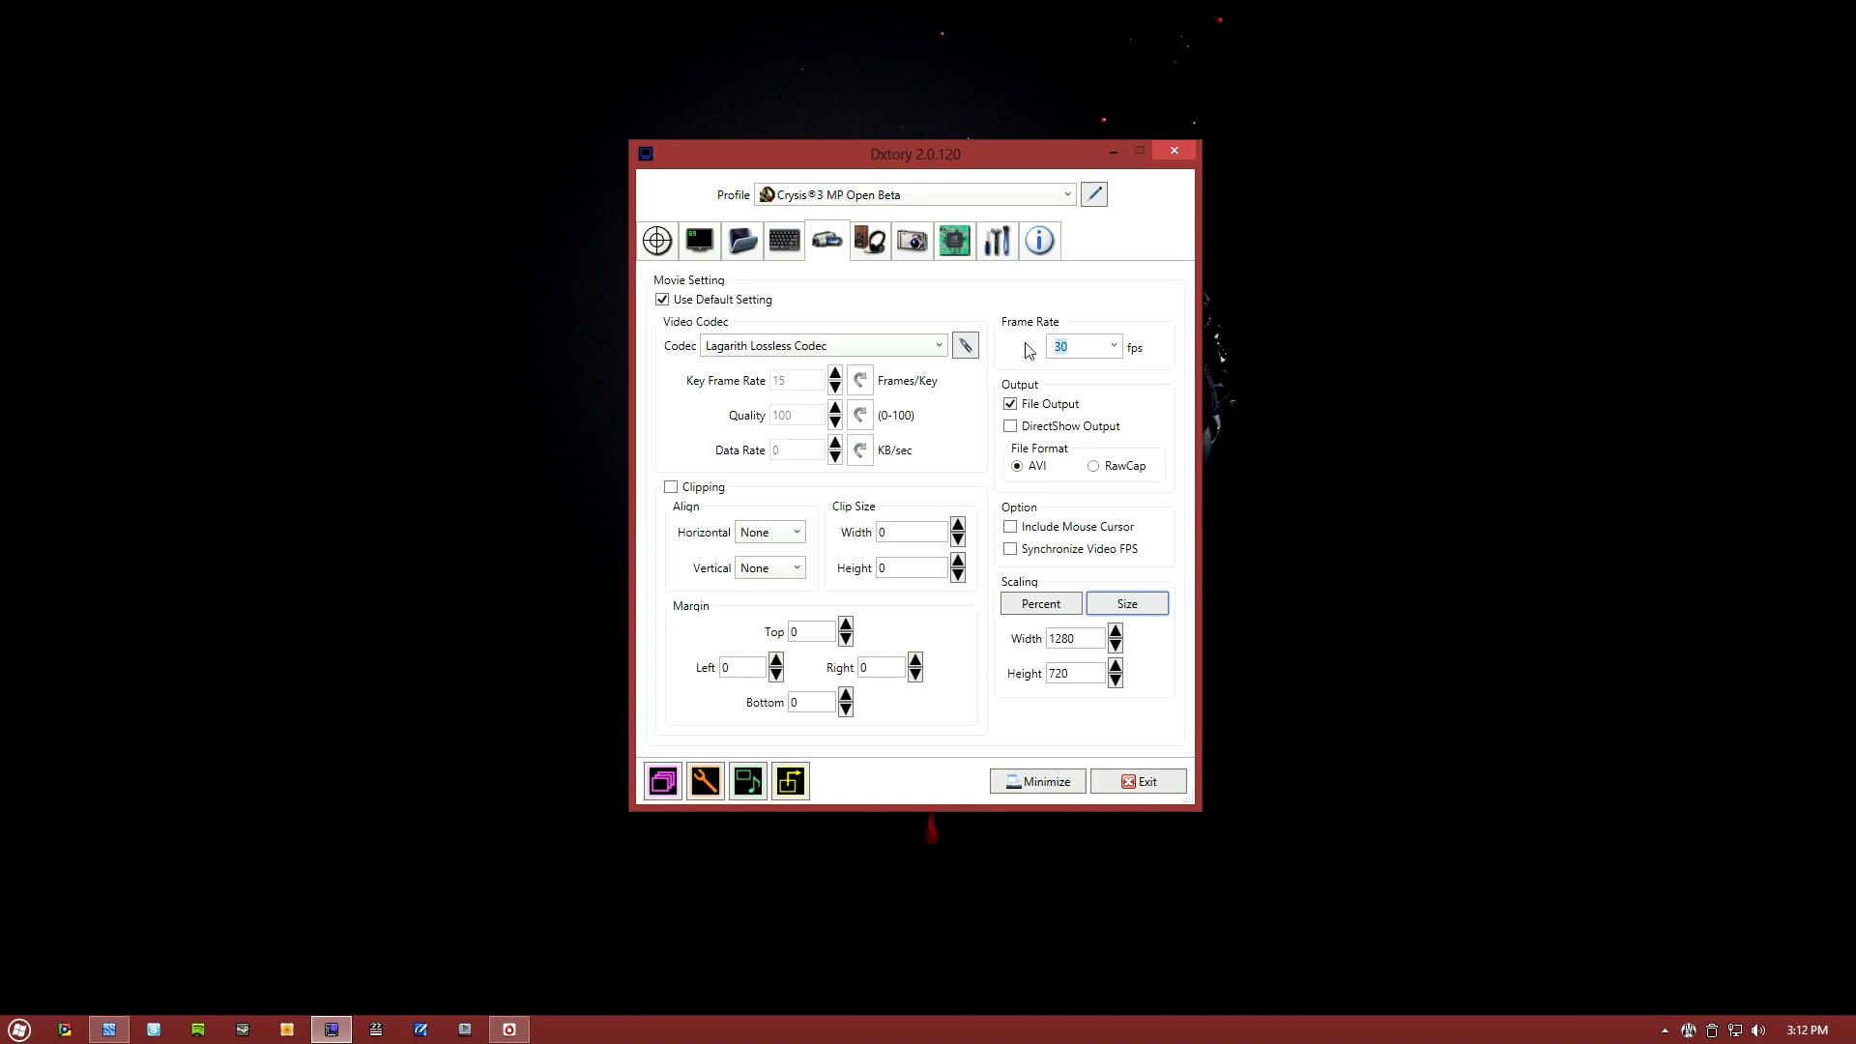
{"action": "mouse_move", "coordinate": [1111, 347]}
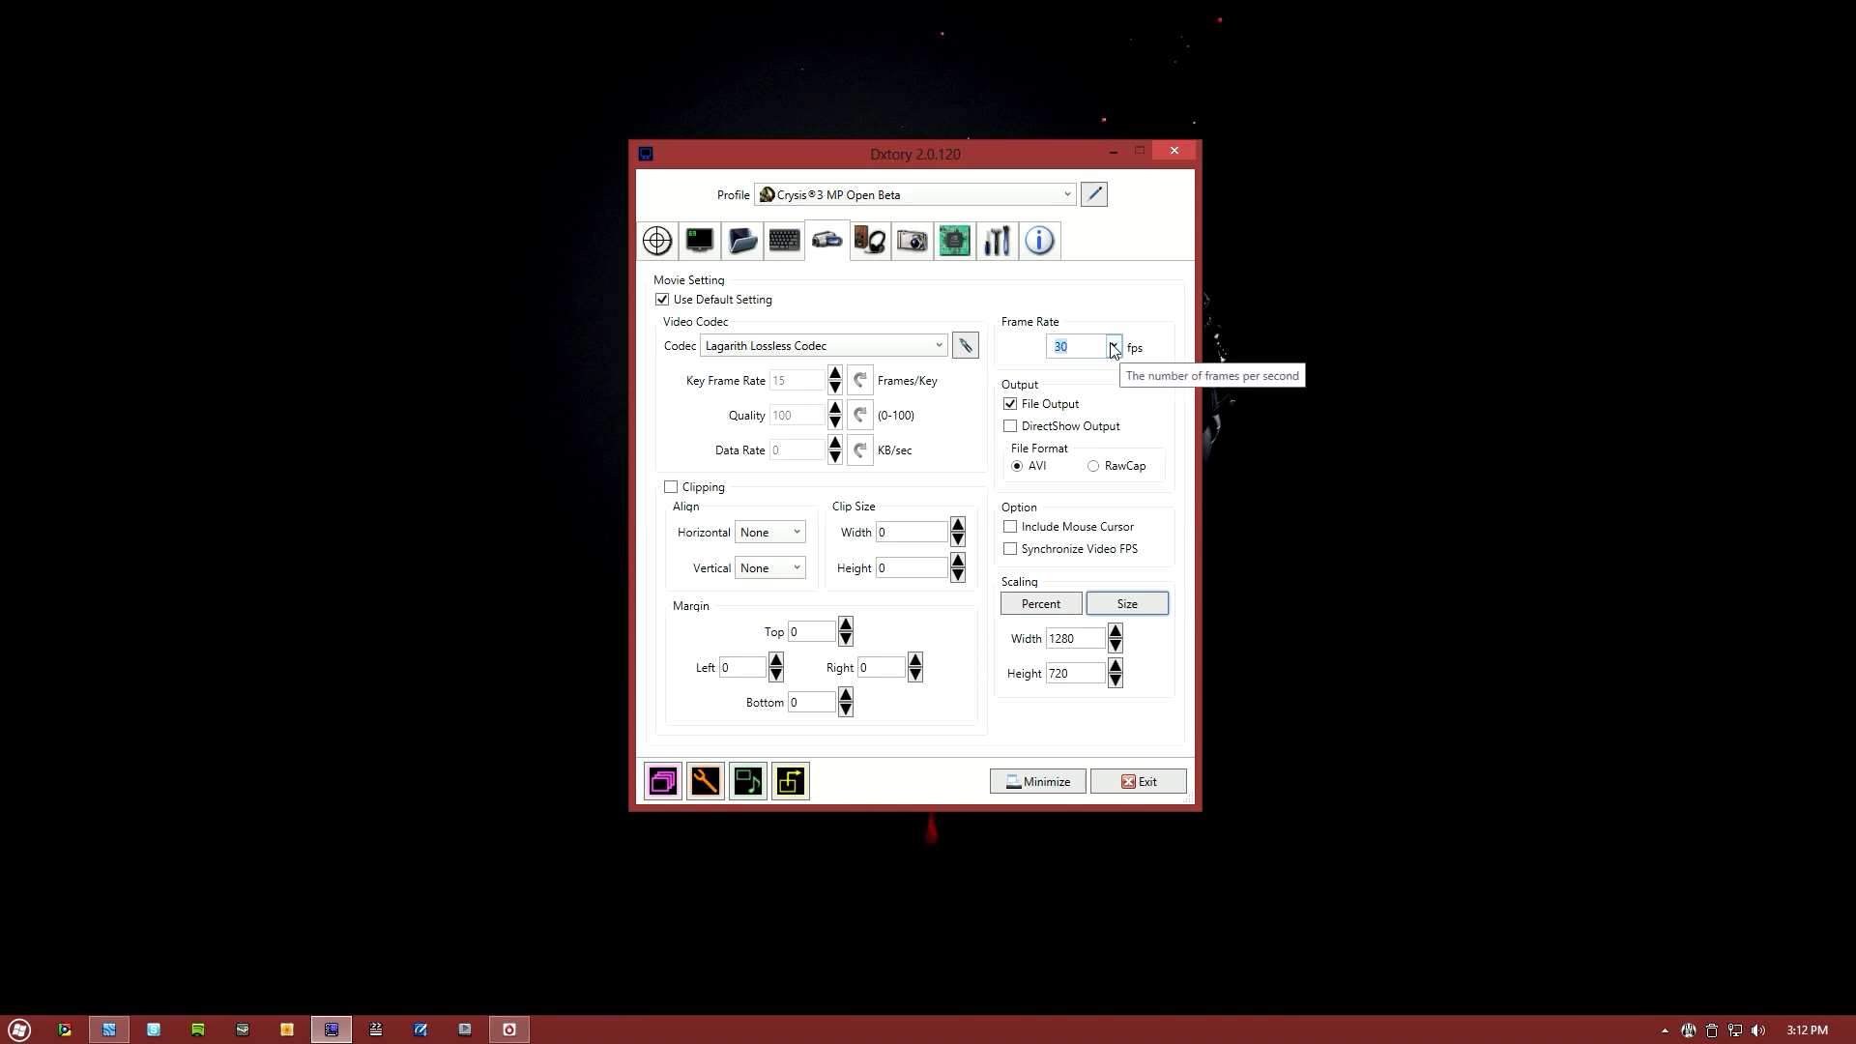
{"action": "mouse_move", "coordinate": [1077, 346]}
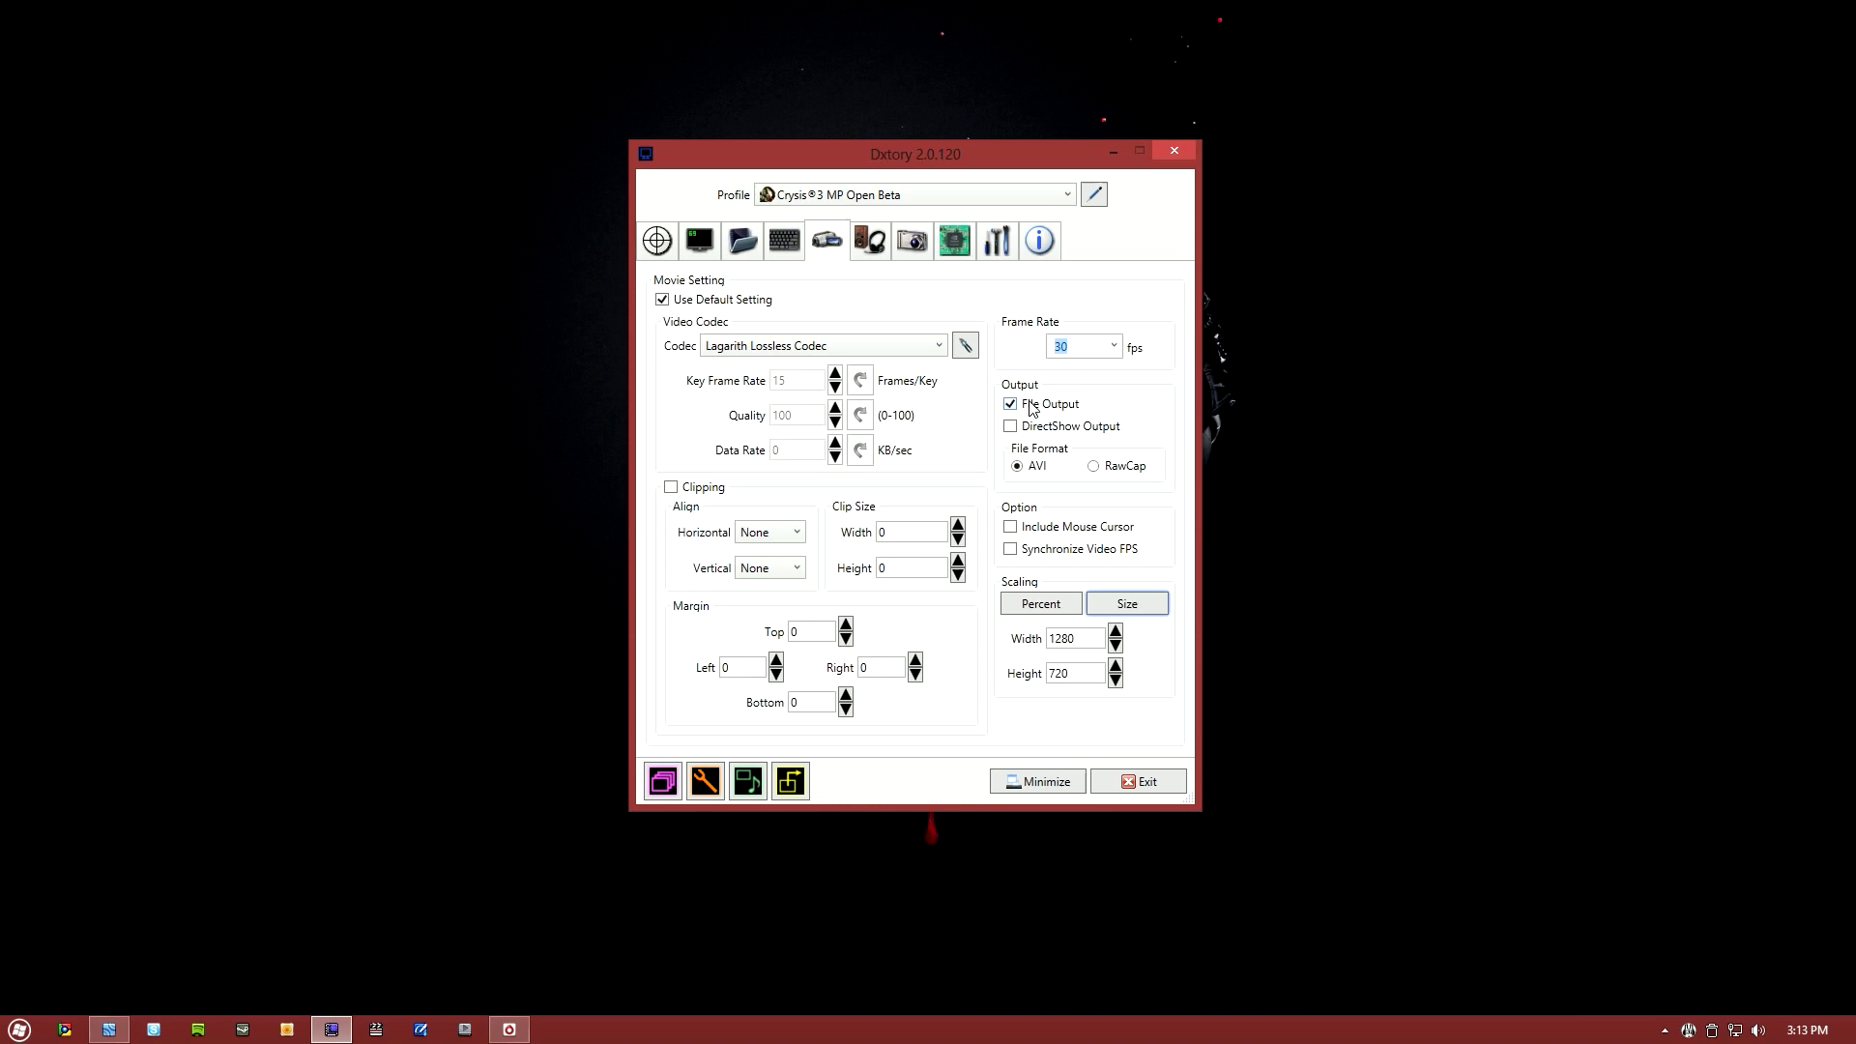
{"action": "mouse_move", "coordinate": [1012, 426]}
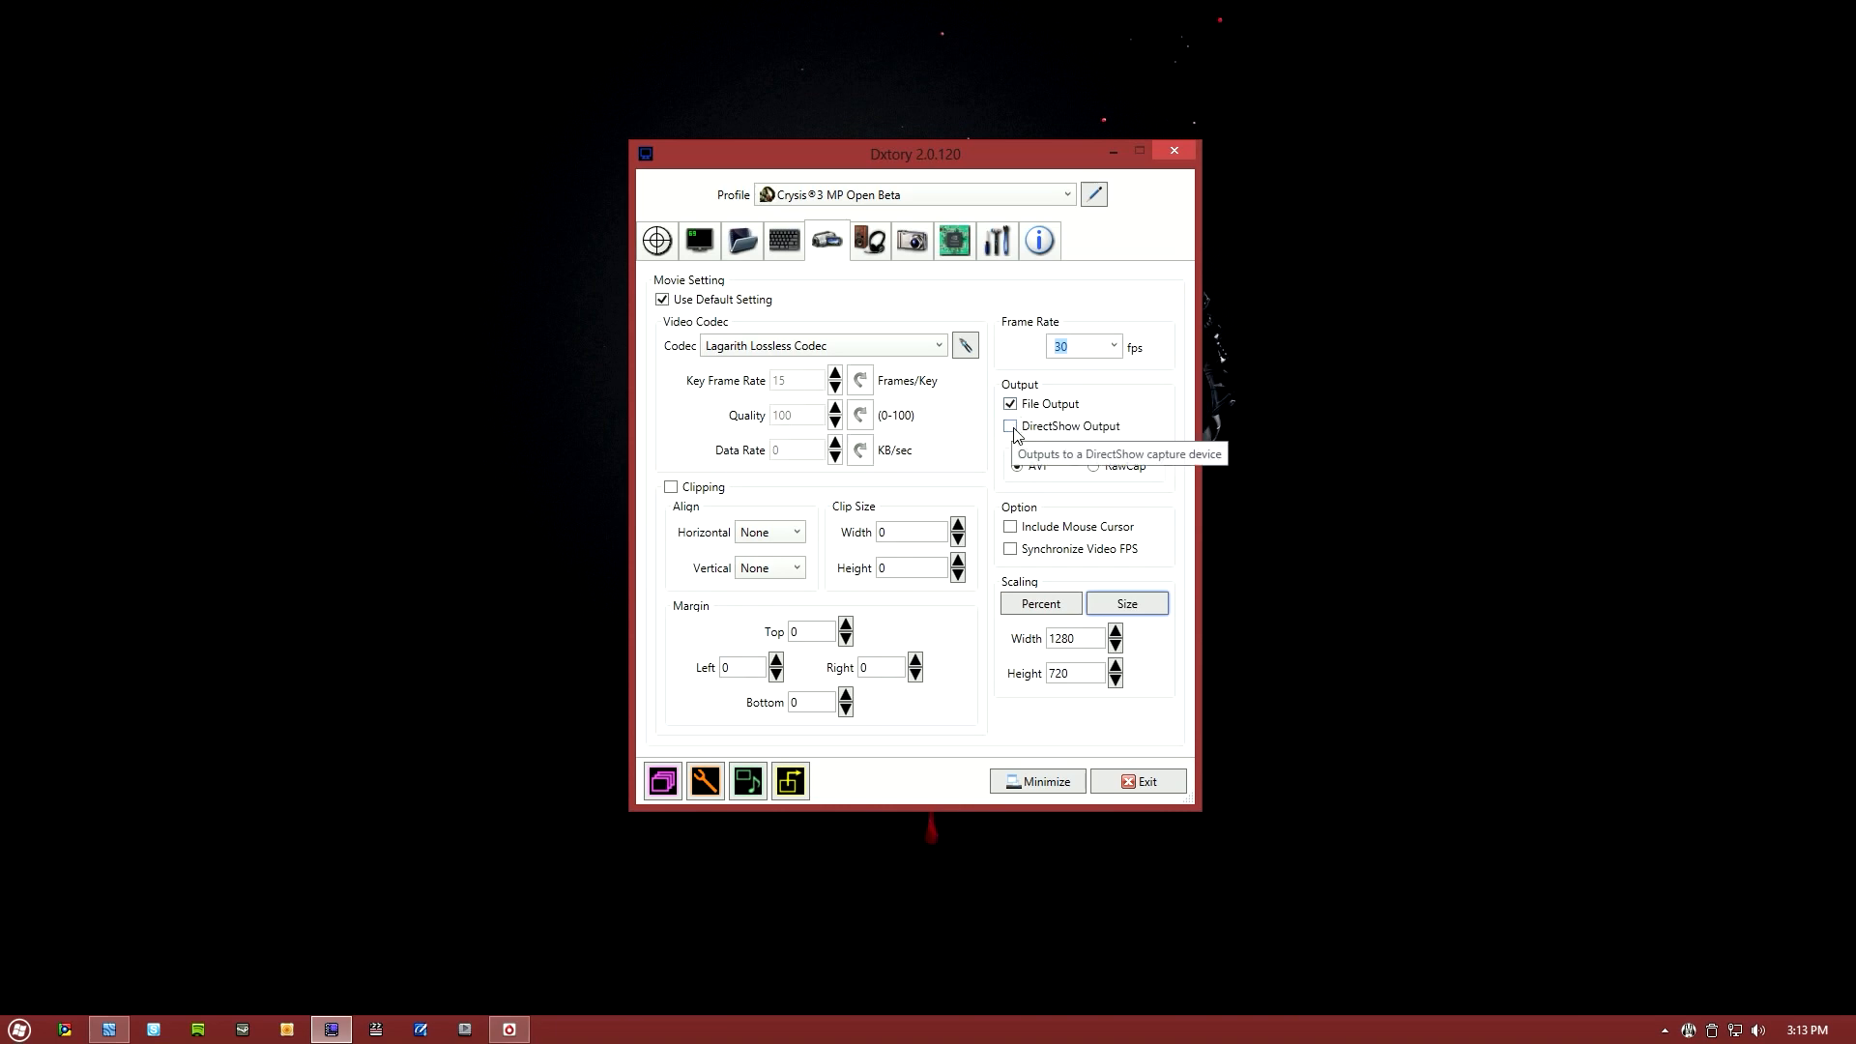
{"action": "left_click", "coordinate": [1009, 426]}
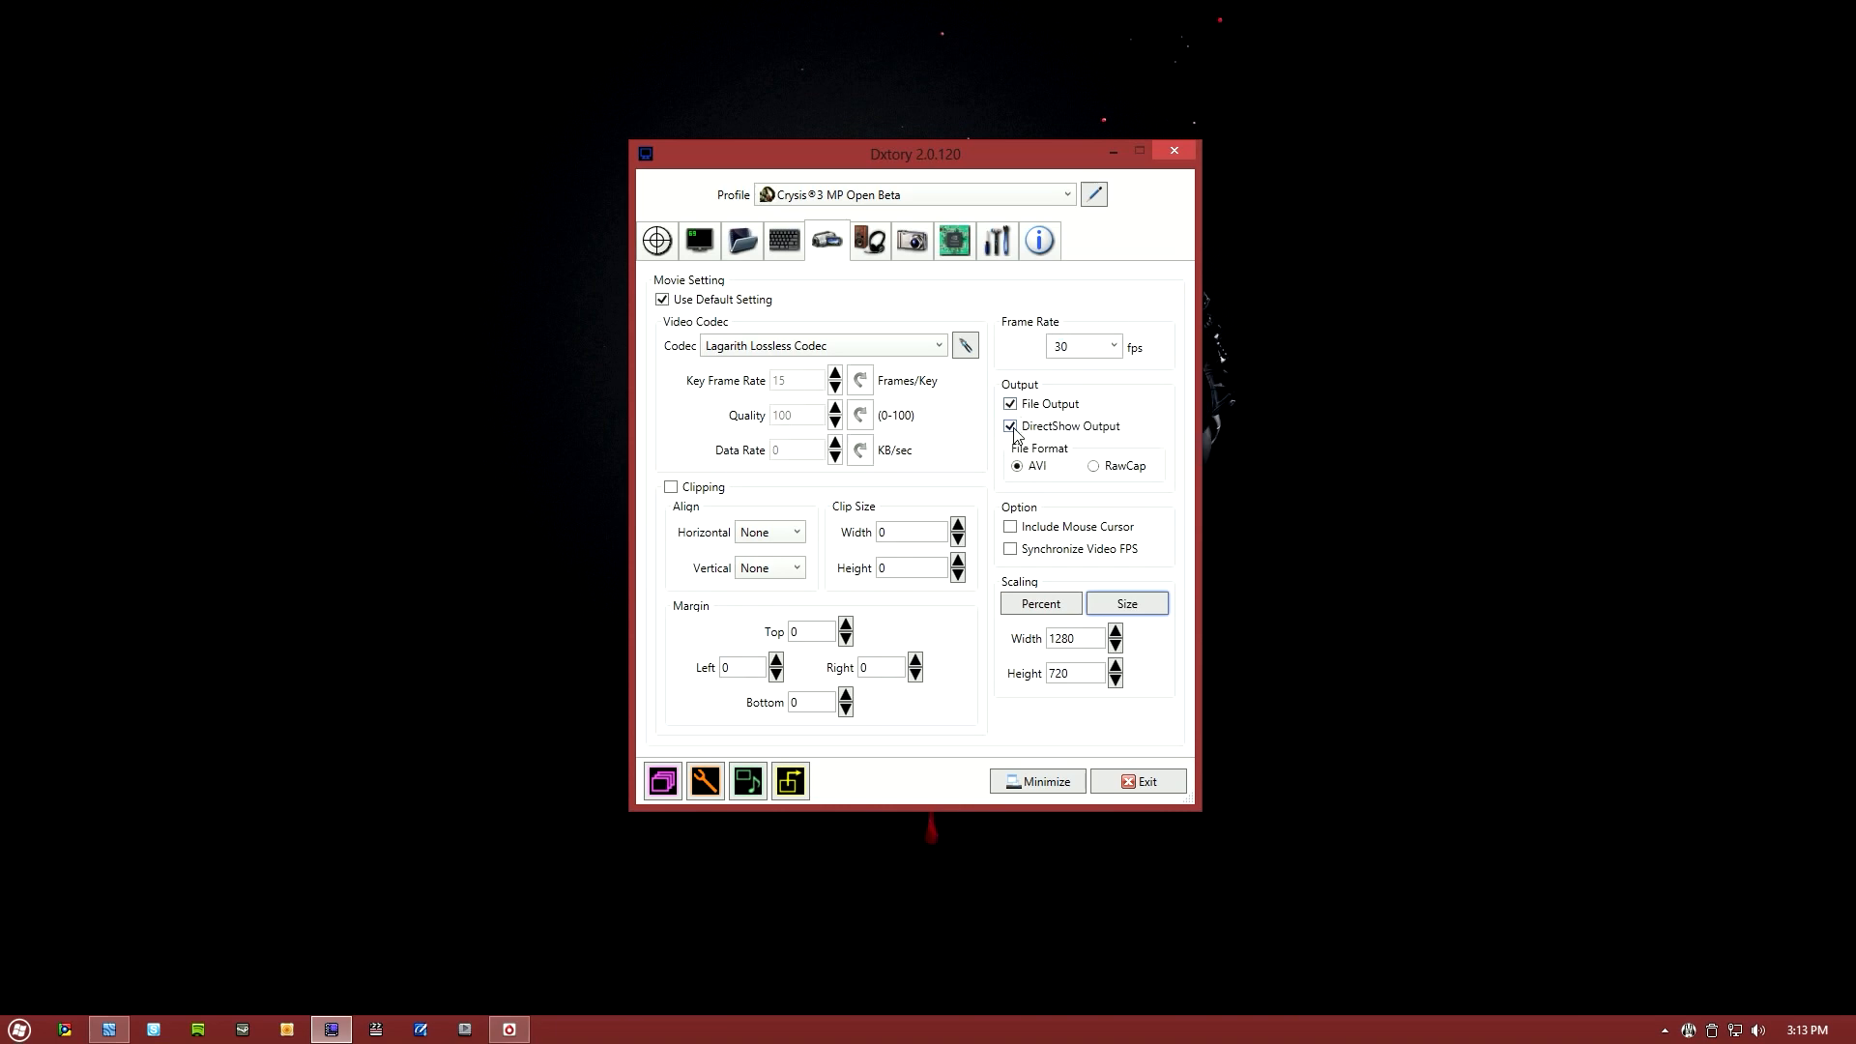
{"action": "left_click", "coordinate": [1009, 426]}
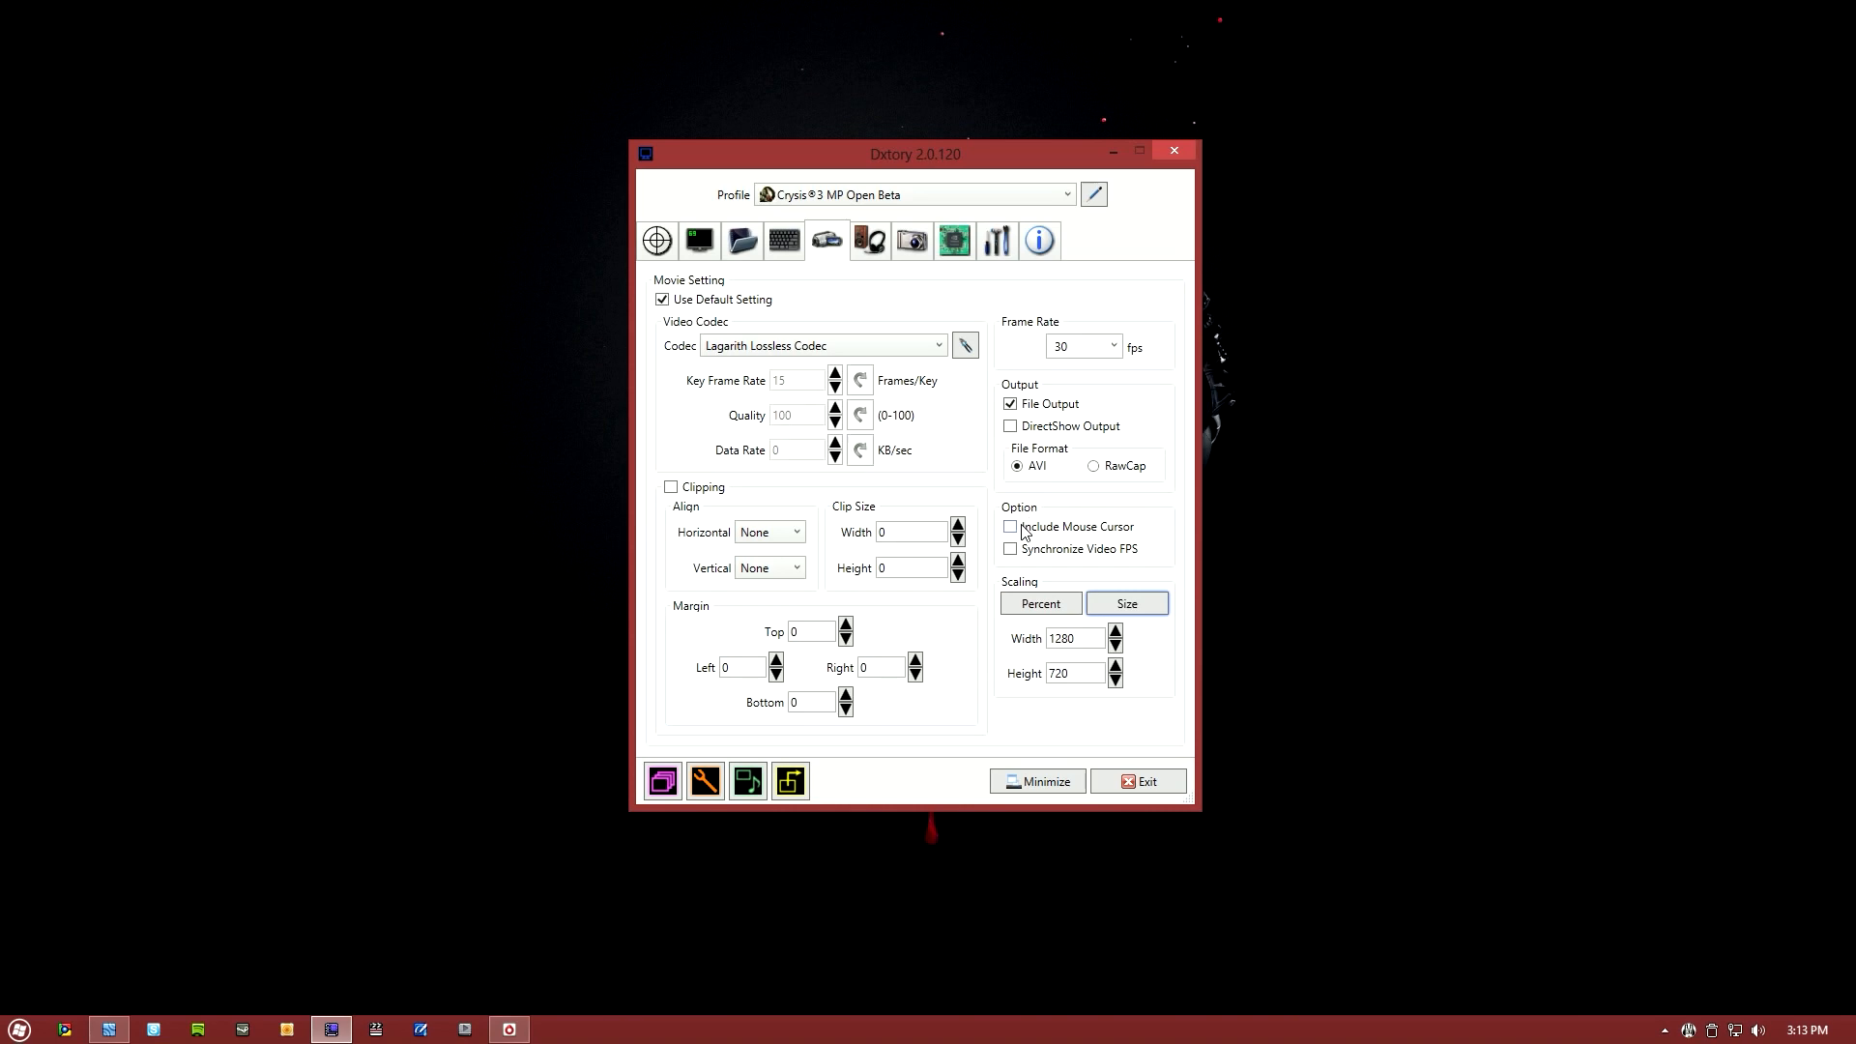
{"action": "mouse_move", "coordinate": [1011, 531]}
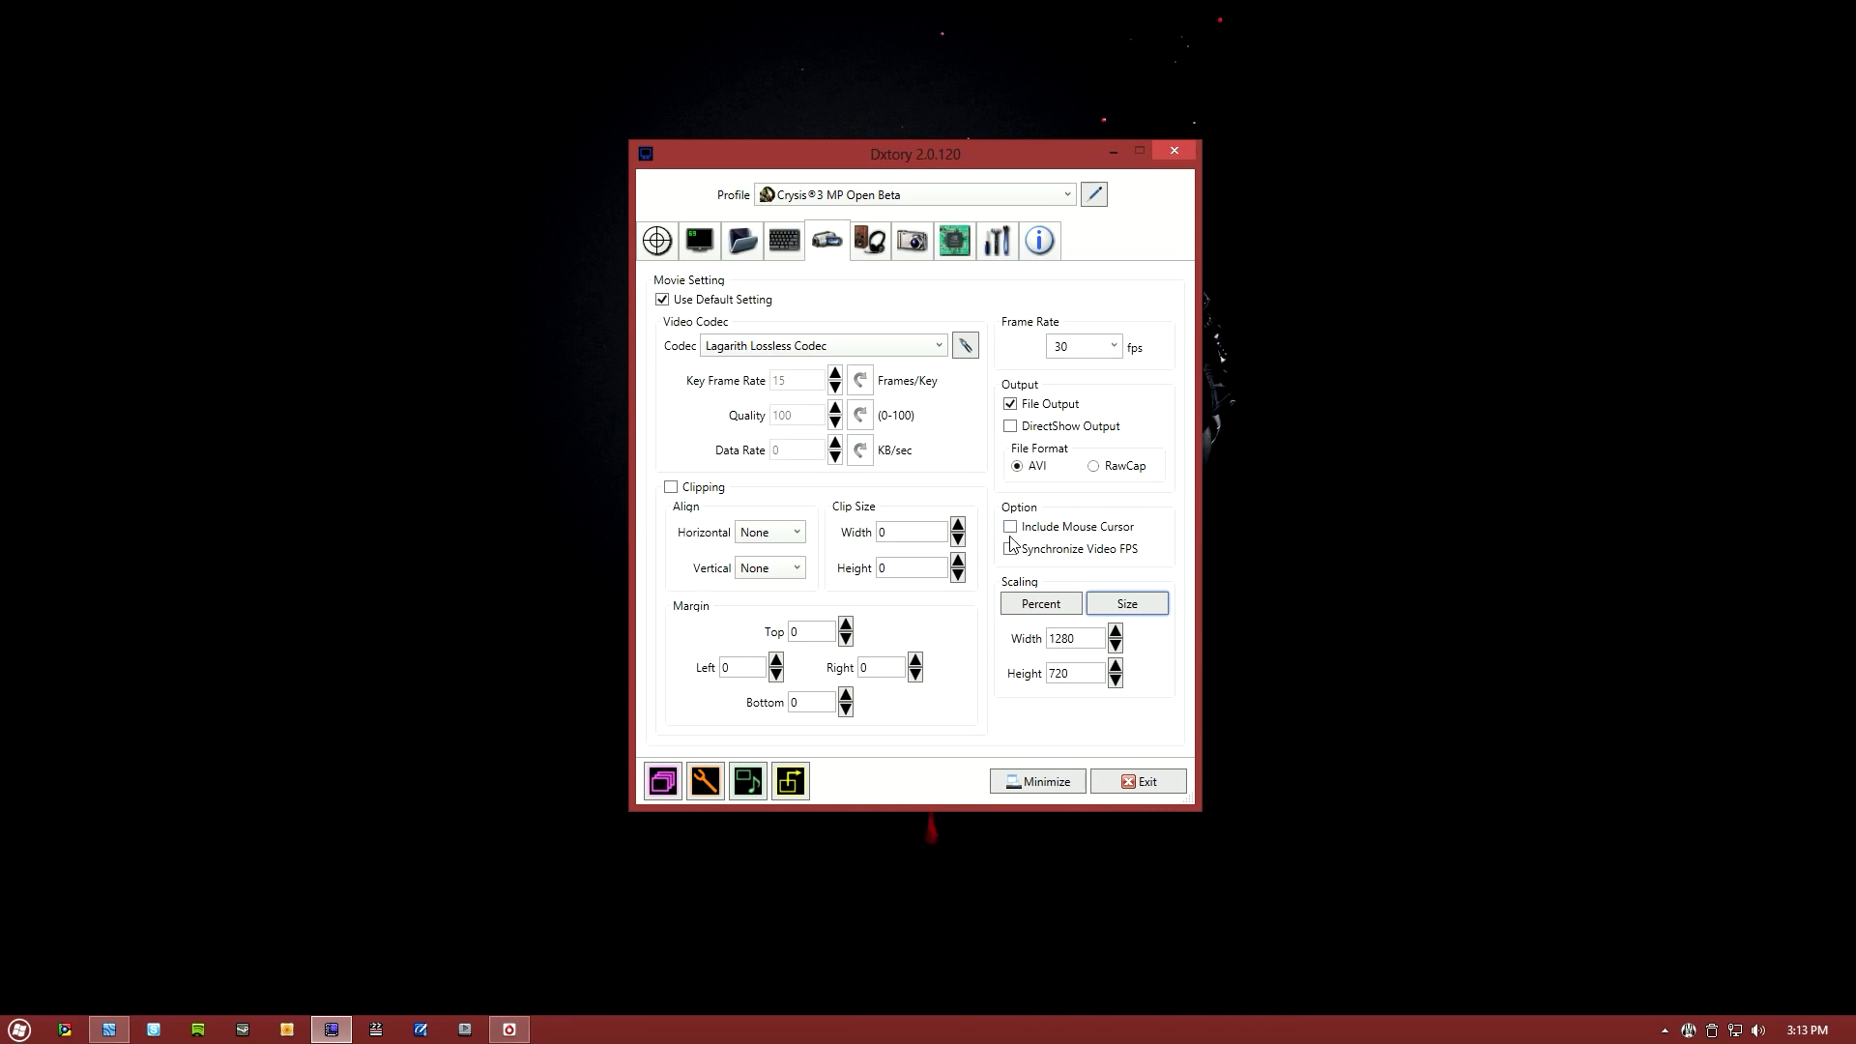
{"action": "left_click", "coordinate": [1039, 603]}
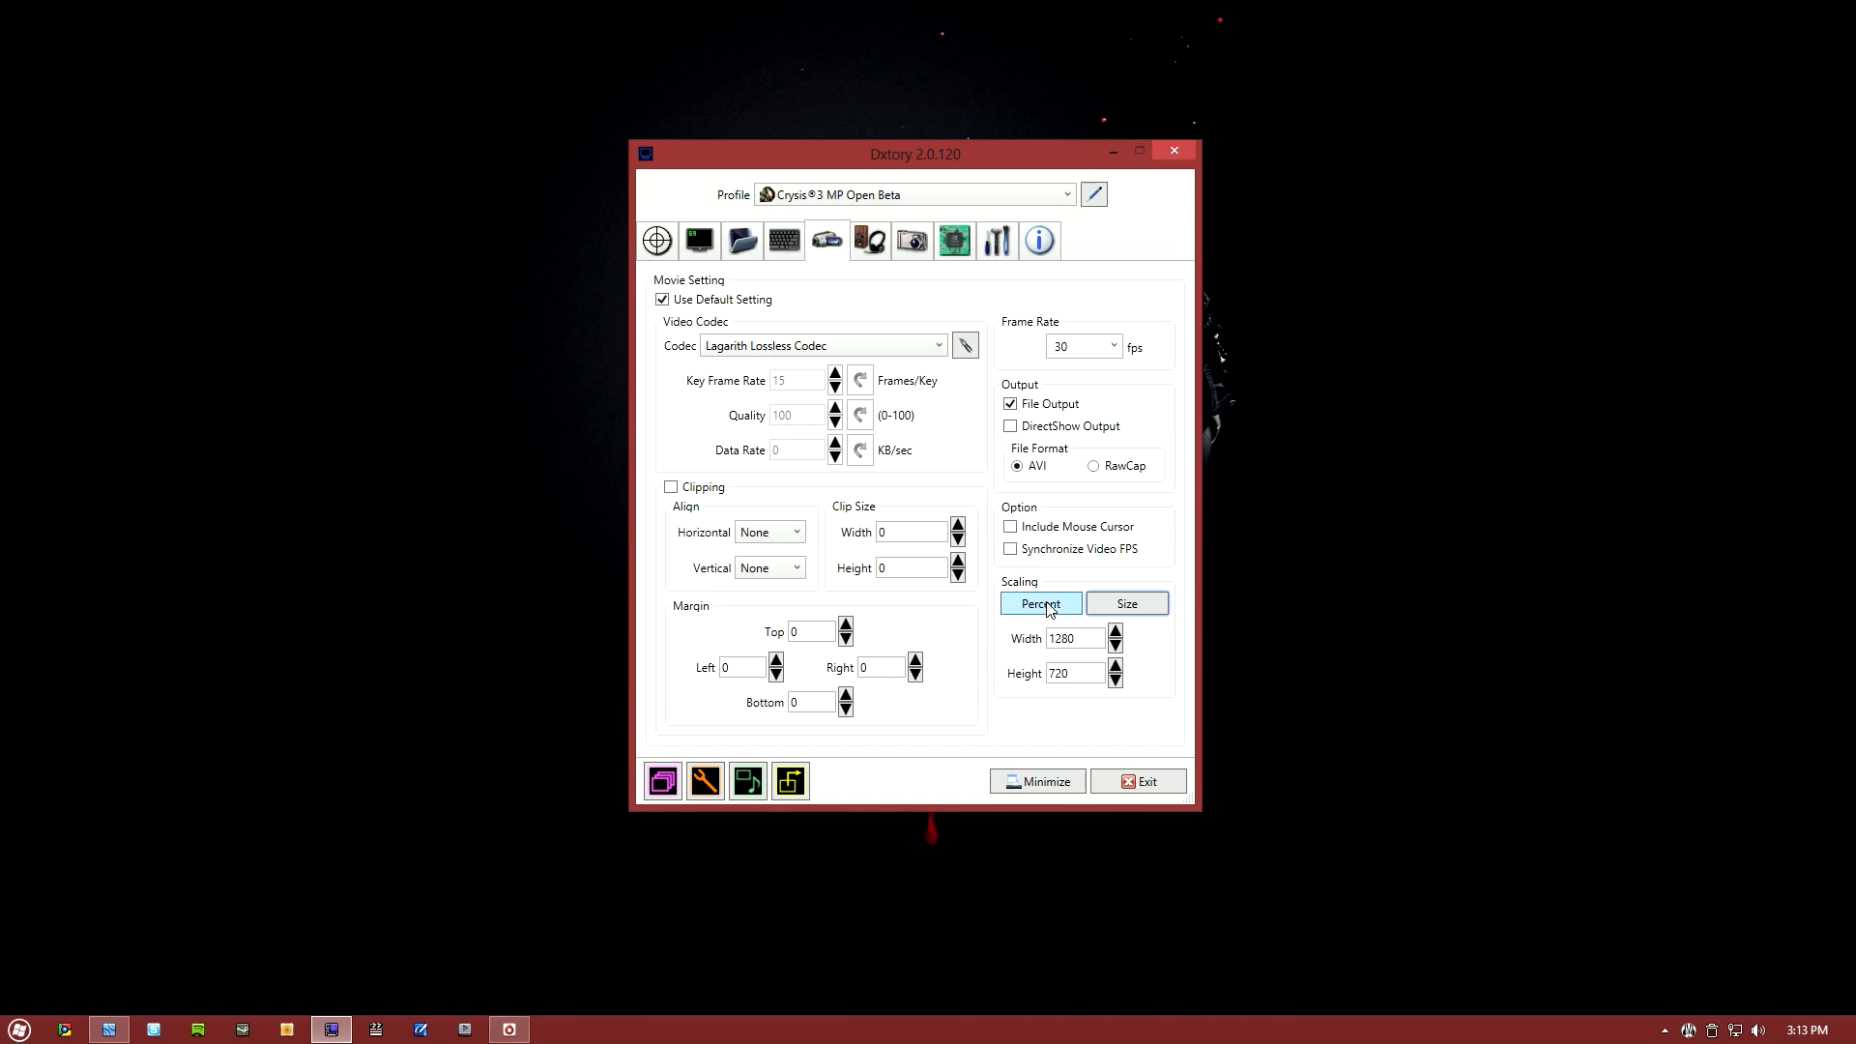
{"action": "left_click", "coordinate": [1039, 603]}
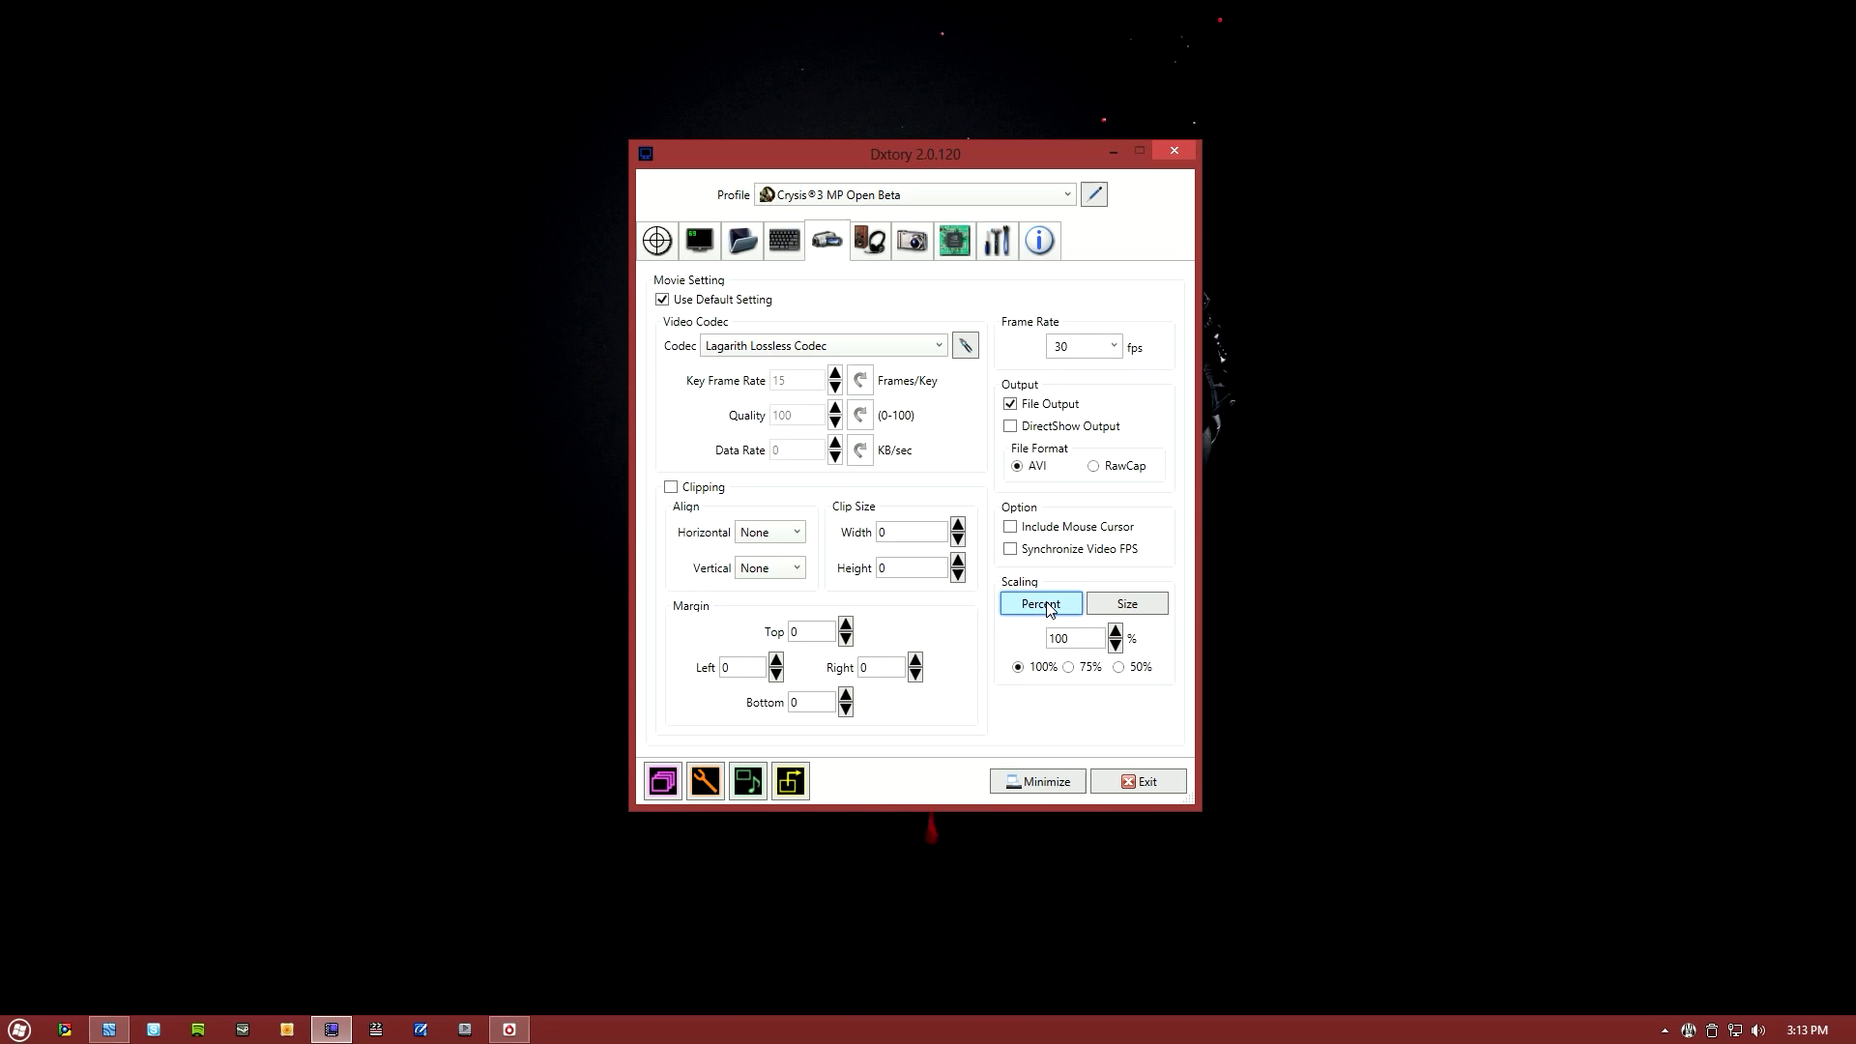
{"action": "left_click", "coordinate": [1126, 603]}
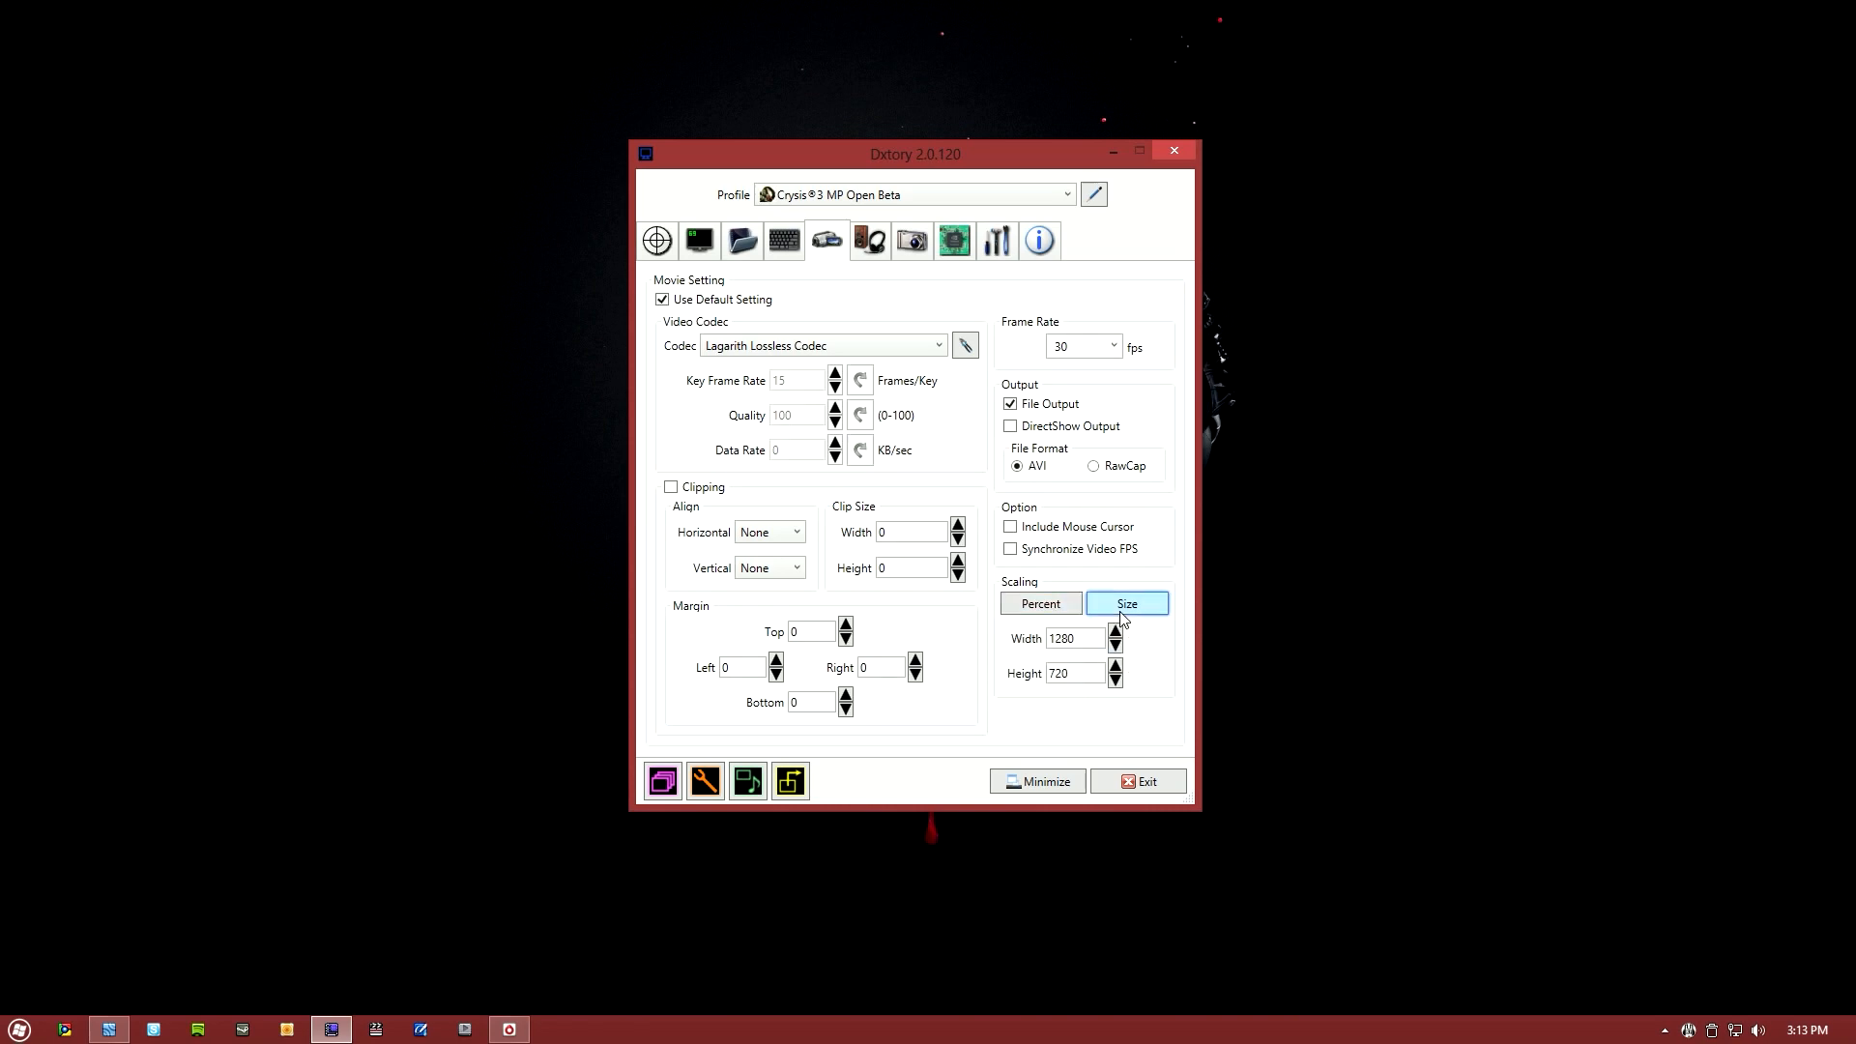
{"action": "left_click", "coordinate": [869, 241]}
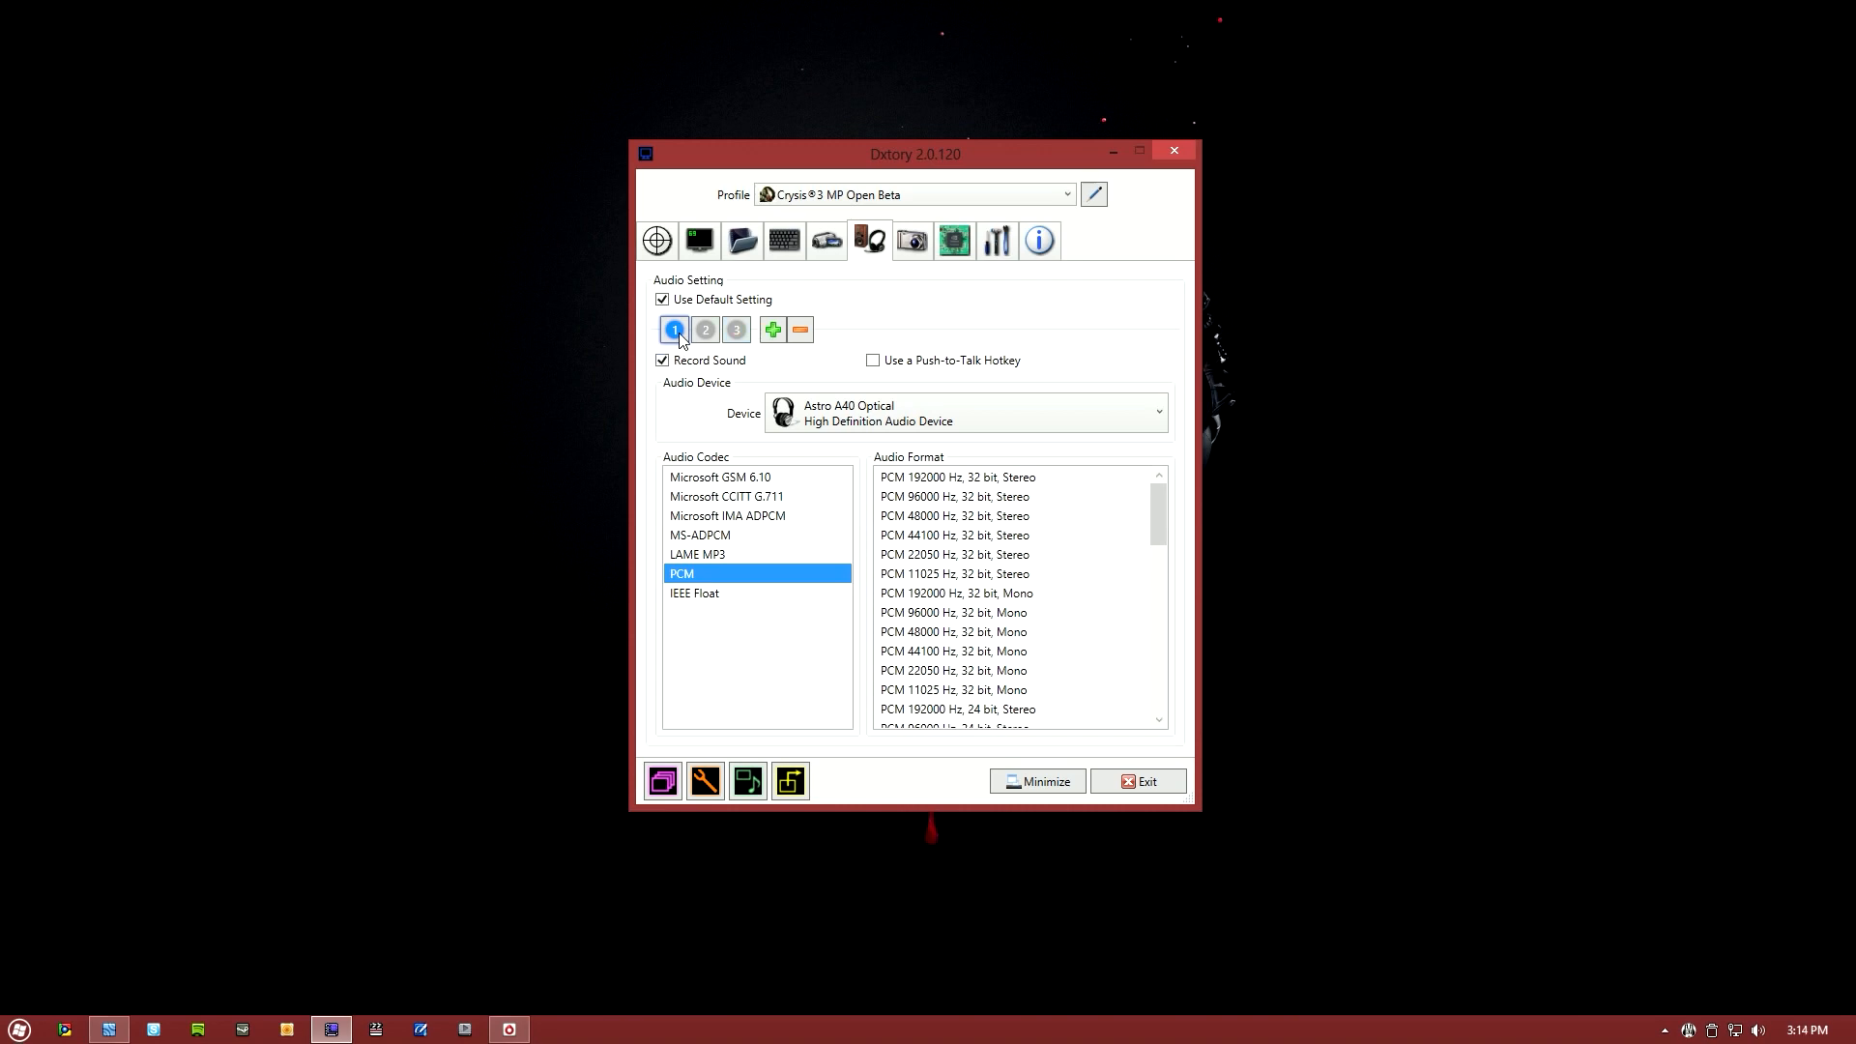
{"action": "mouse_move", "coordinate": [674, 328]}
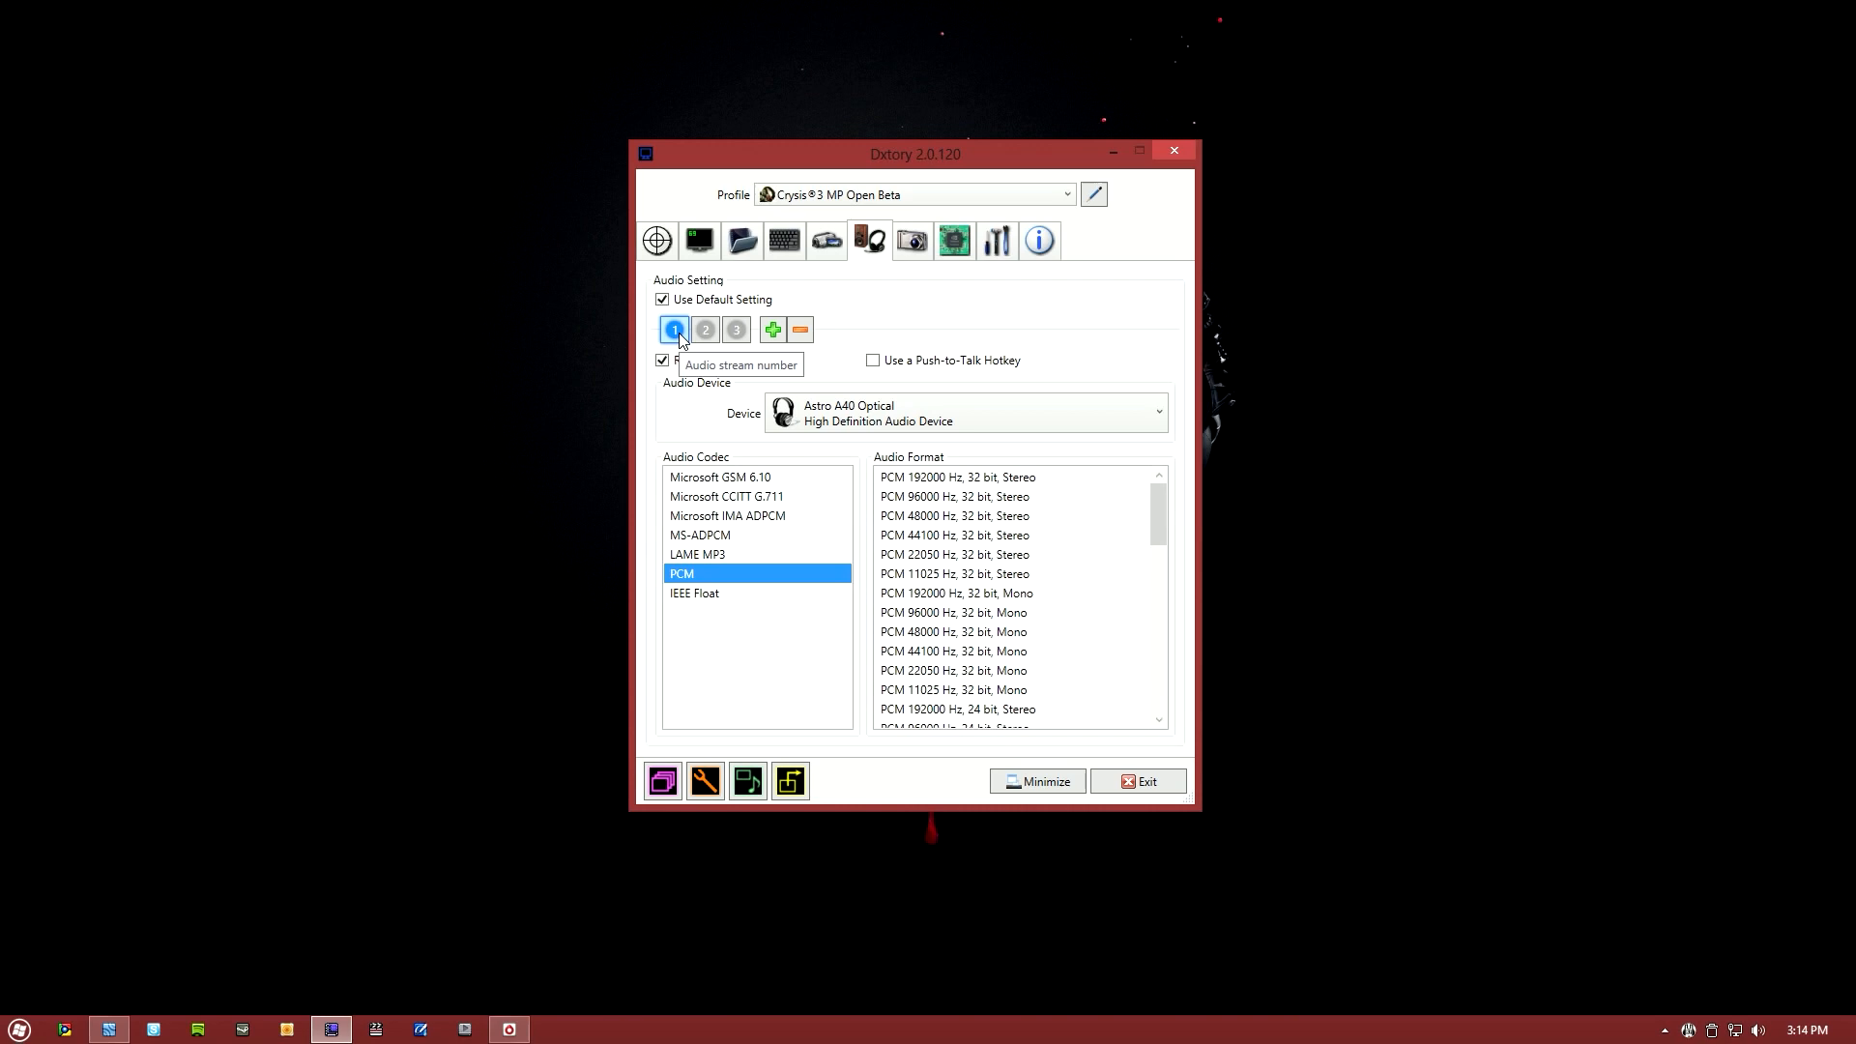
{"action": "mouse_move", "coordinate": [704, 328]}
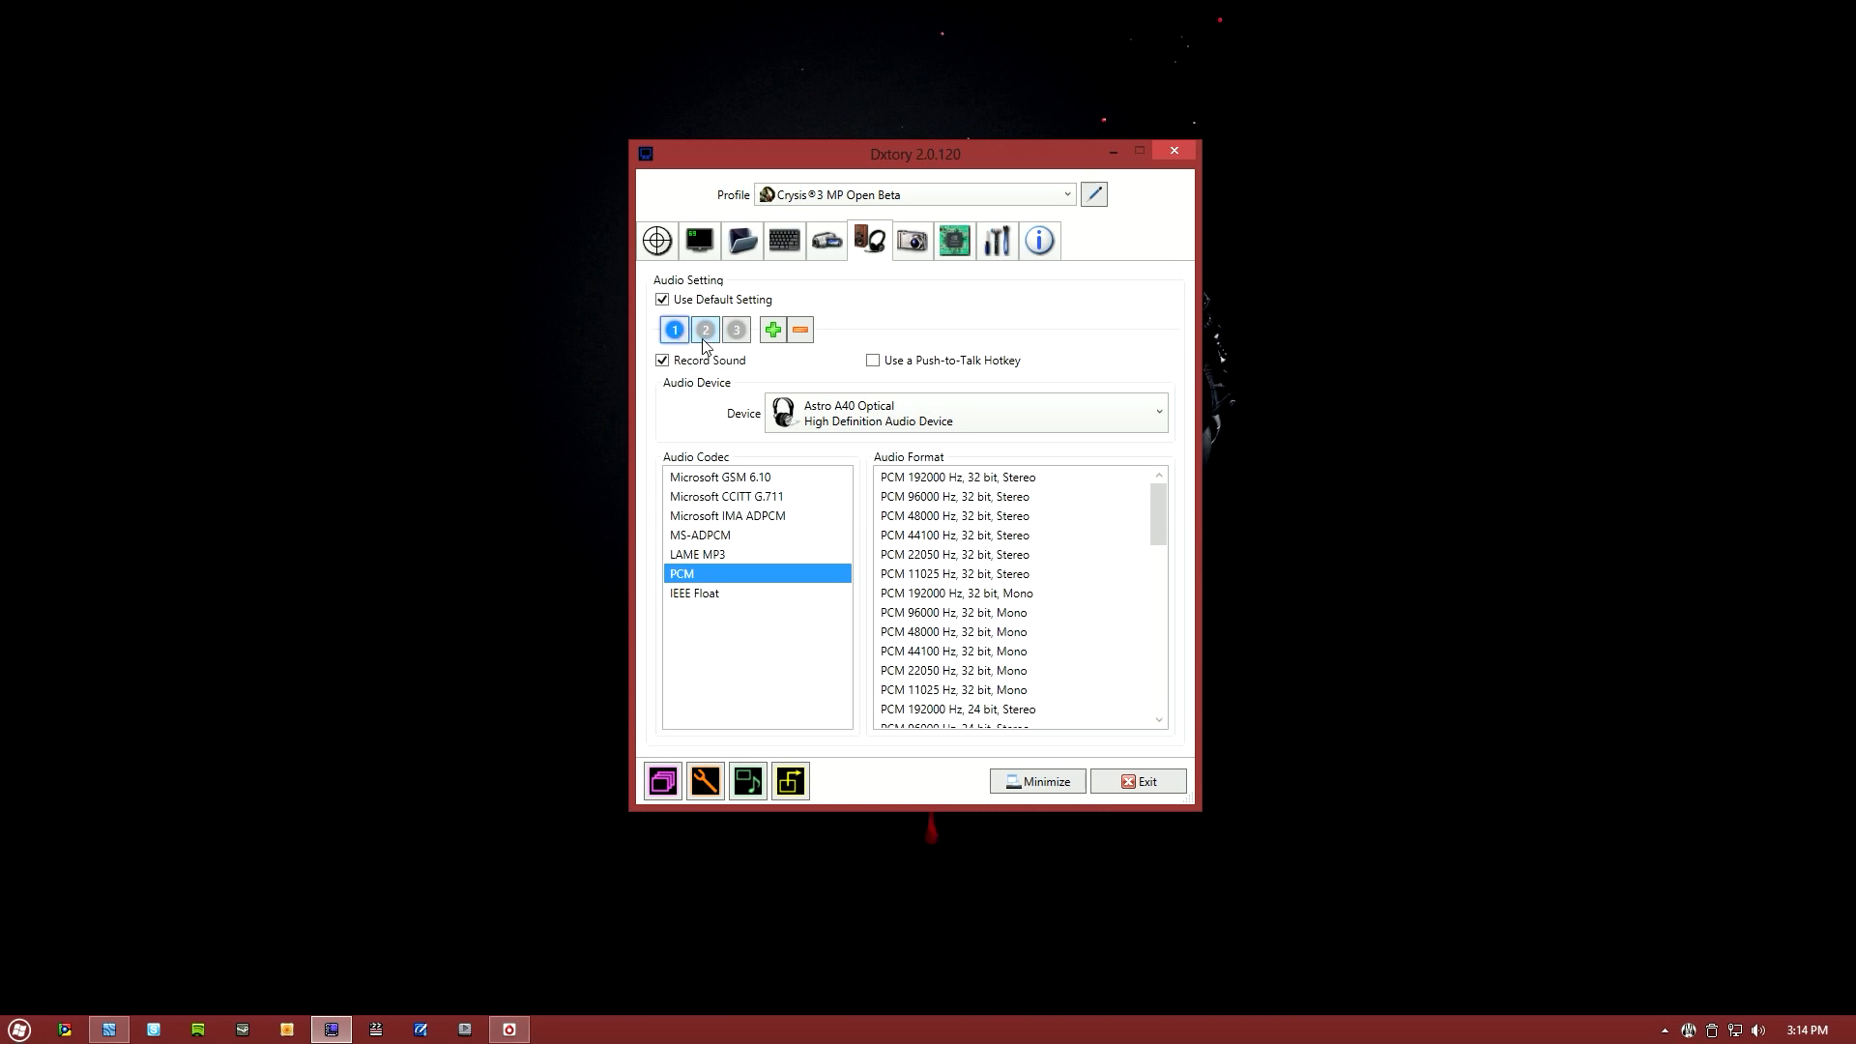
- Review audio tracks 2 and 3: Astro A40 USB and Mic, PCM 44100 Hz
{"action": "left_click", "coordinate": [705, 329]}
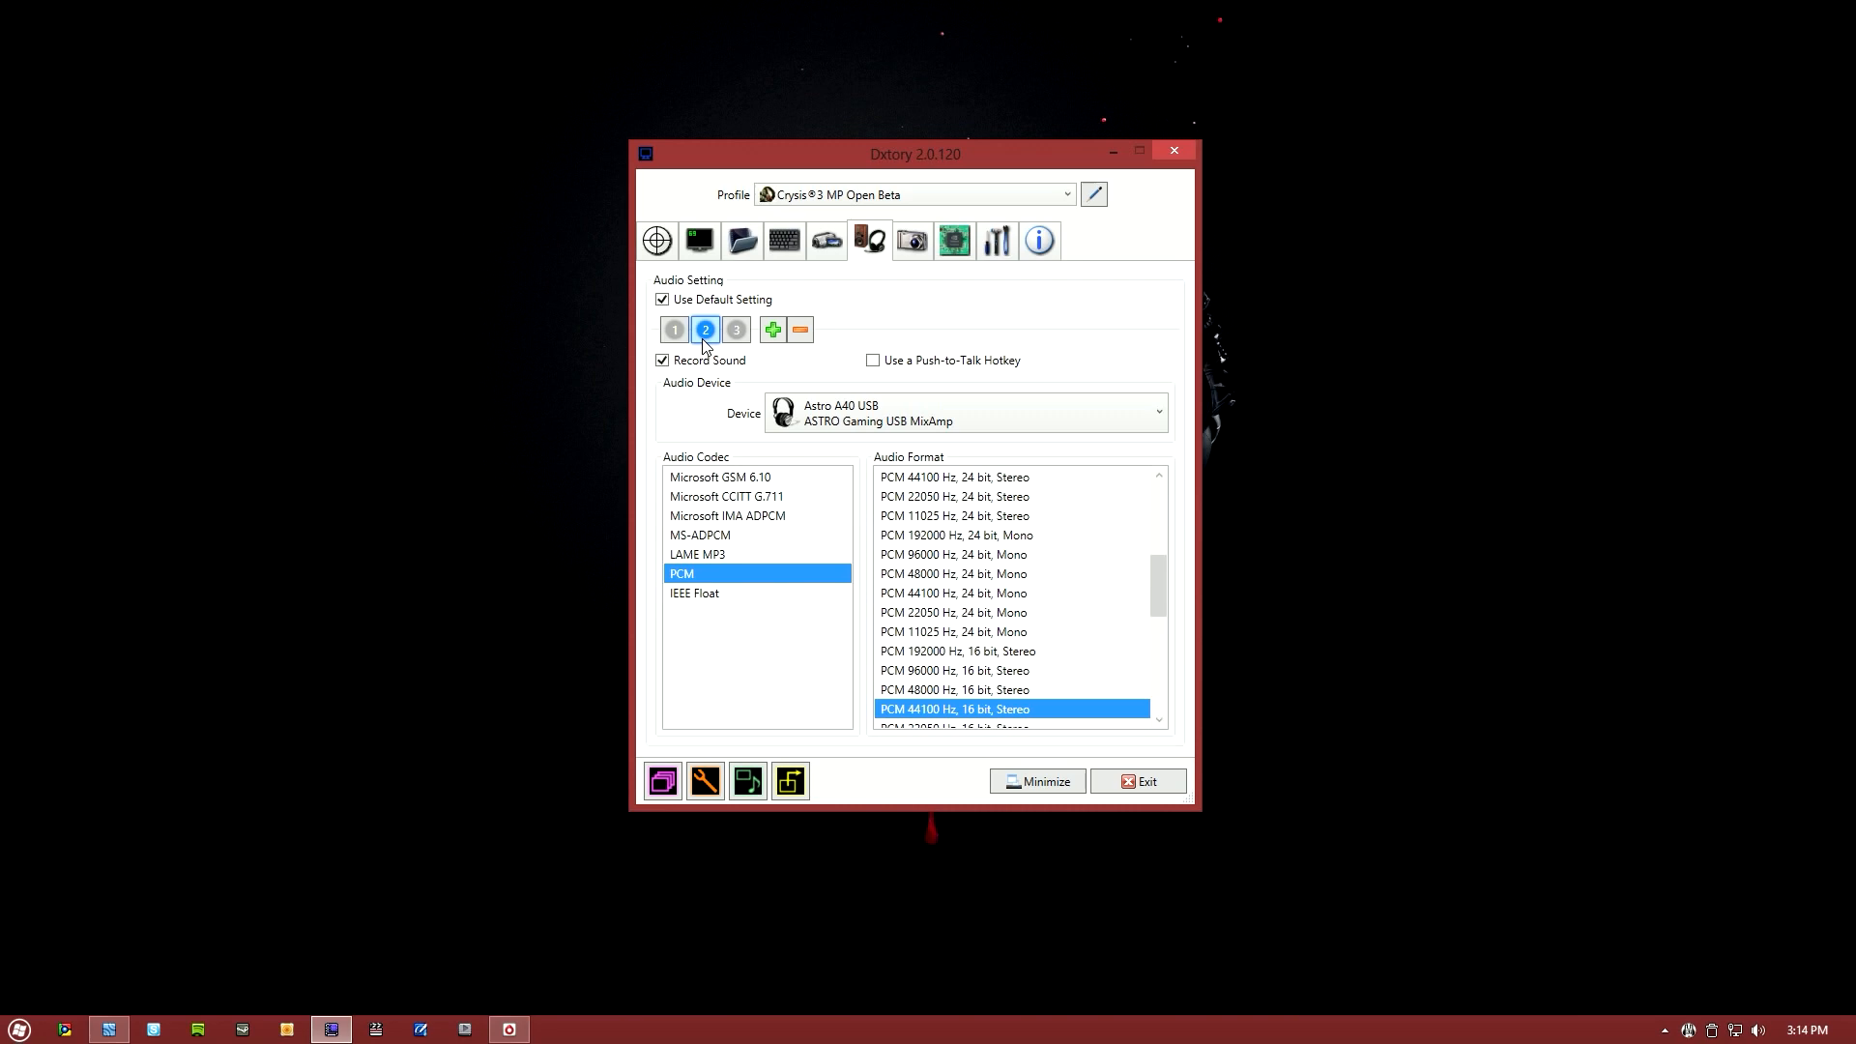
{"action": "left_click", "coordinate": [735, 329]}
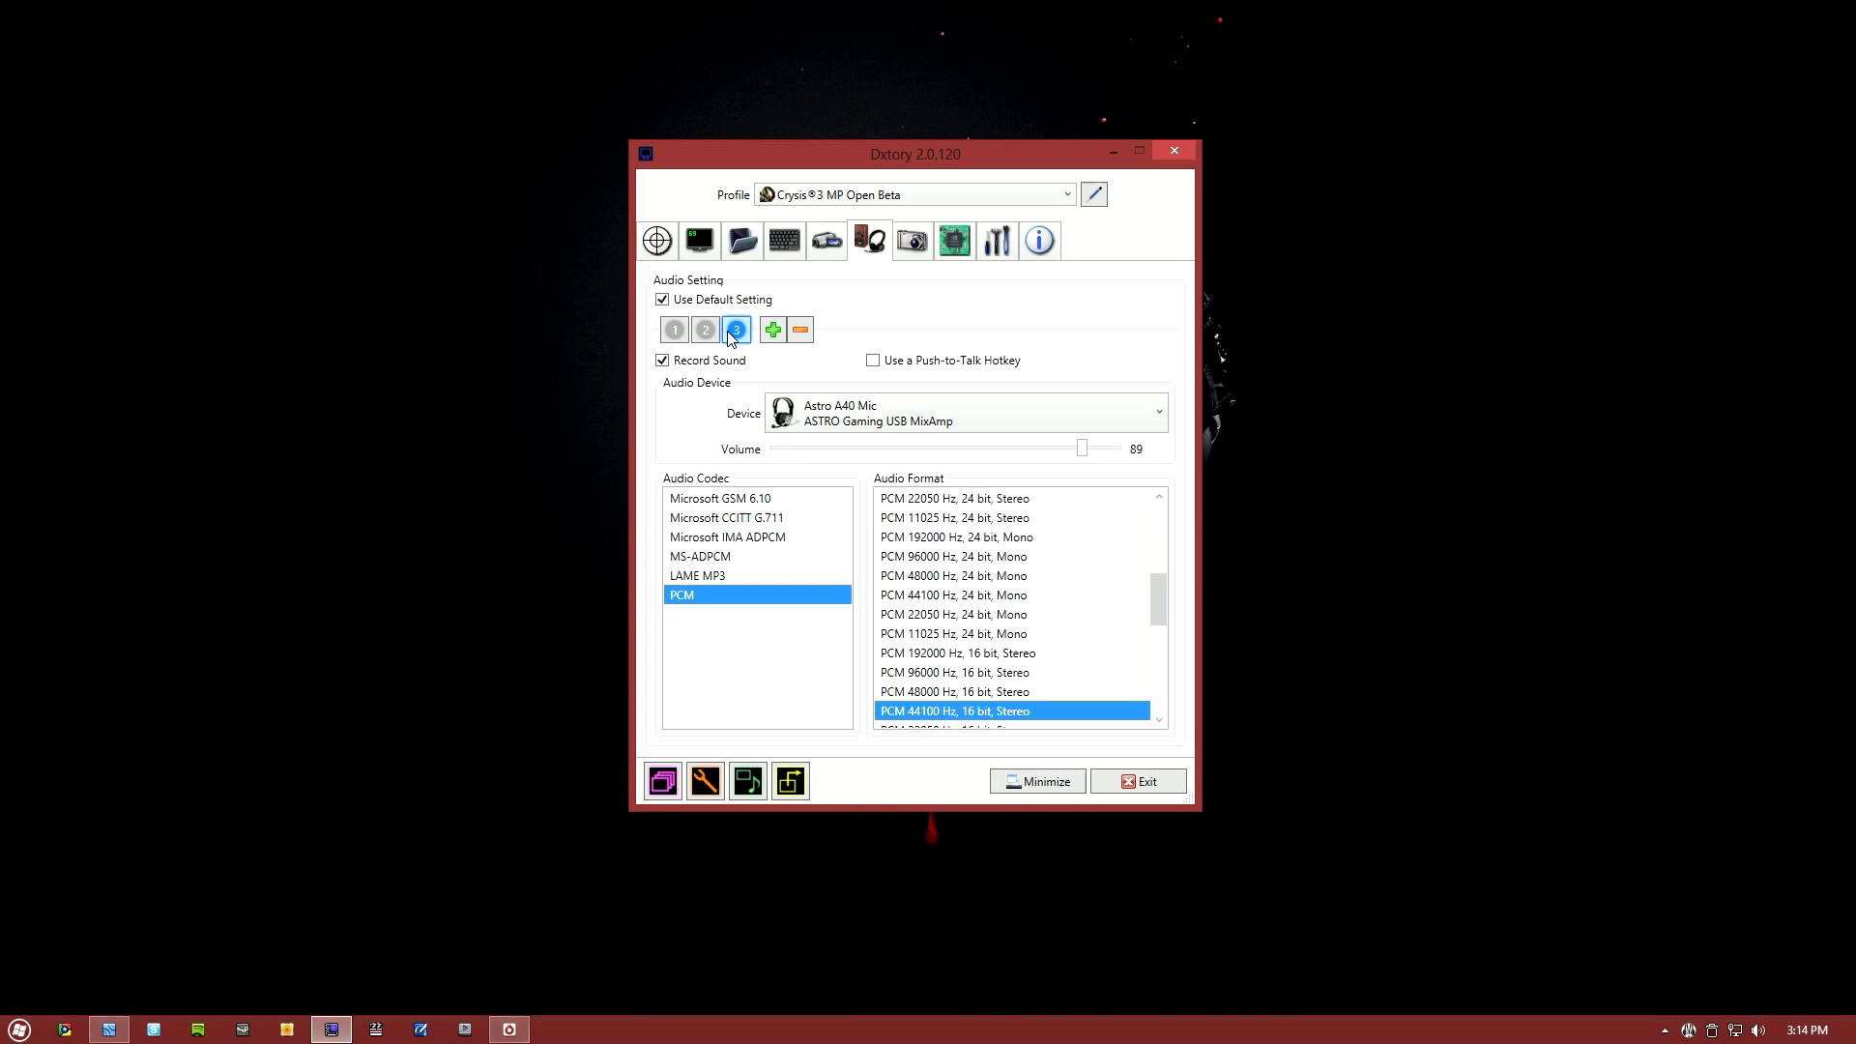
{"action": "left_click", "coordinate": [674, 328]}
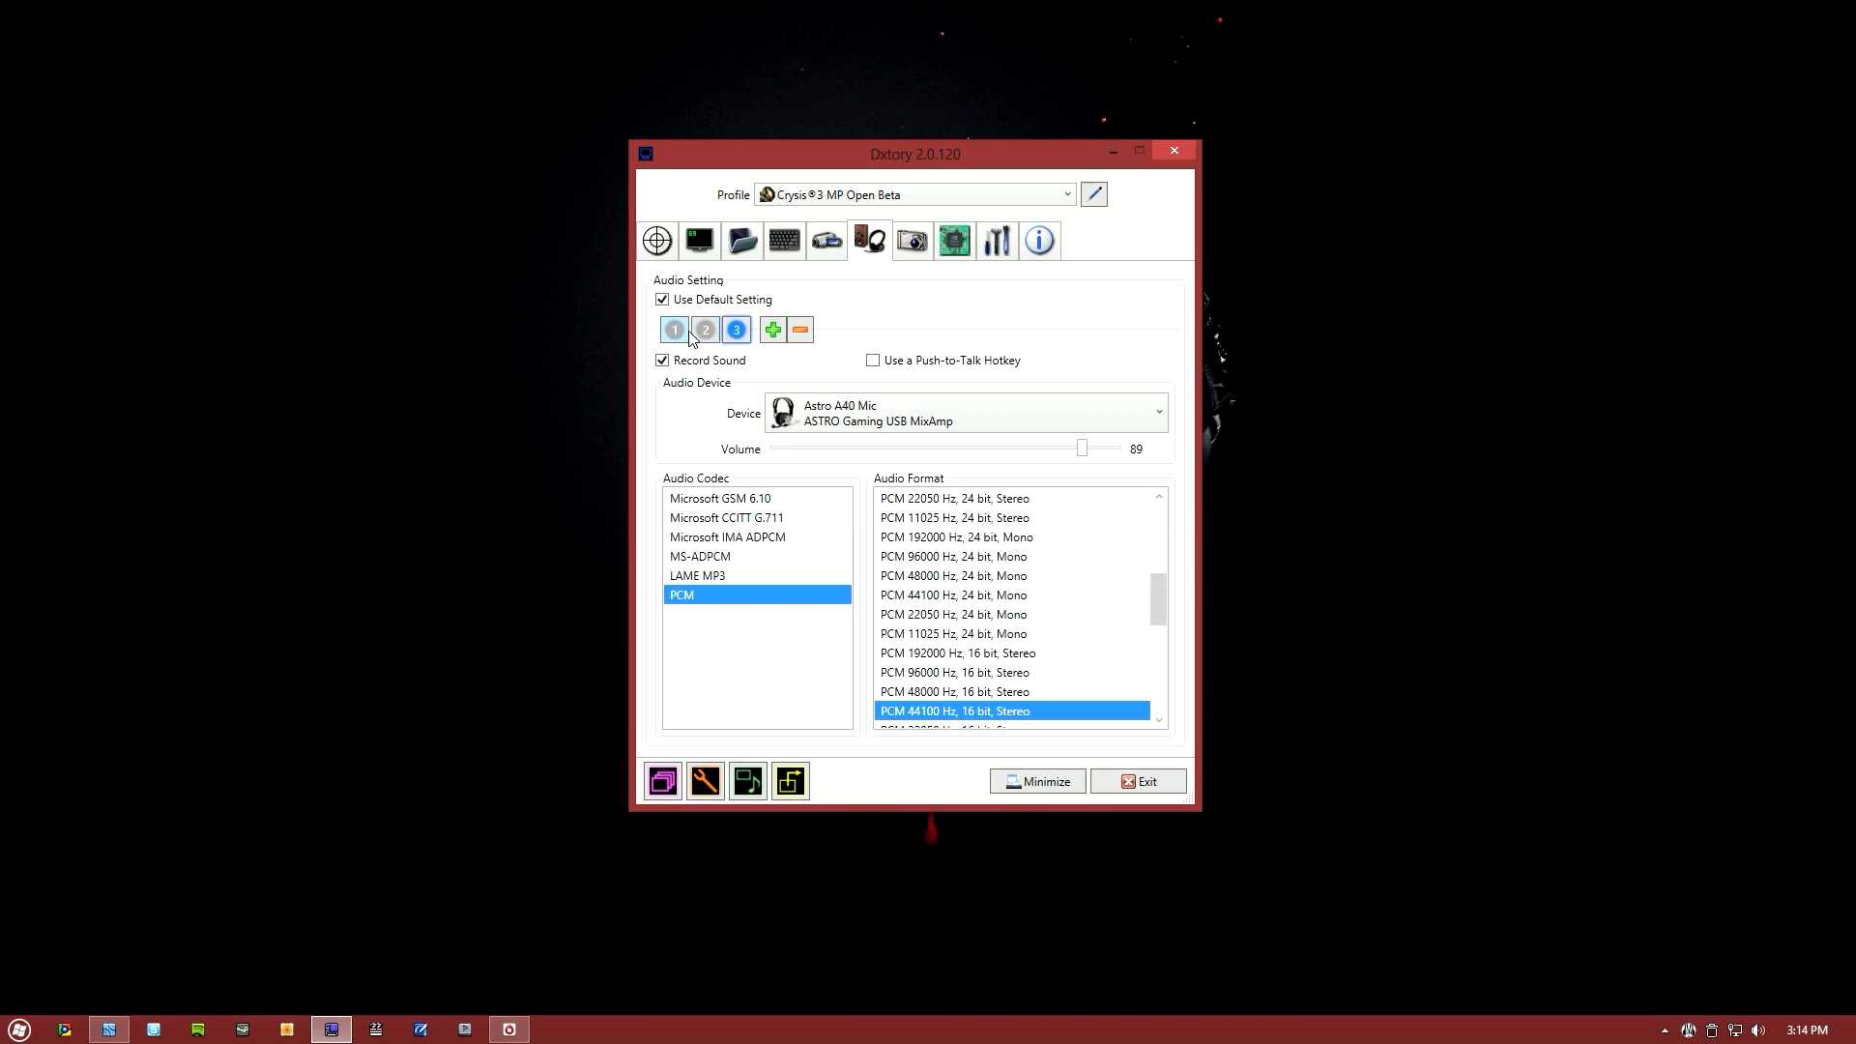
- Inspect track 1's LAME MP3 formats, keeping PCM 44100 Hz 16-bit stereo, then select track 3
{"action": "left_click", "coordinate": [675, 329]}
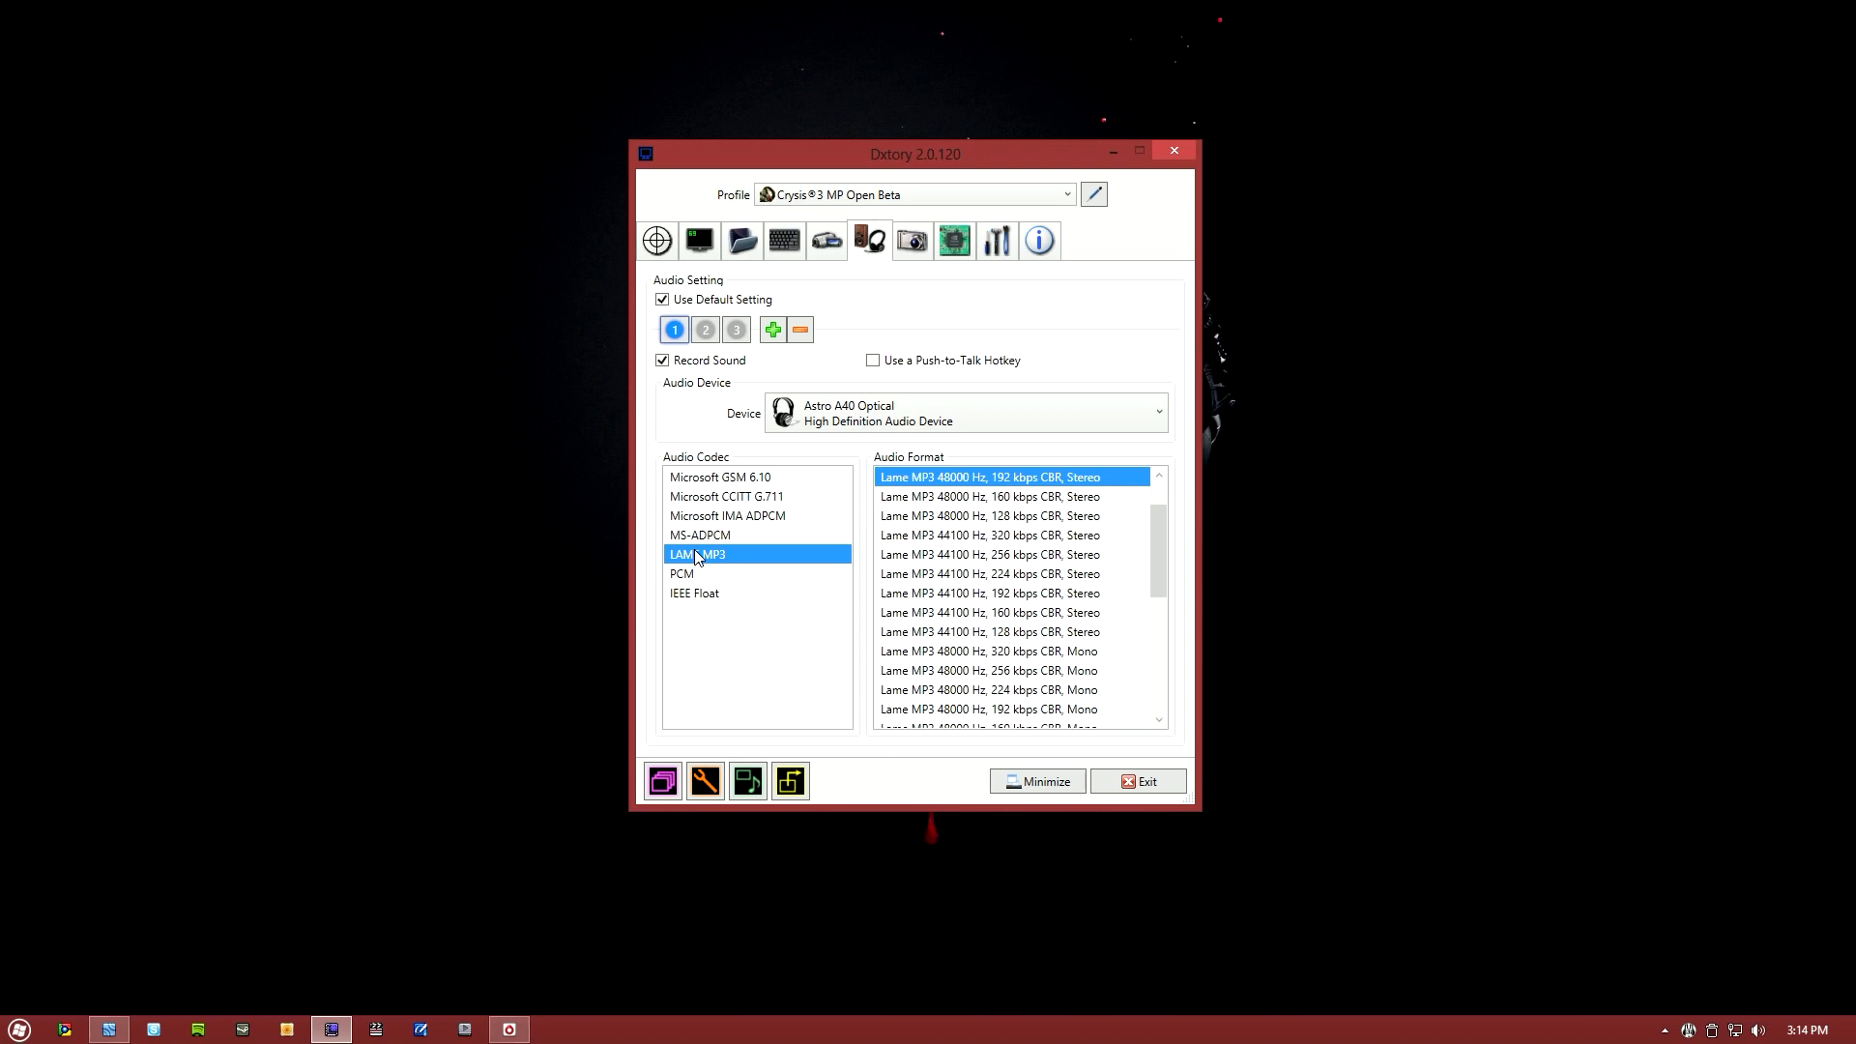
{"action": "left_click", "coordinate": [682, 574]}
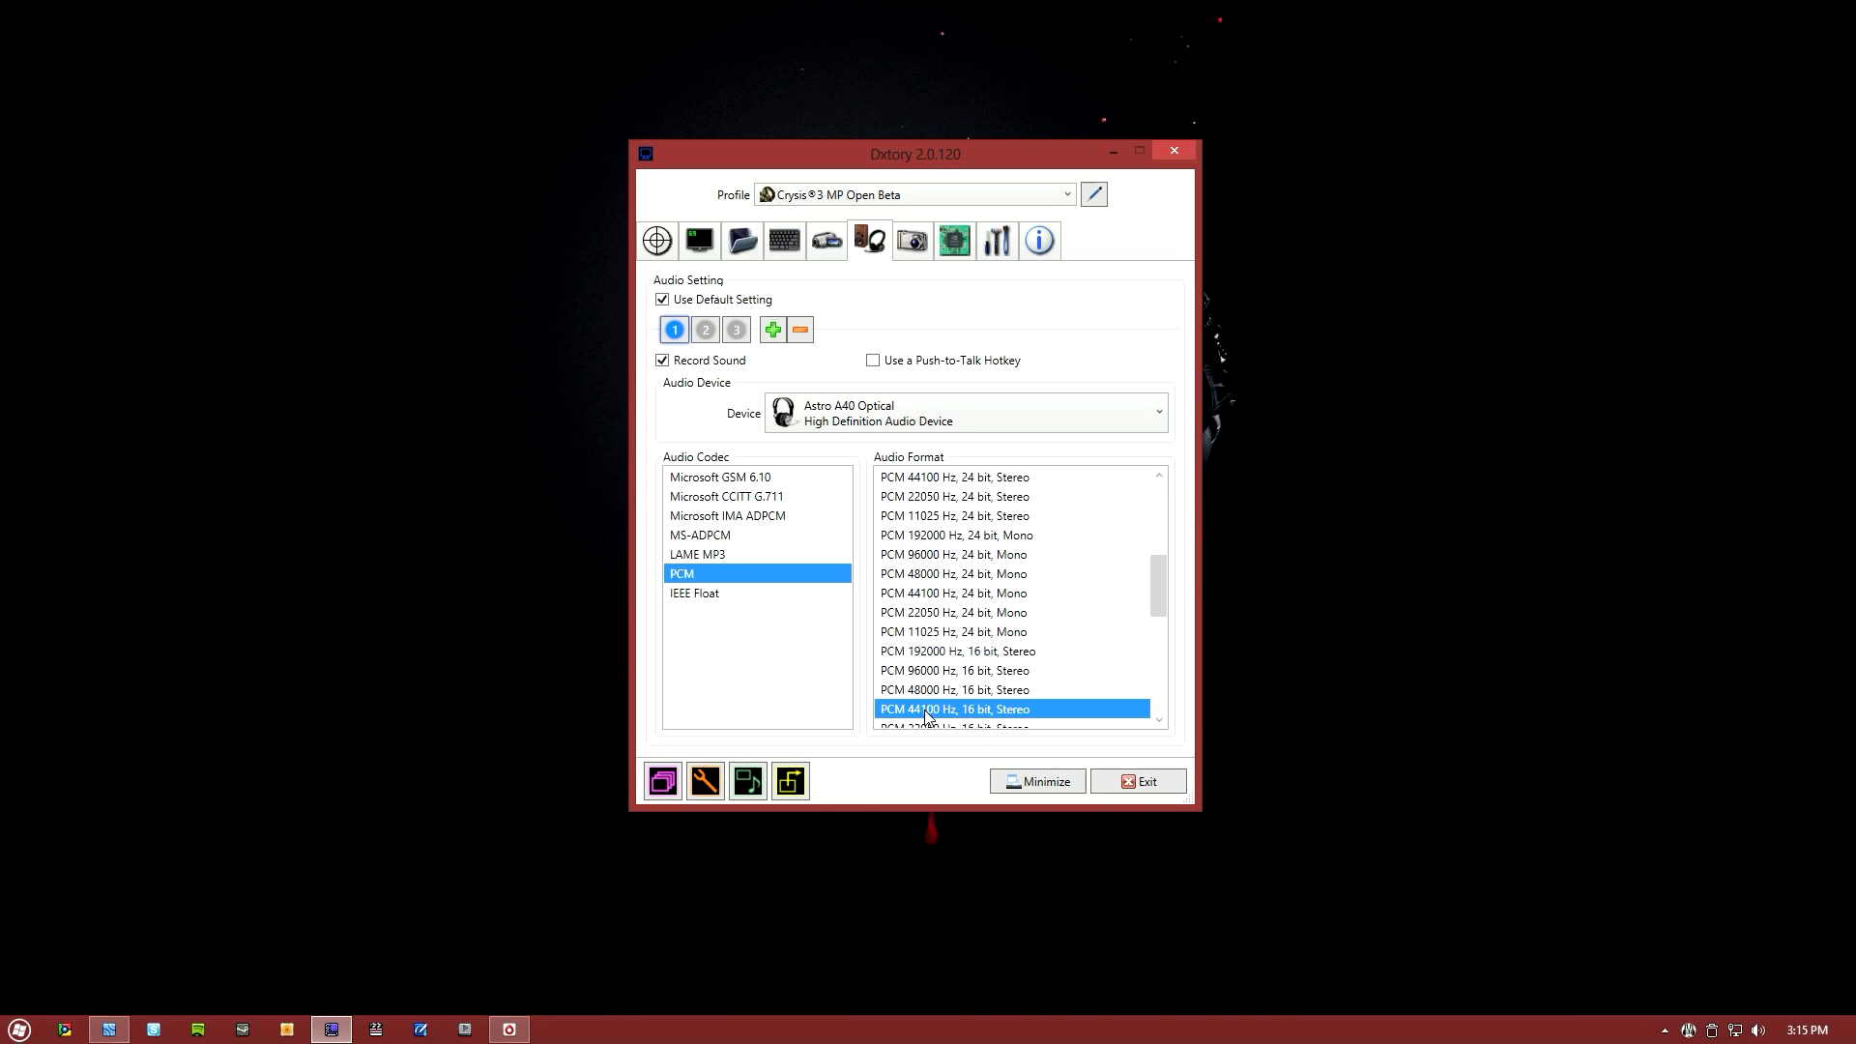
{"action": "mouse_move", "coordinate": [896, 650]}
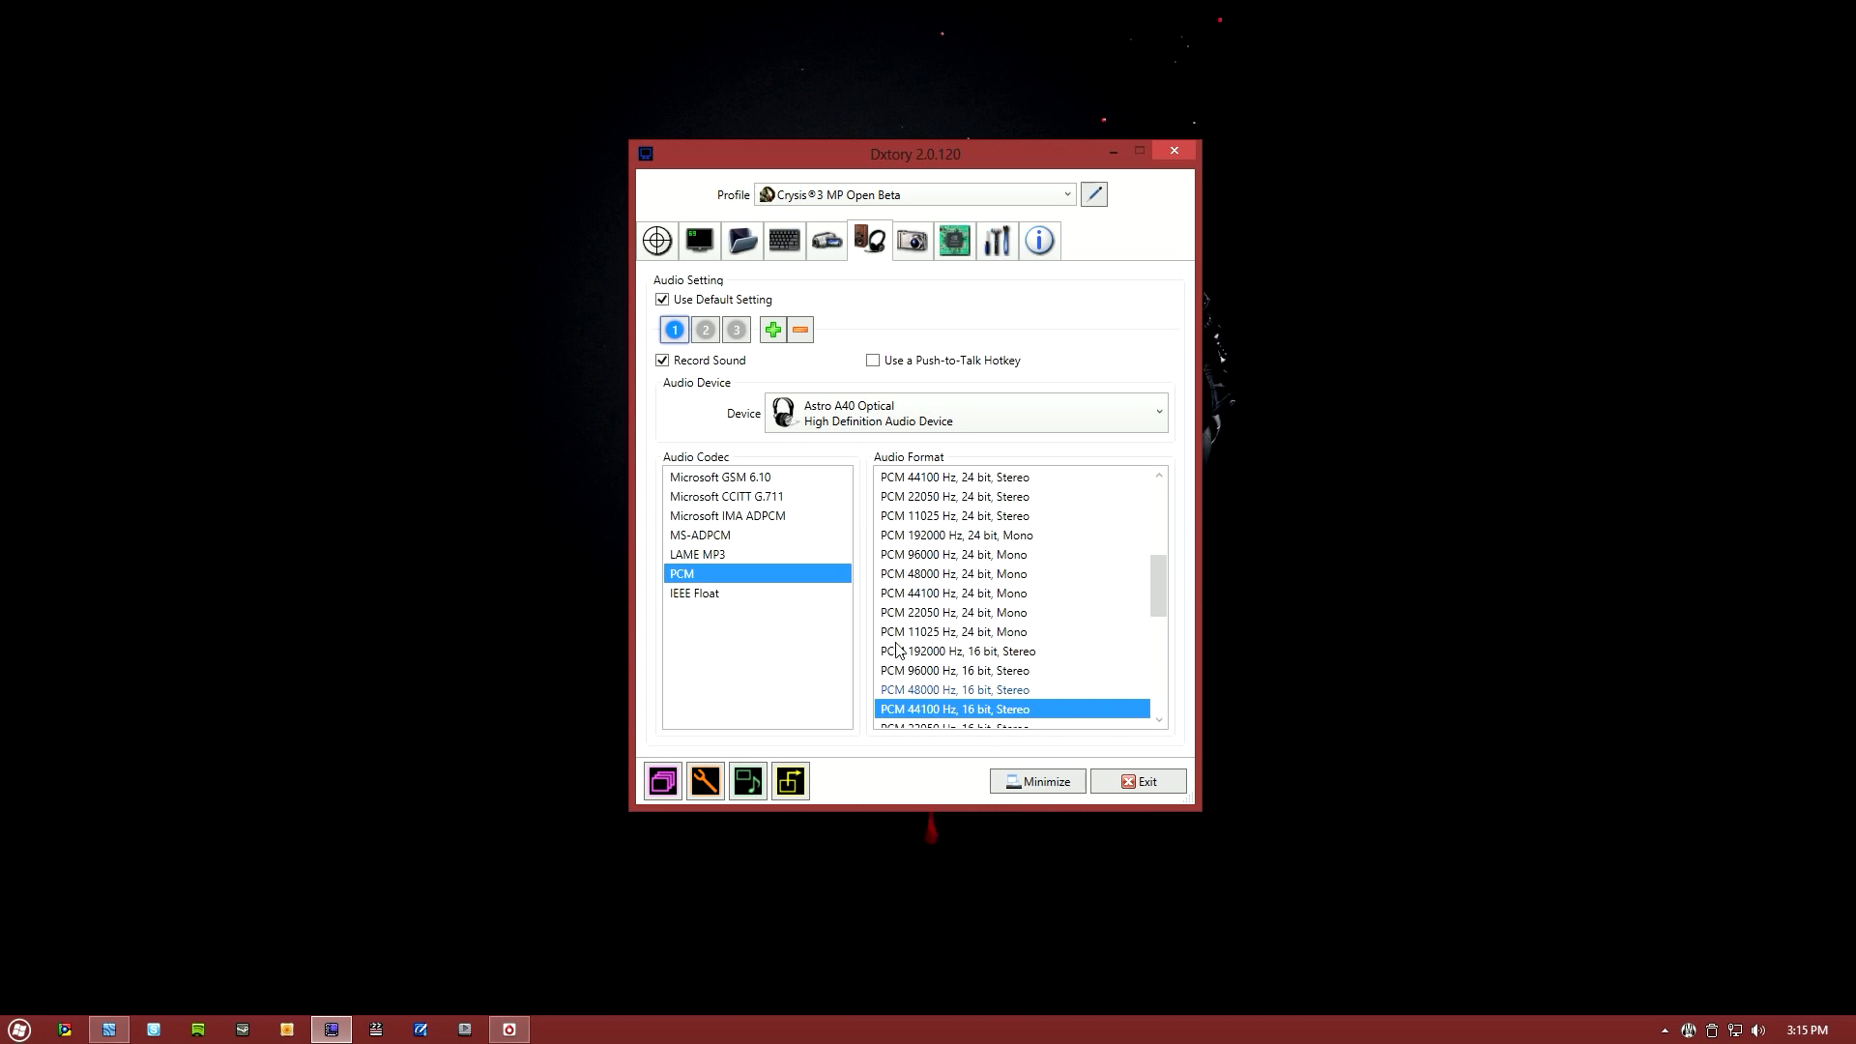
{"action": "left_click", "coordinate": [734, 328]}
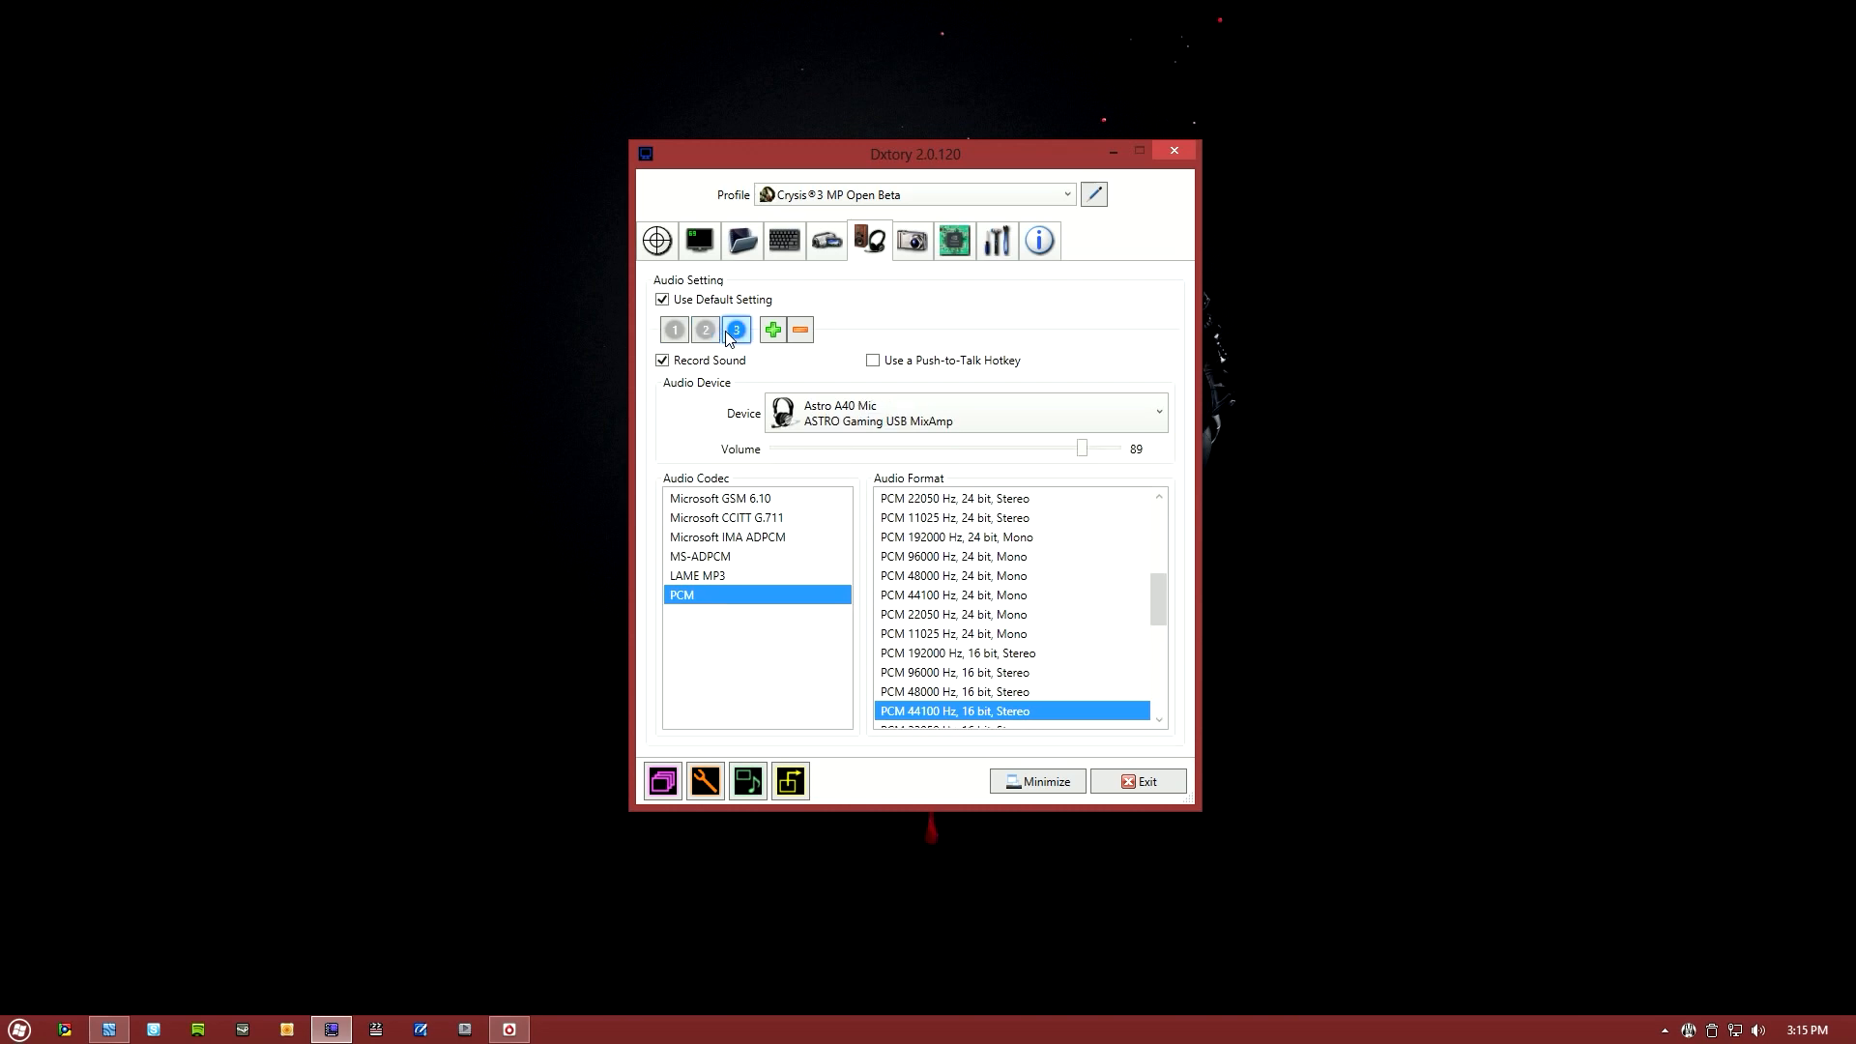
{"action": "mouse_move", "coordinate": [737, 329]}
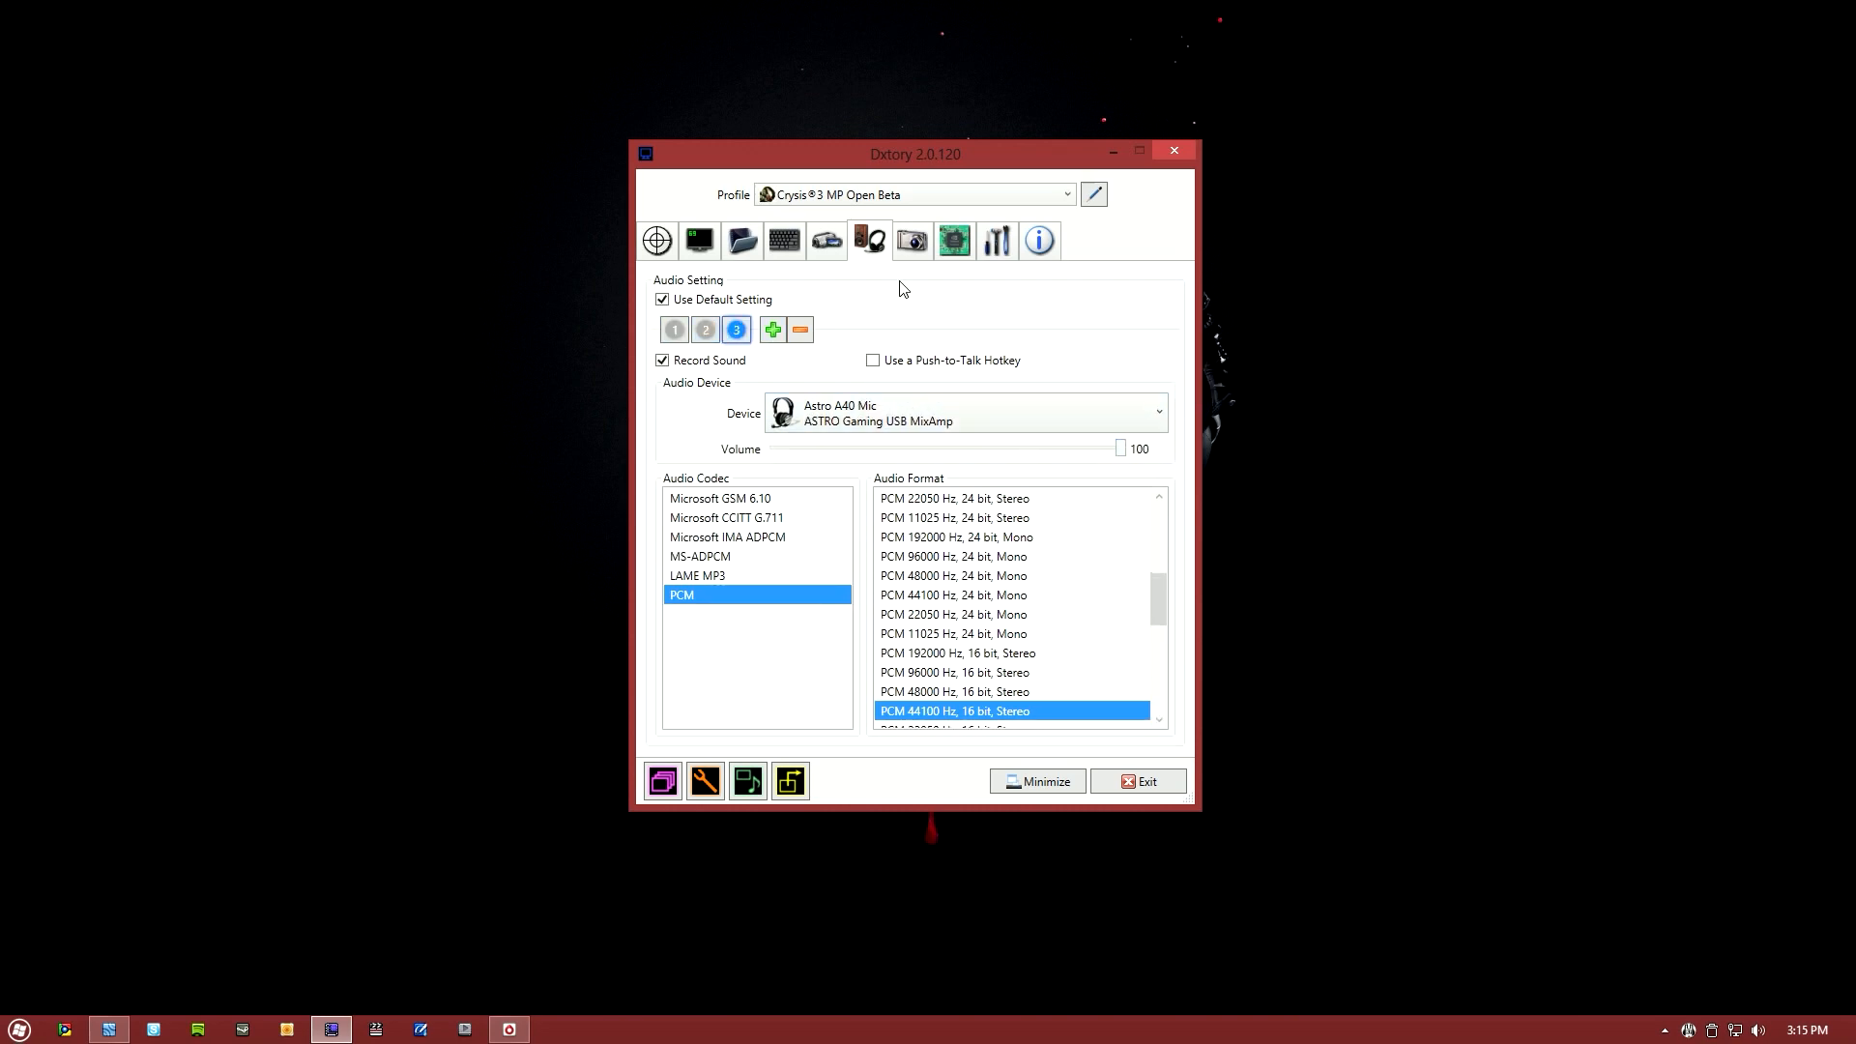
- Keep PNG as the screenshot format and view advanced settings: delay hook 5, 135 FPS limit
{"action": "left_click", "coordinate": [912, 241]}
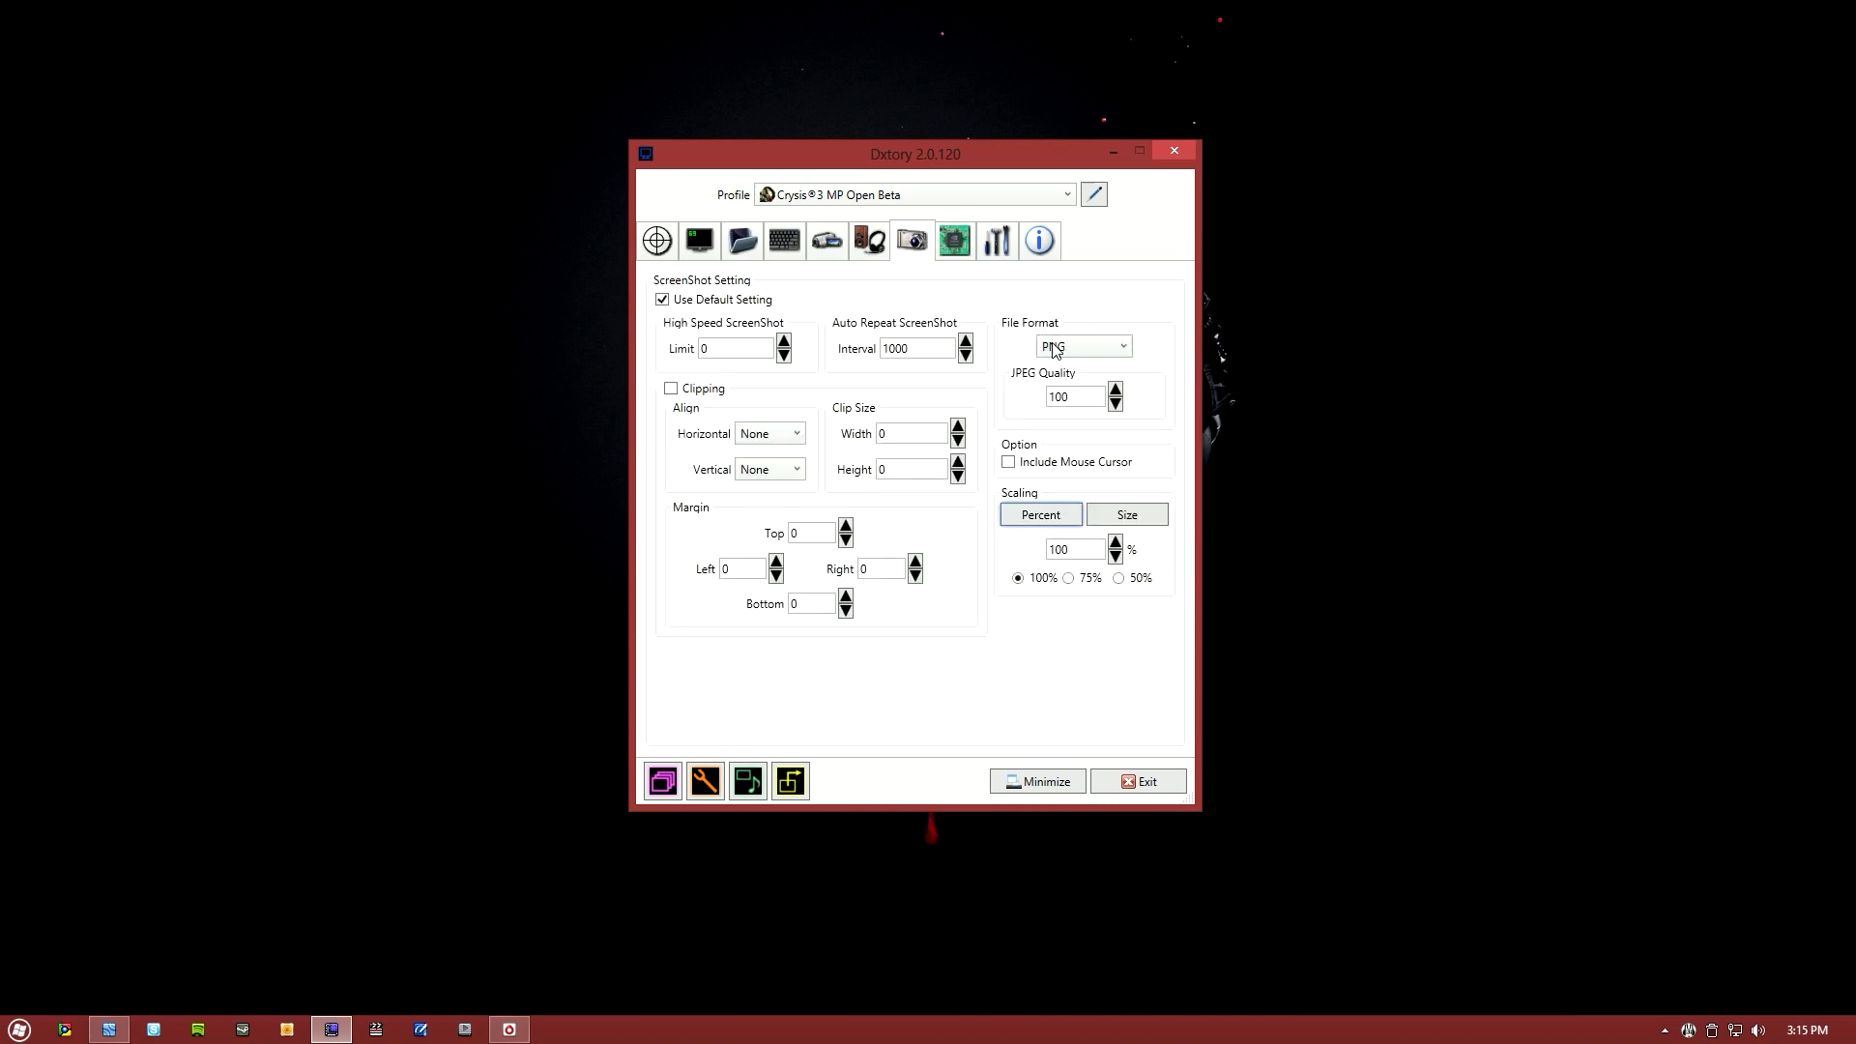
{"action": "left_click", "coordinate": [1079, 346]}
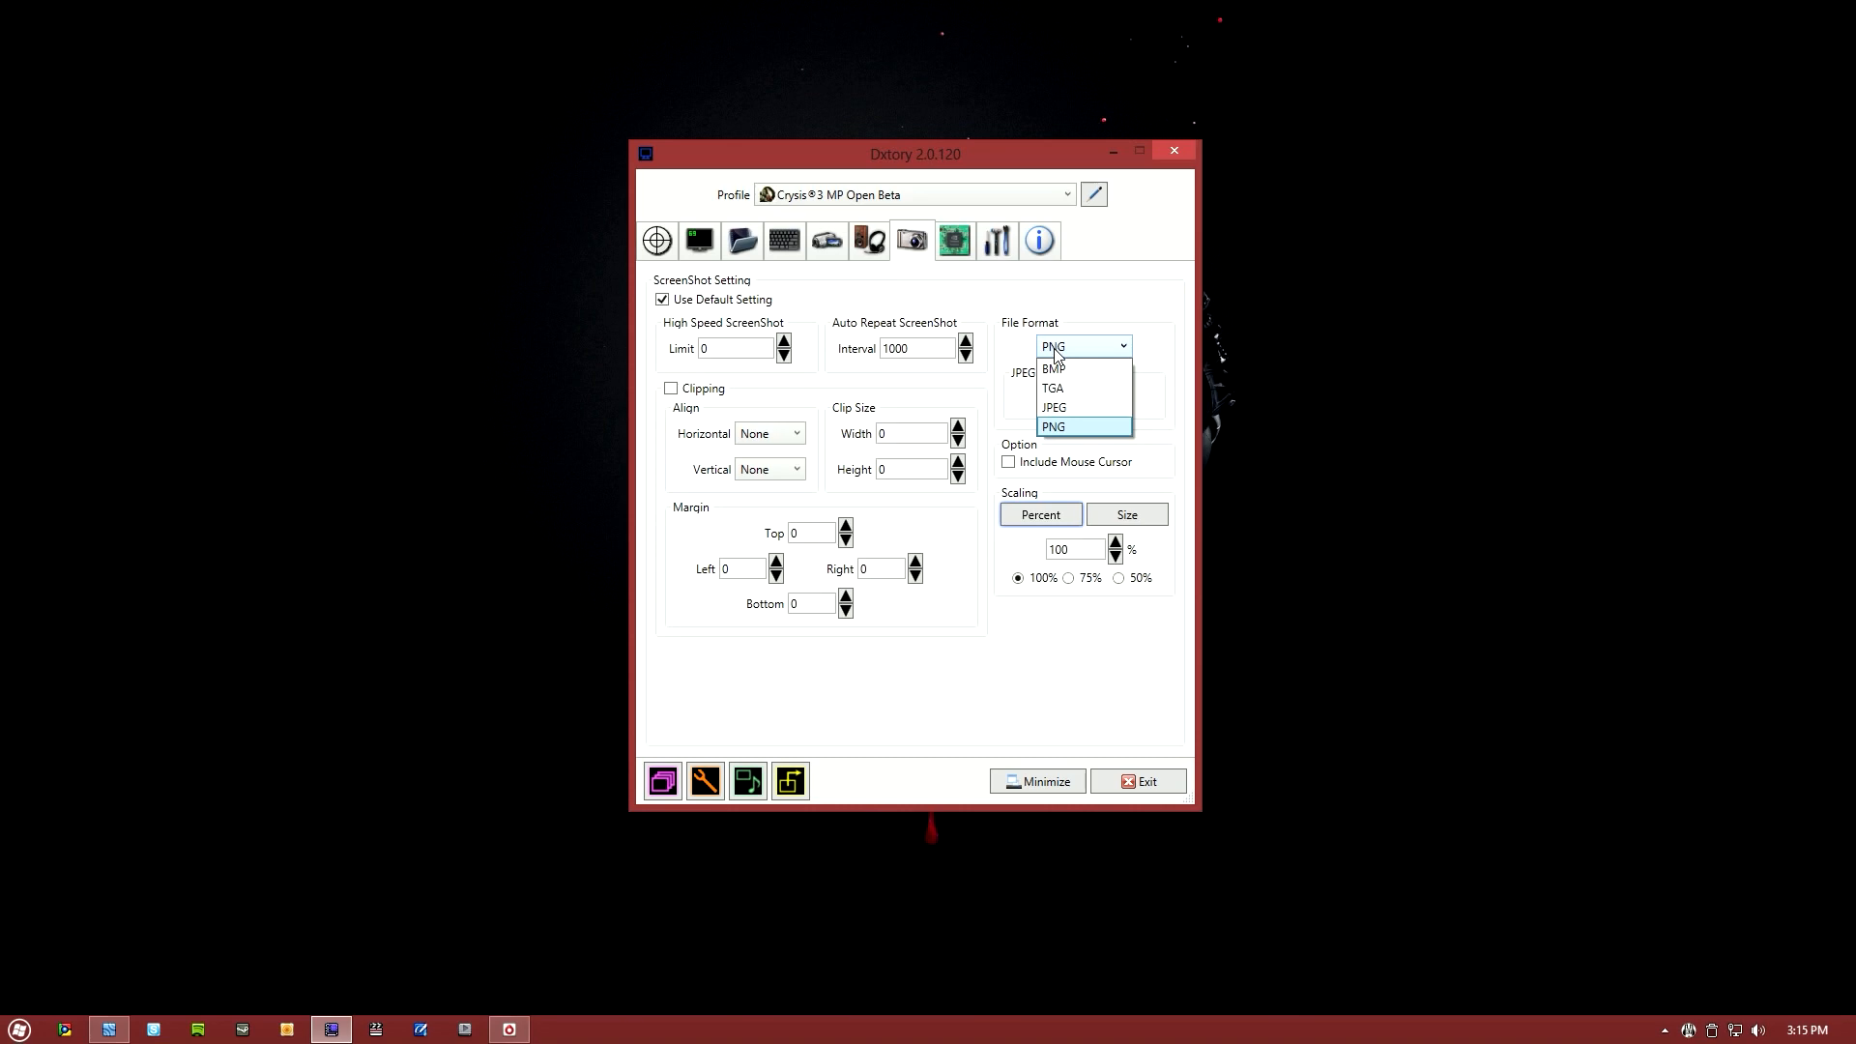
{"action": "left_click", "coordinate": [1054, 426]}
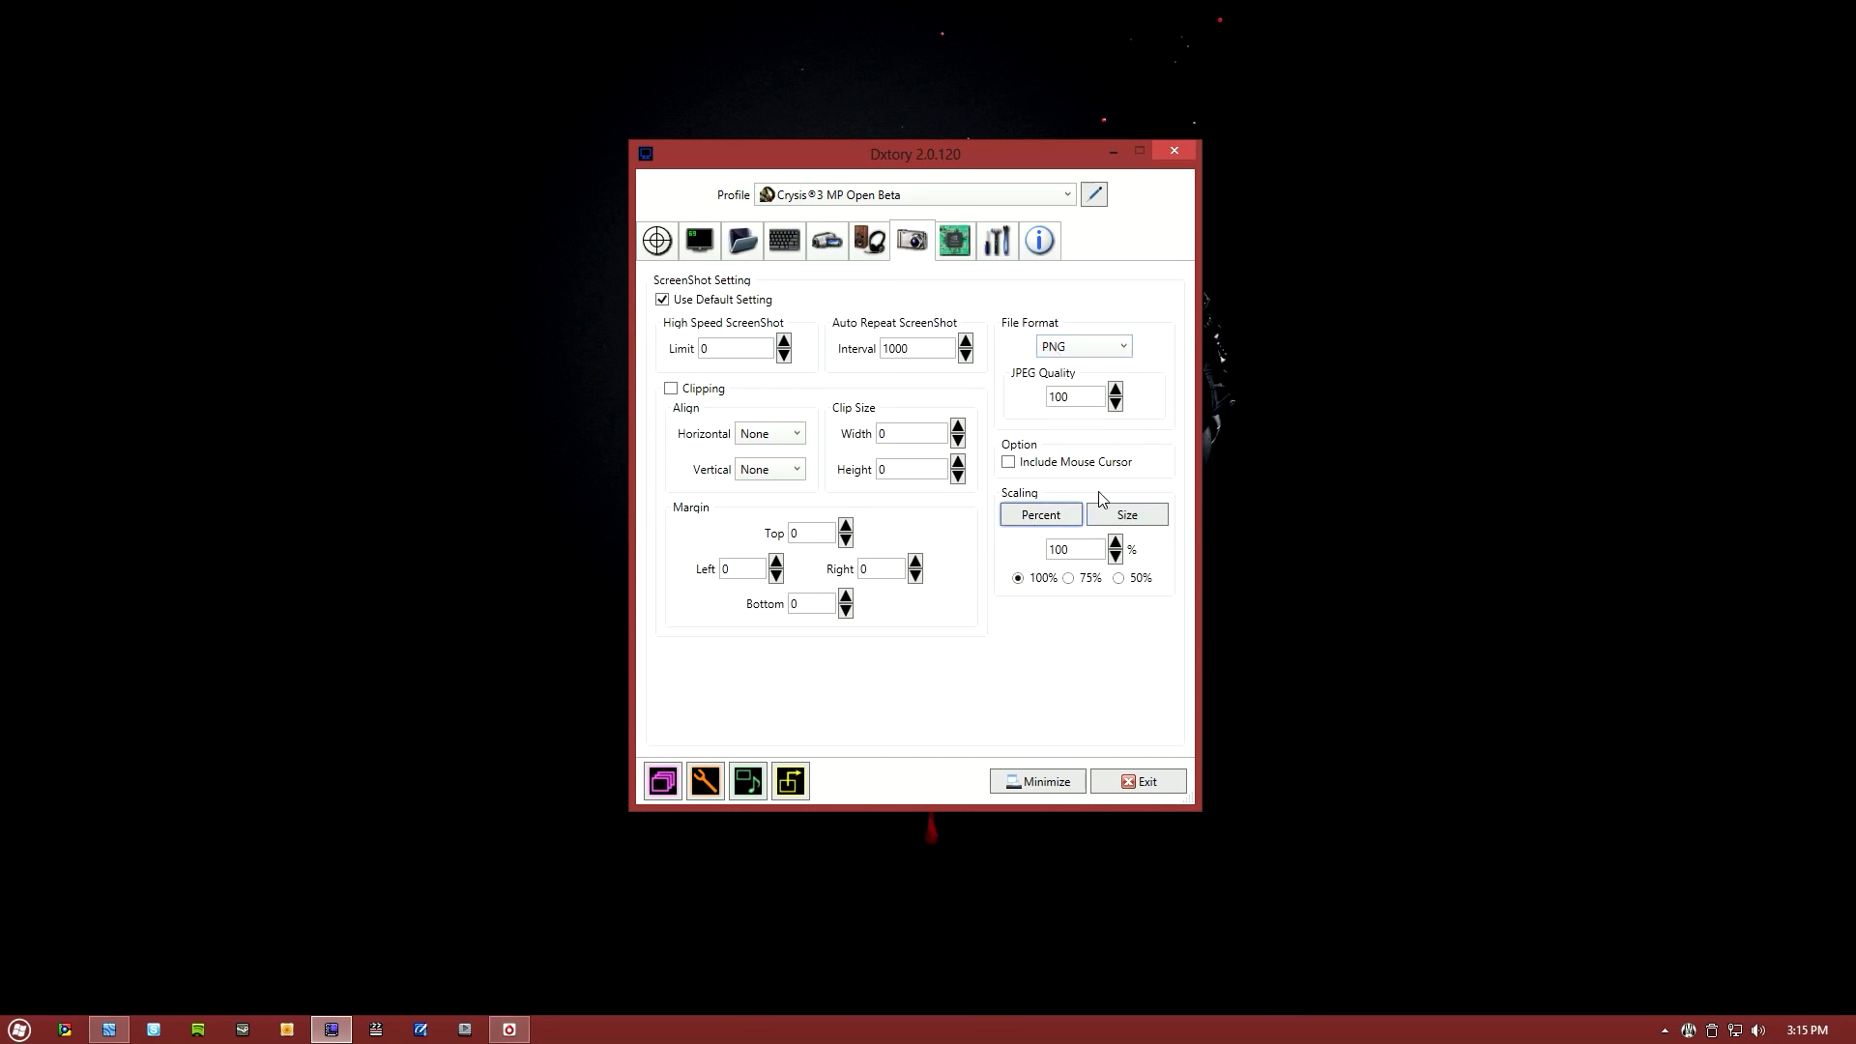
{"action": "left_click", "coordinate": [954, 241]}
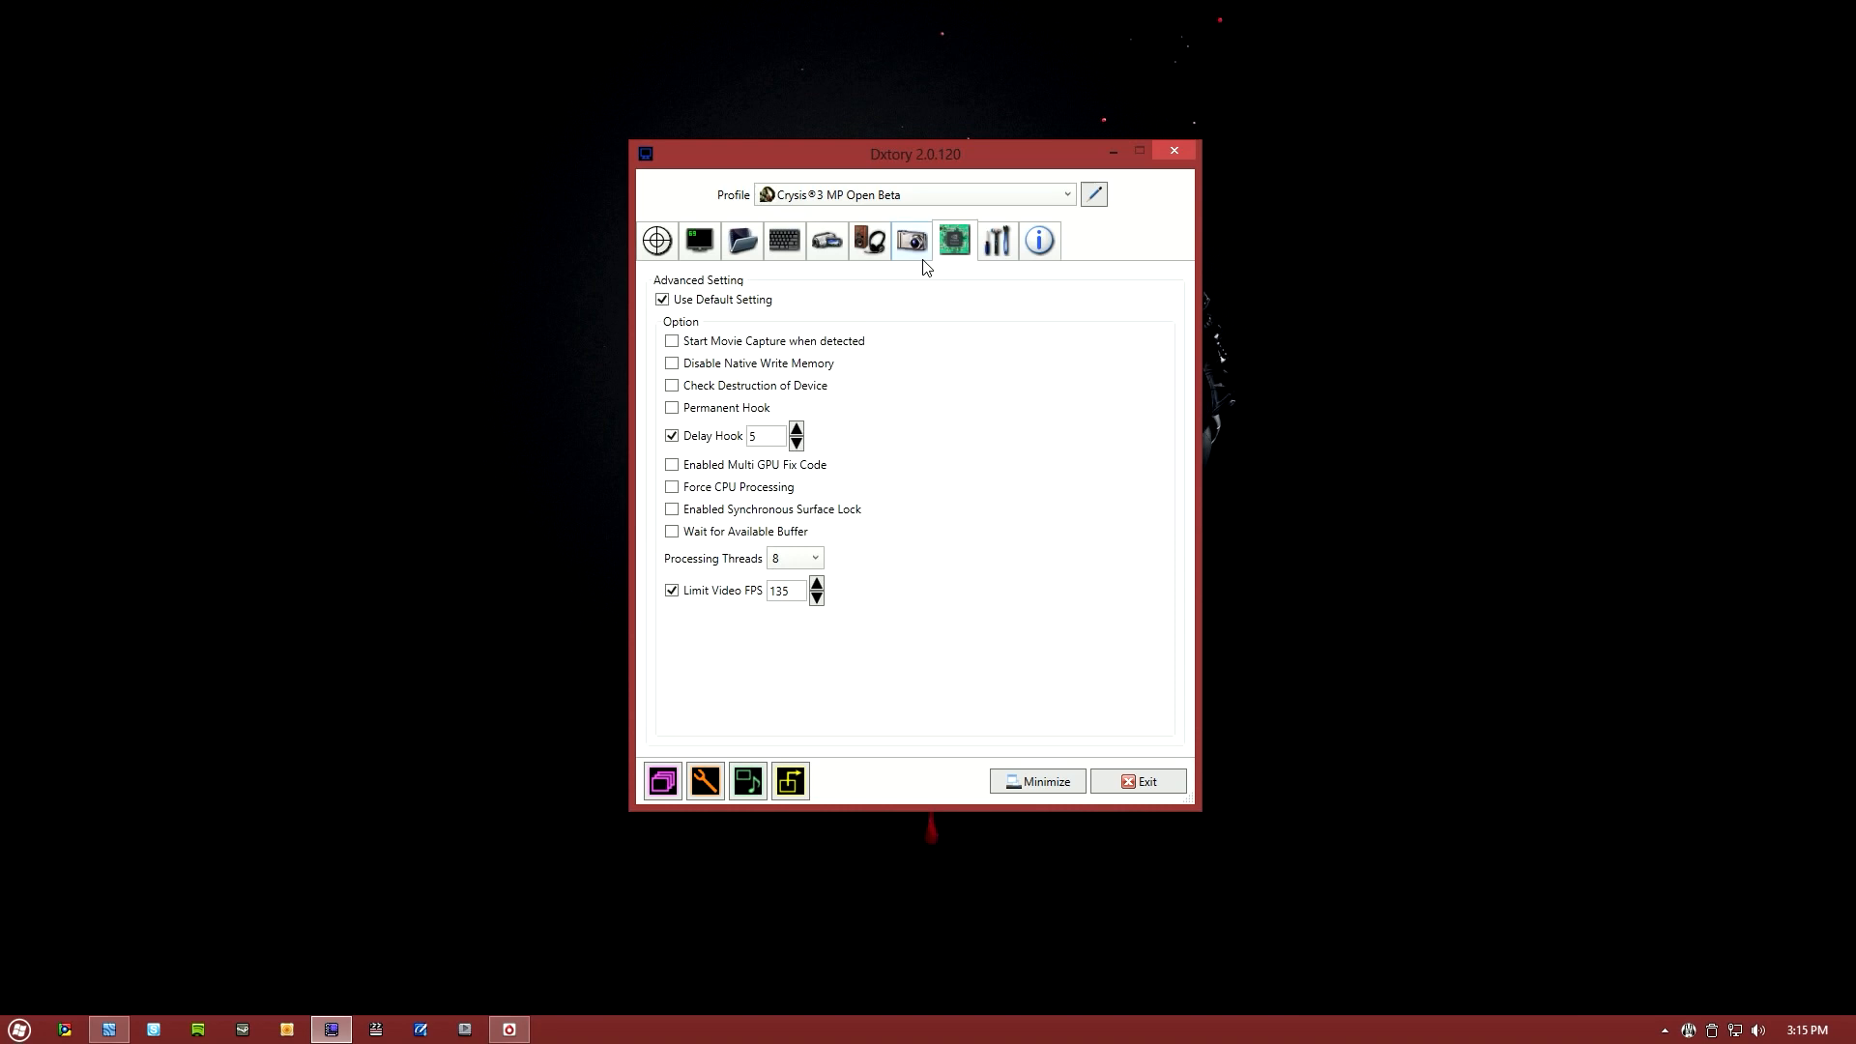
{"action": "mouse_move", "coordinate": [670, 591]}
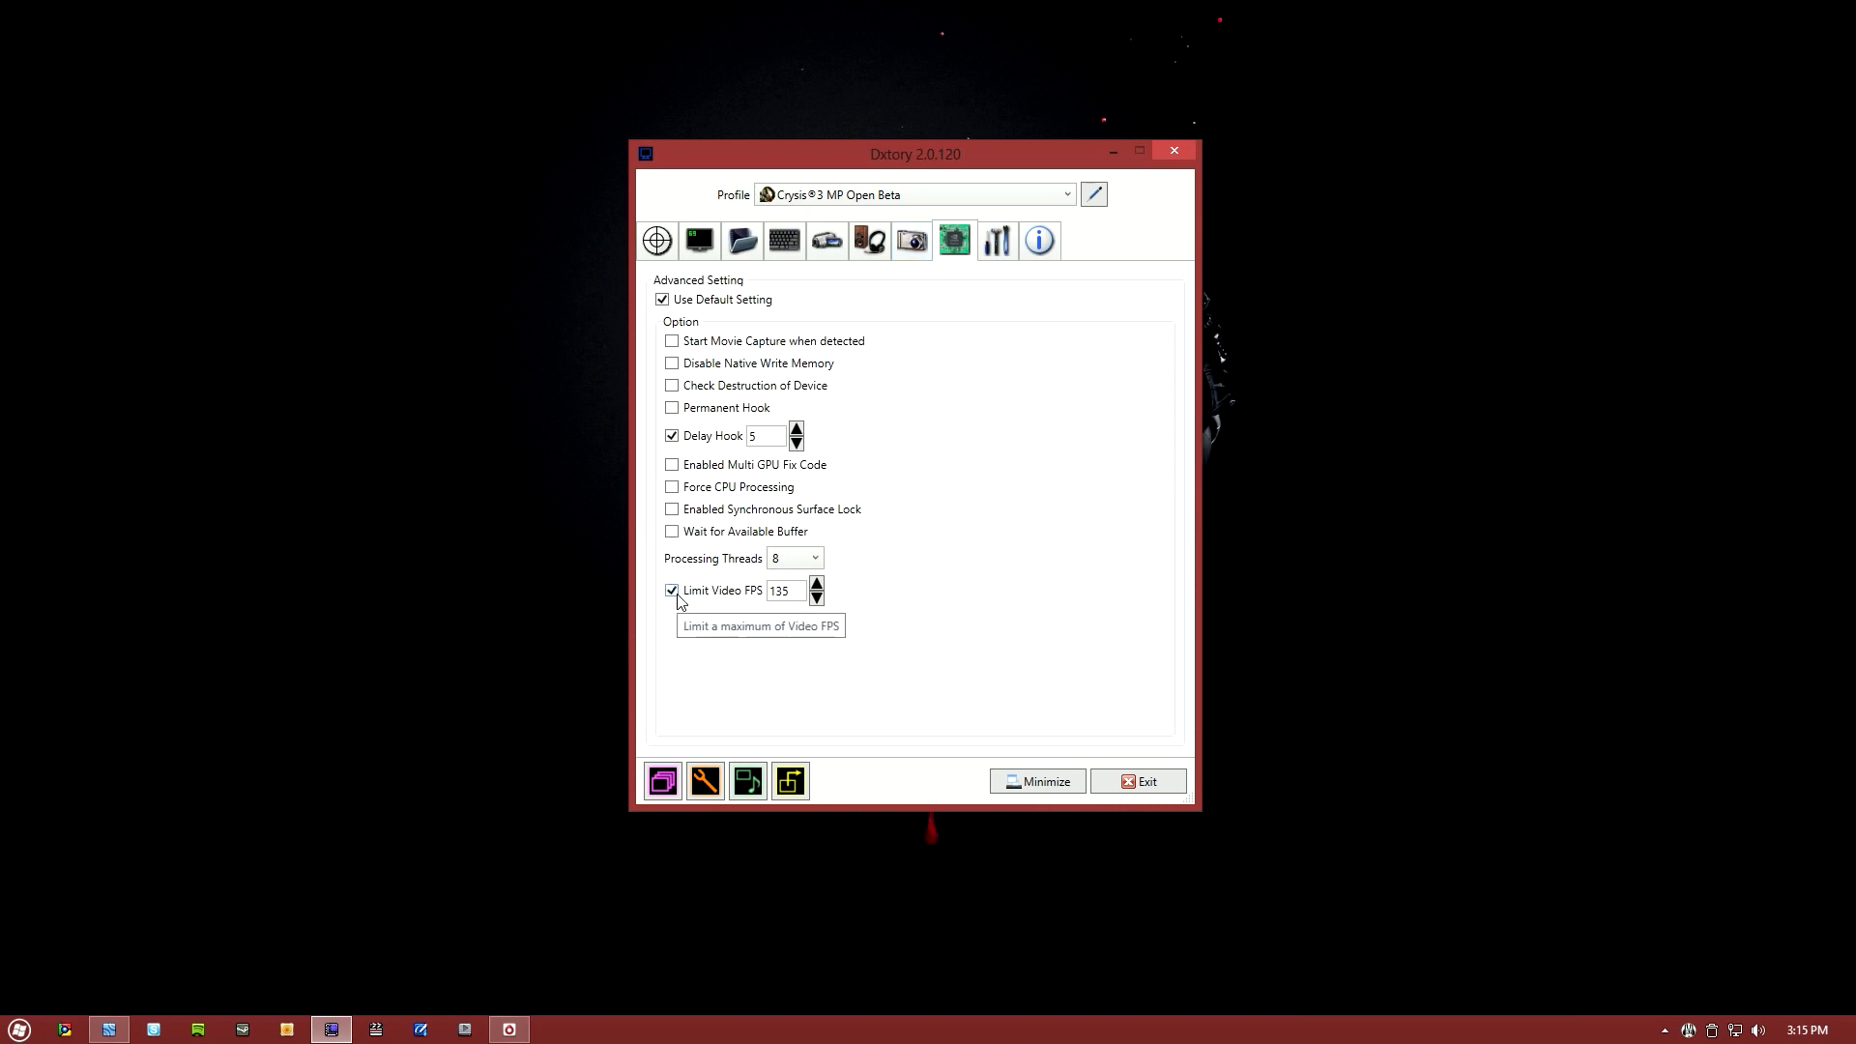
{"action": "mouse_move", "coordinate": [697, 599]}
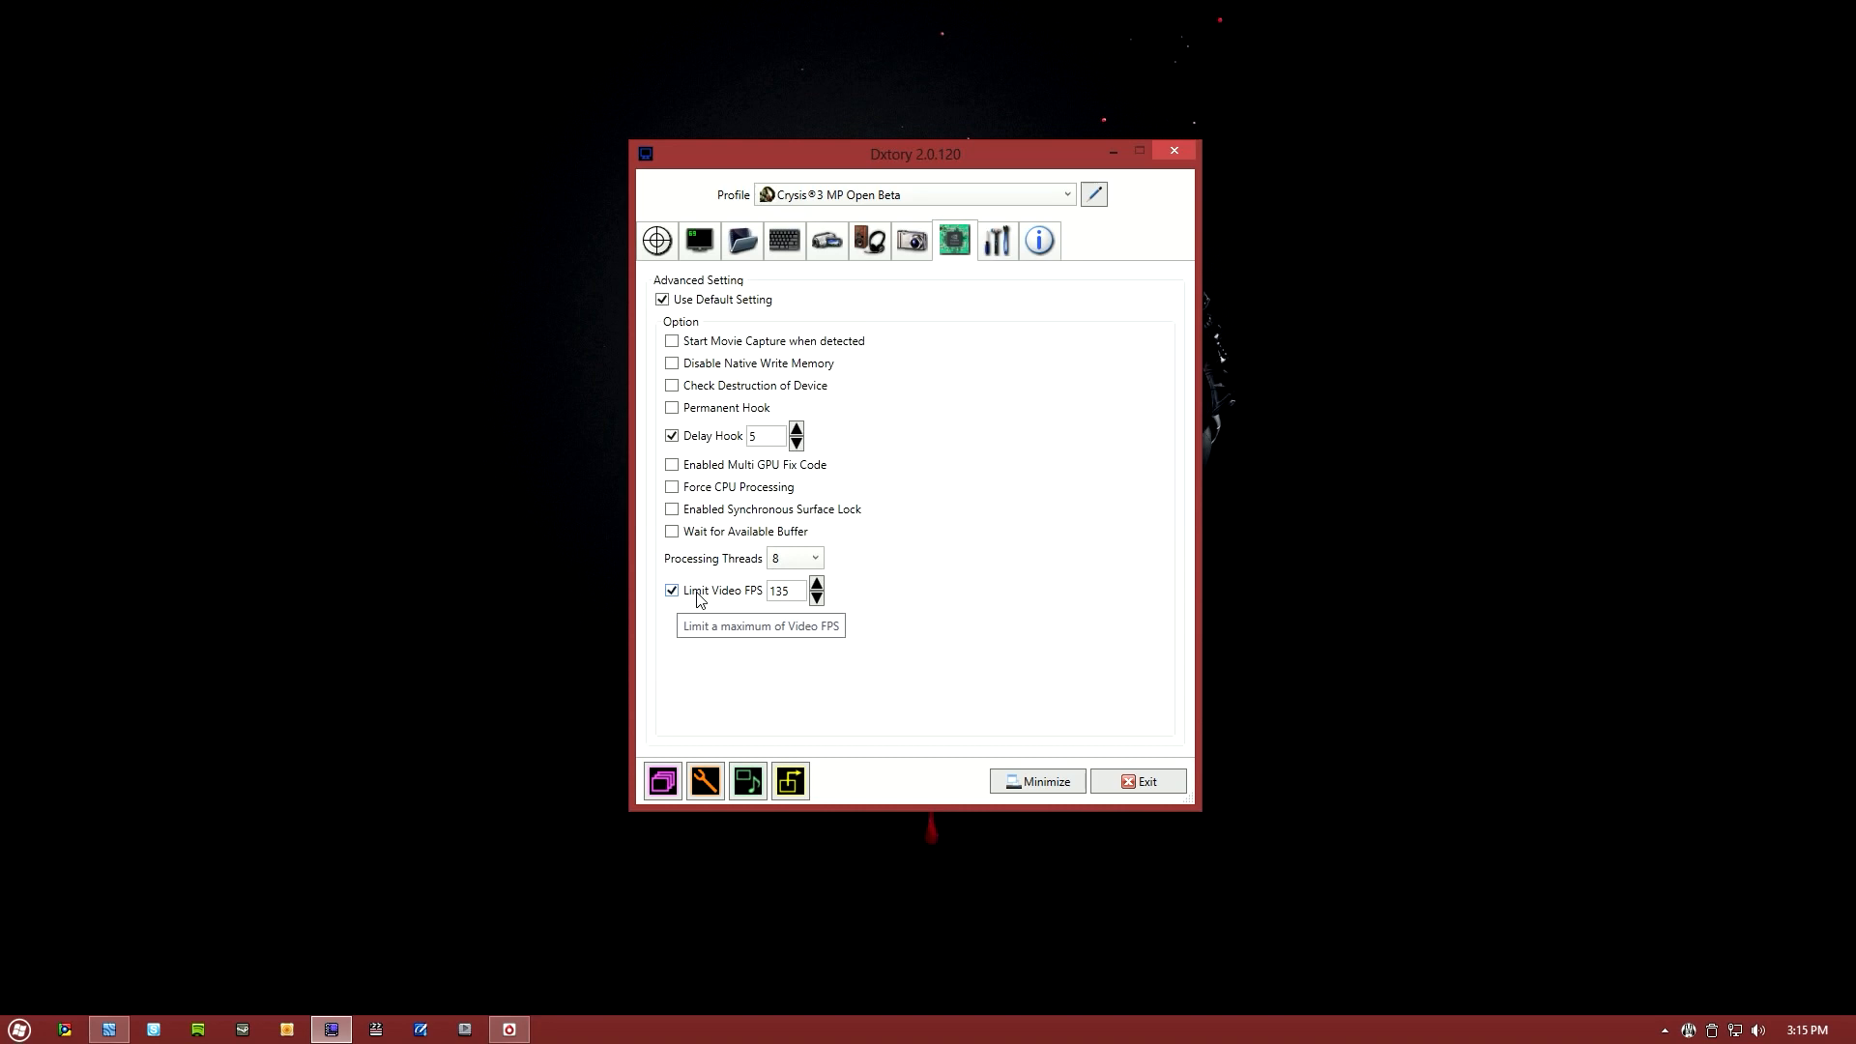
{"action": "mouse_move", "coordinate": [698, 597]}
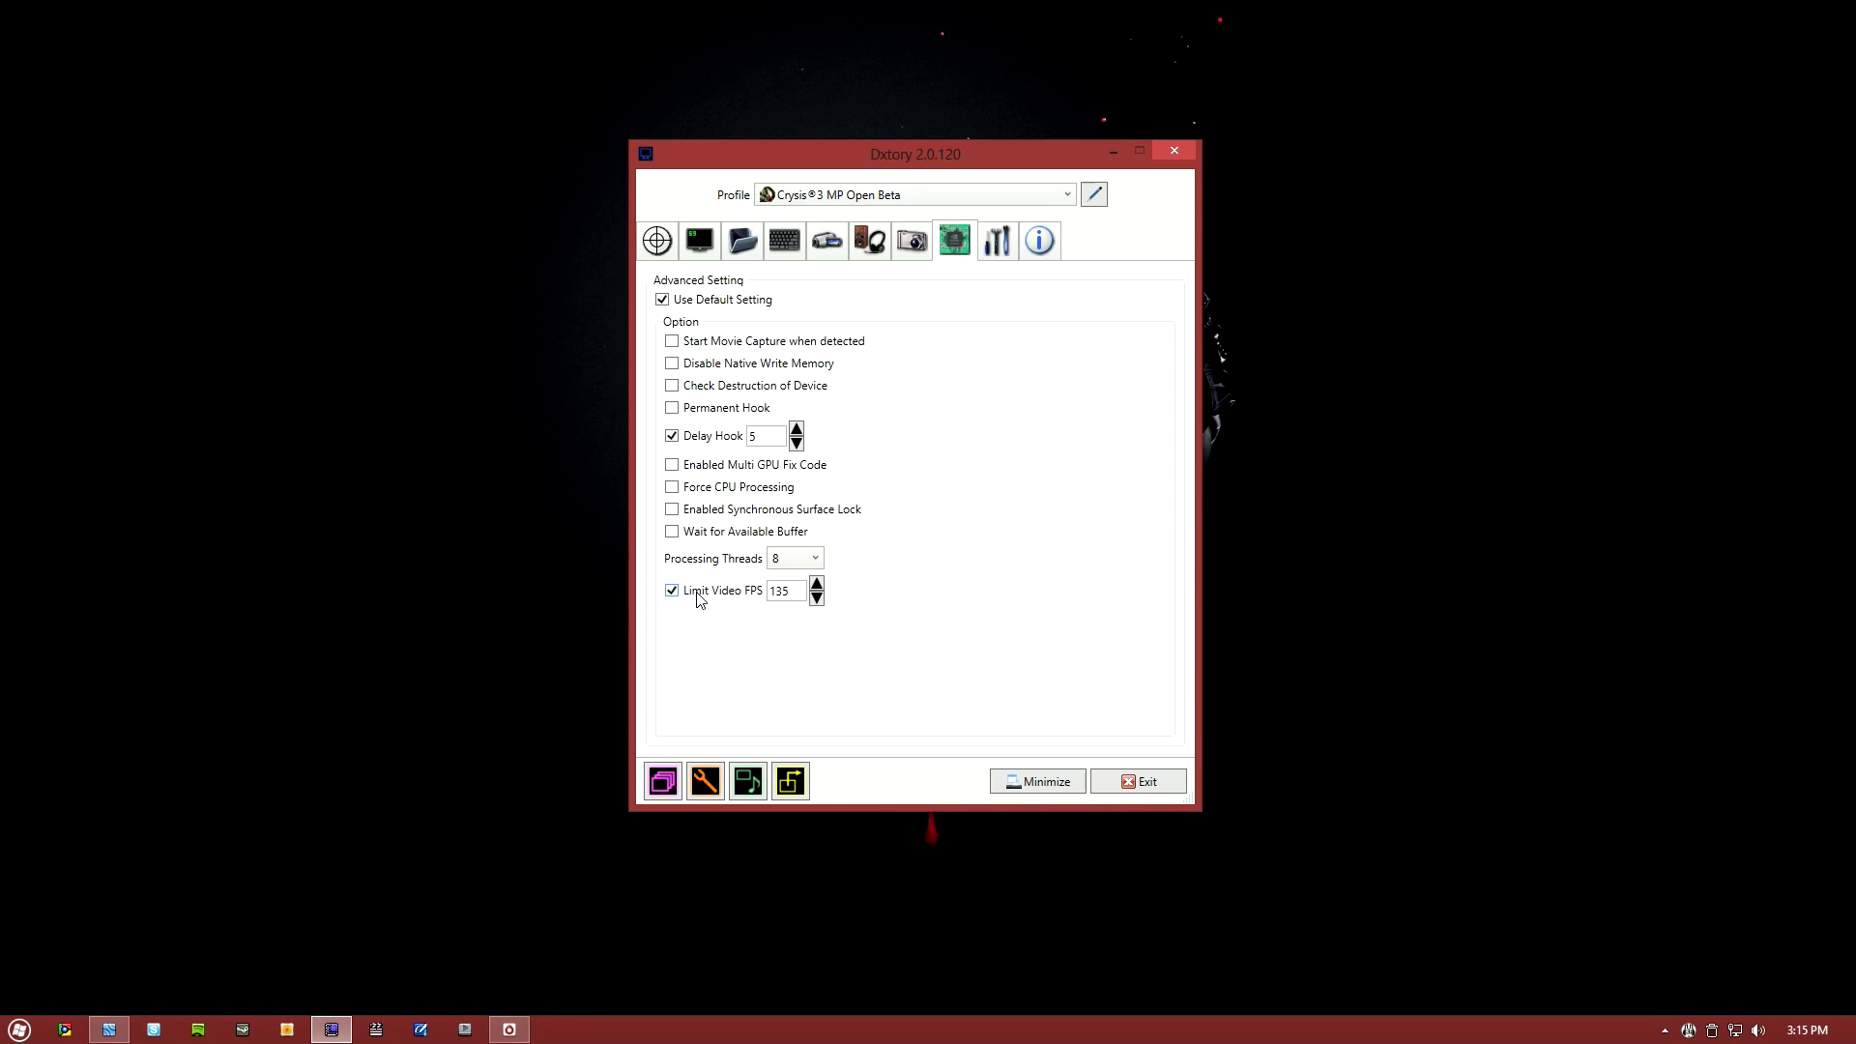
{"action": "mouse_move", "coordinate": [748, 583]}
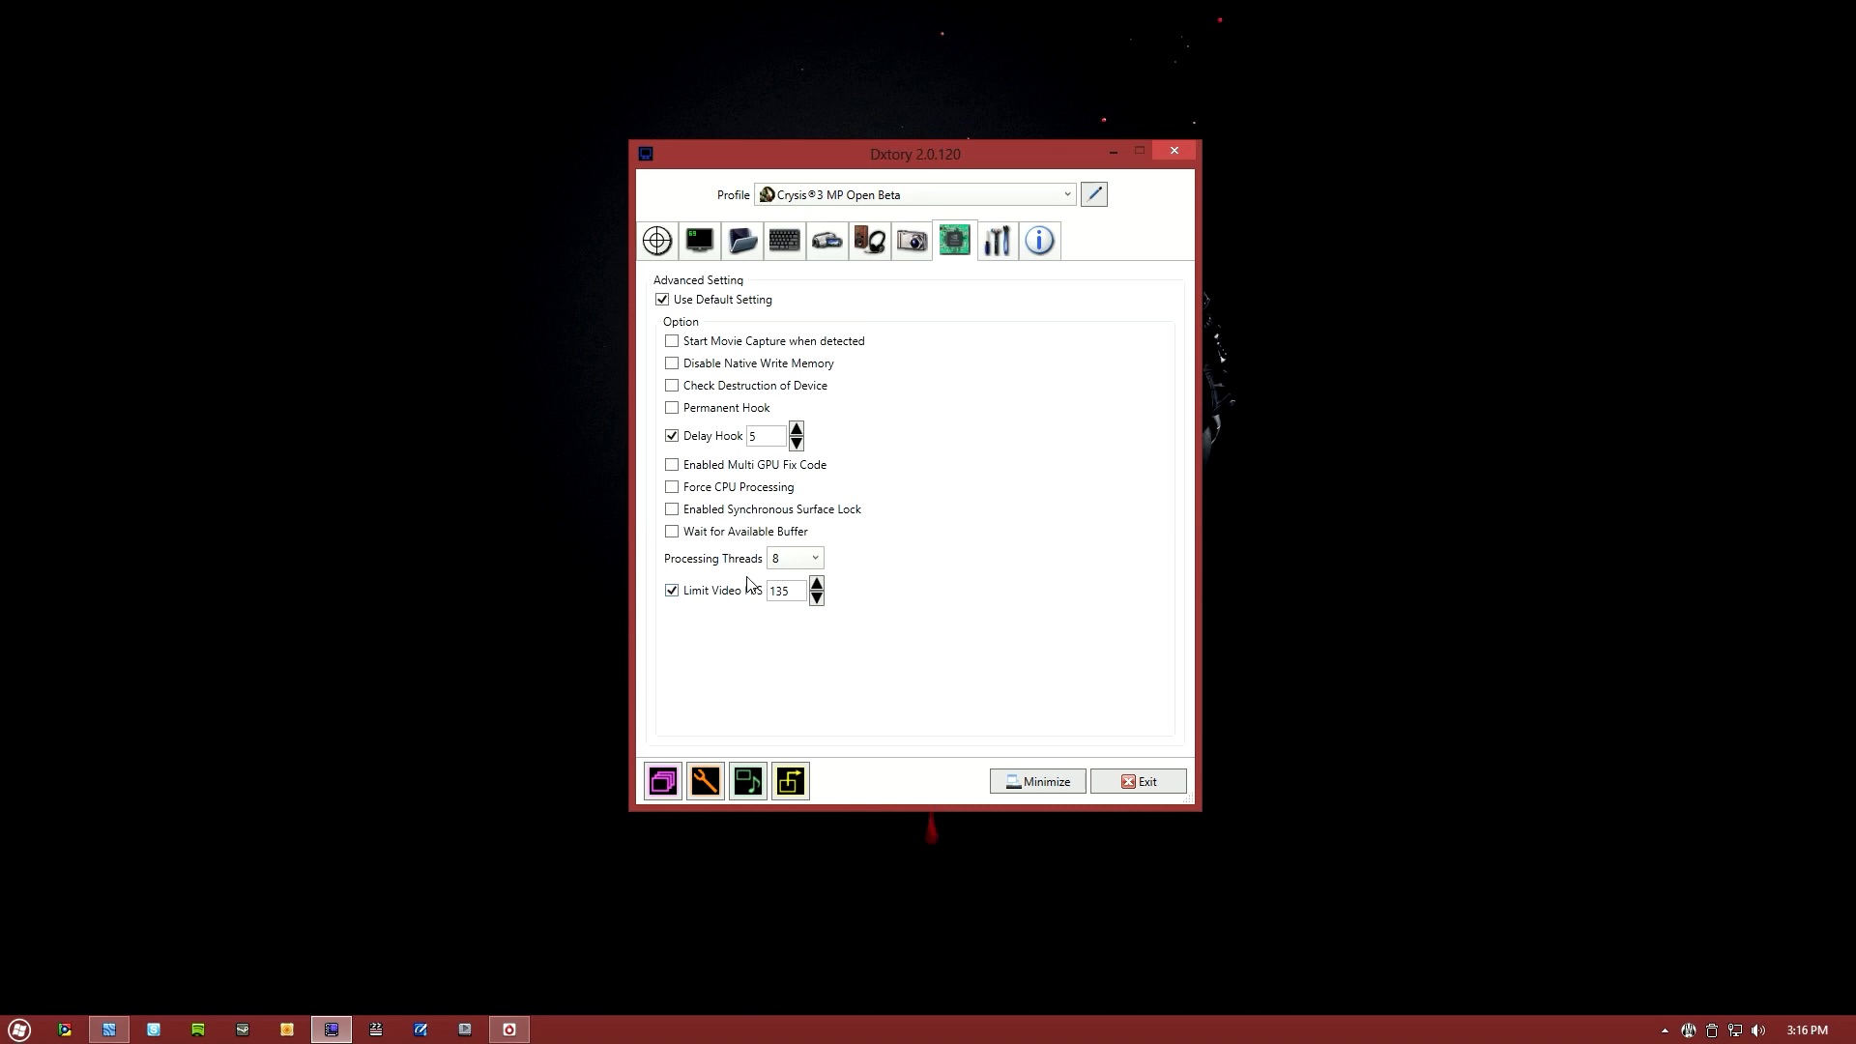
{"action": "left_click", "coordinate": [814, 557]}
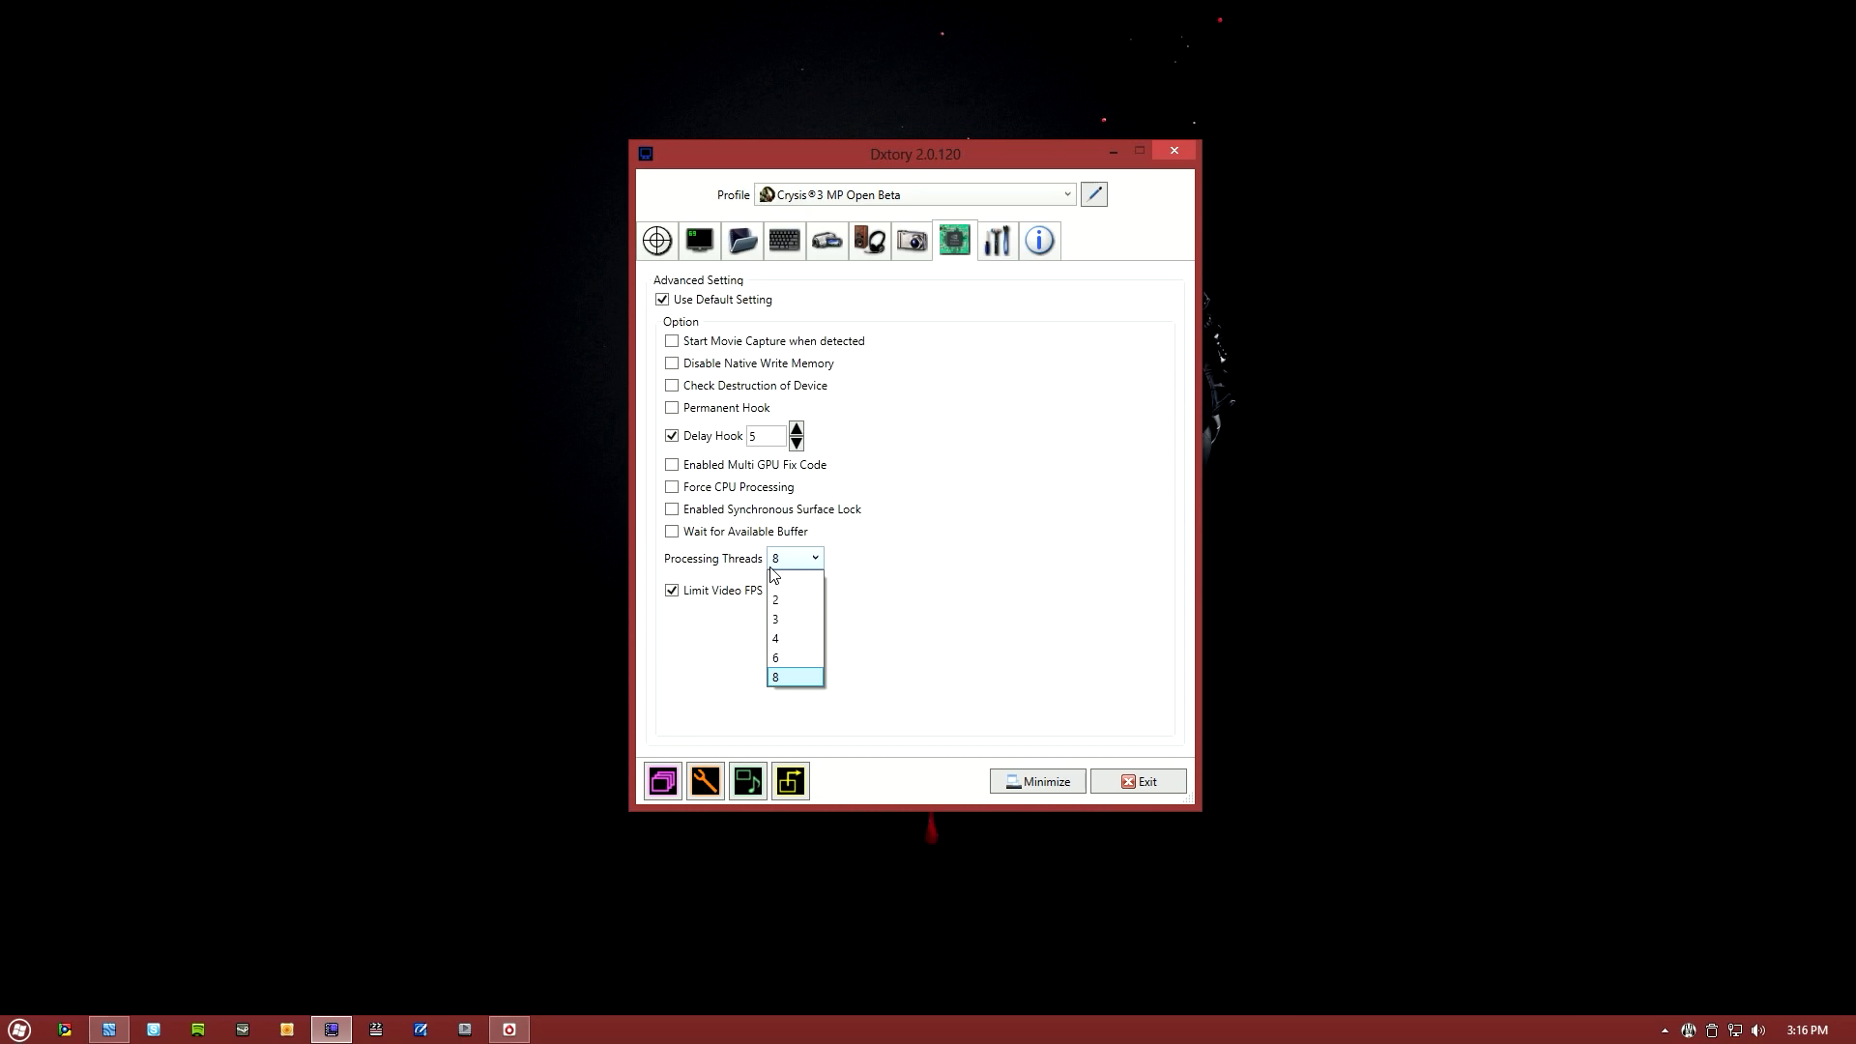
{"action": "left_click", "coordinate": [775, 675]}
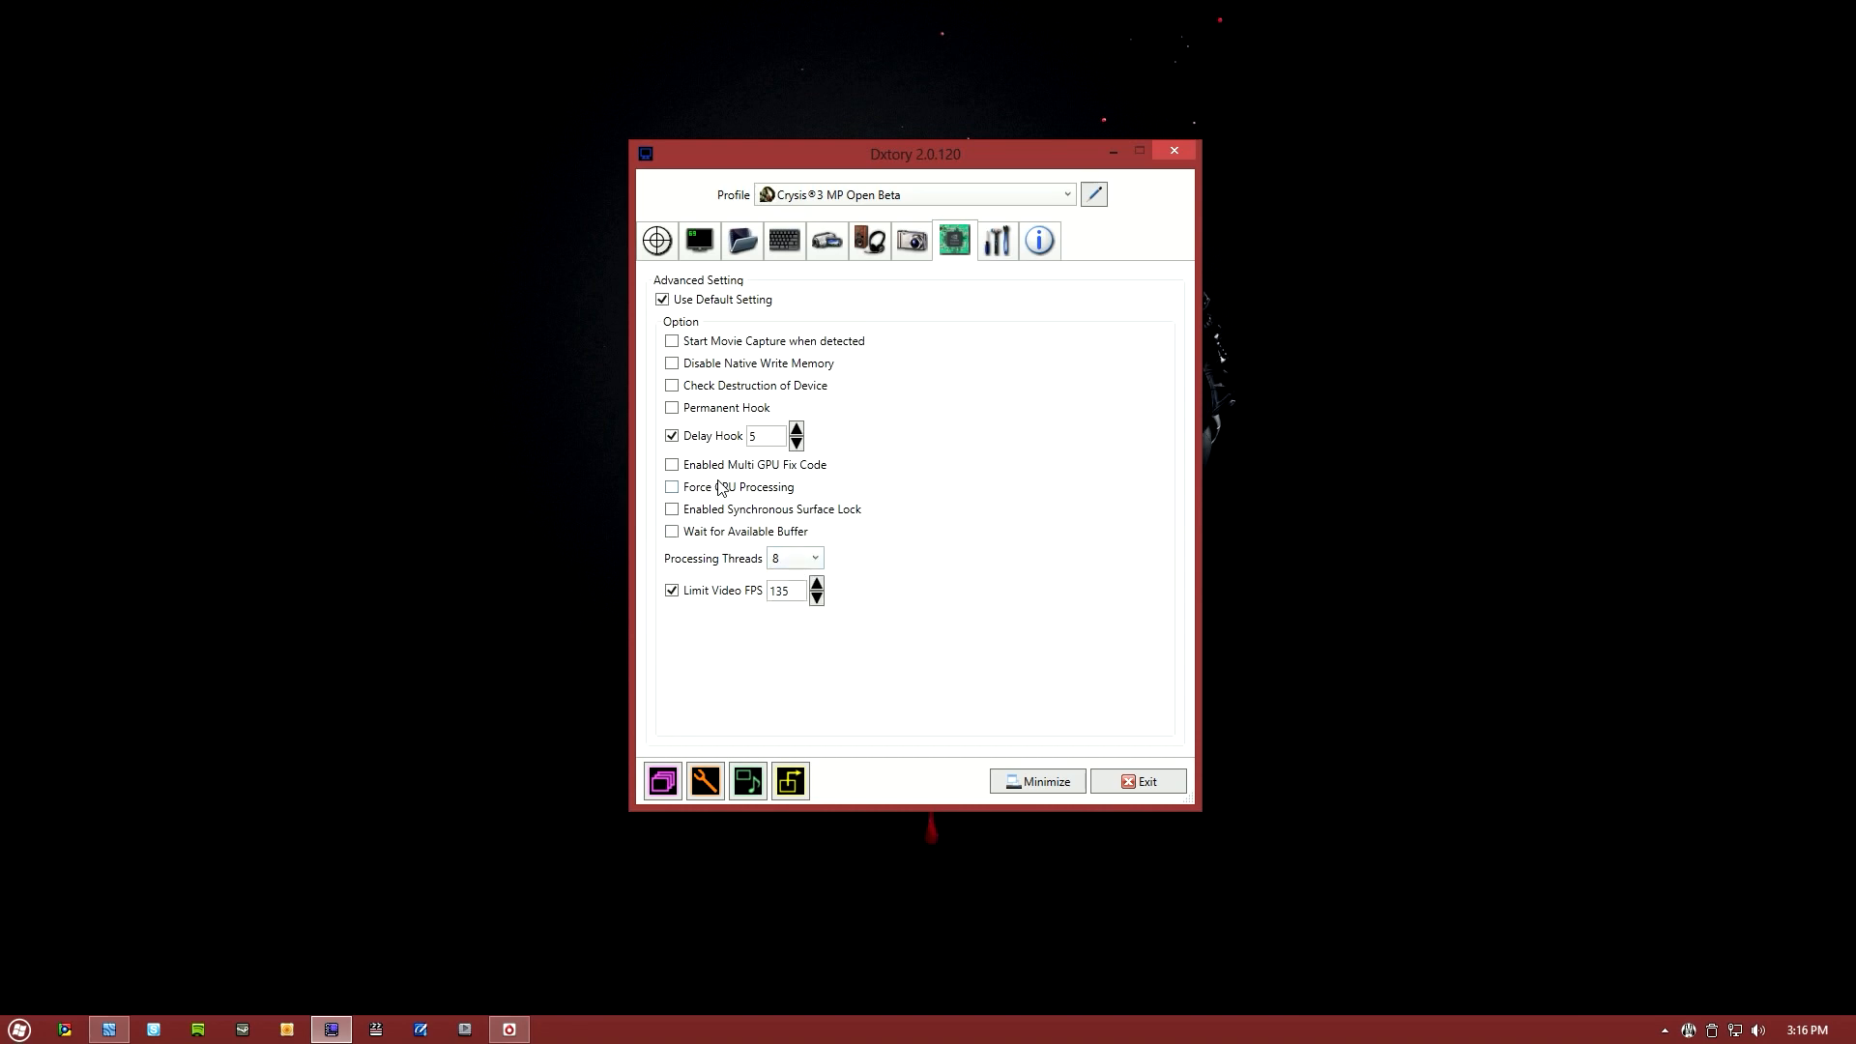
{"action": "mouse_move", "coordinate": [671, 436]}
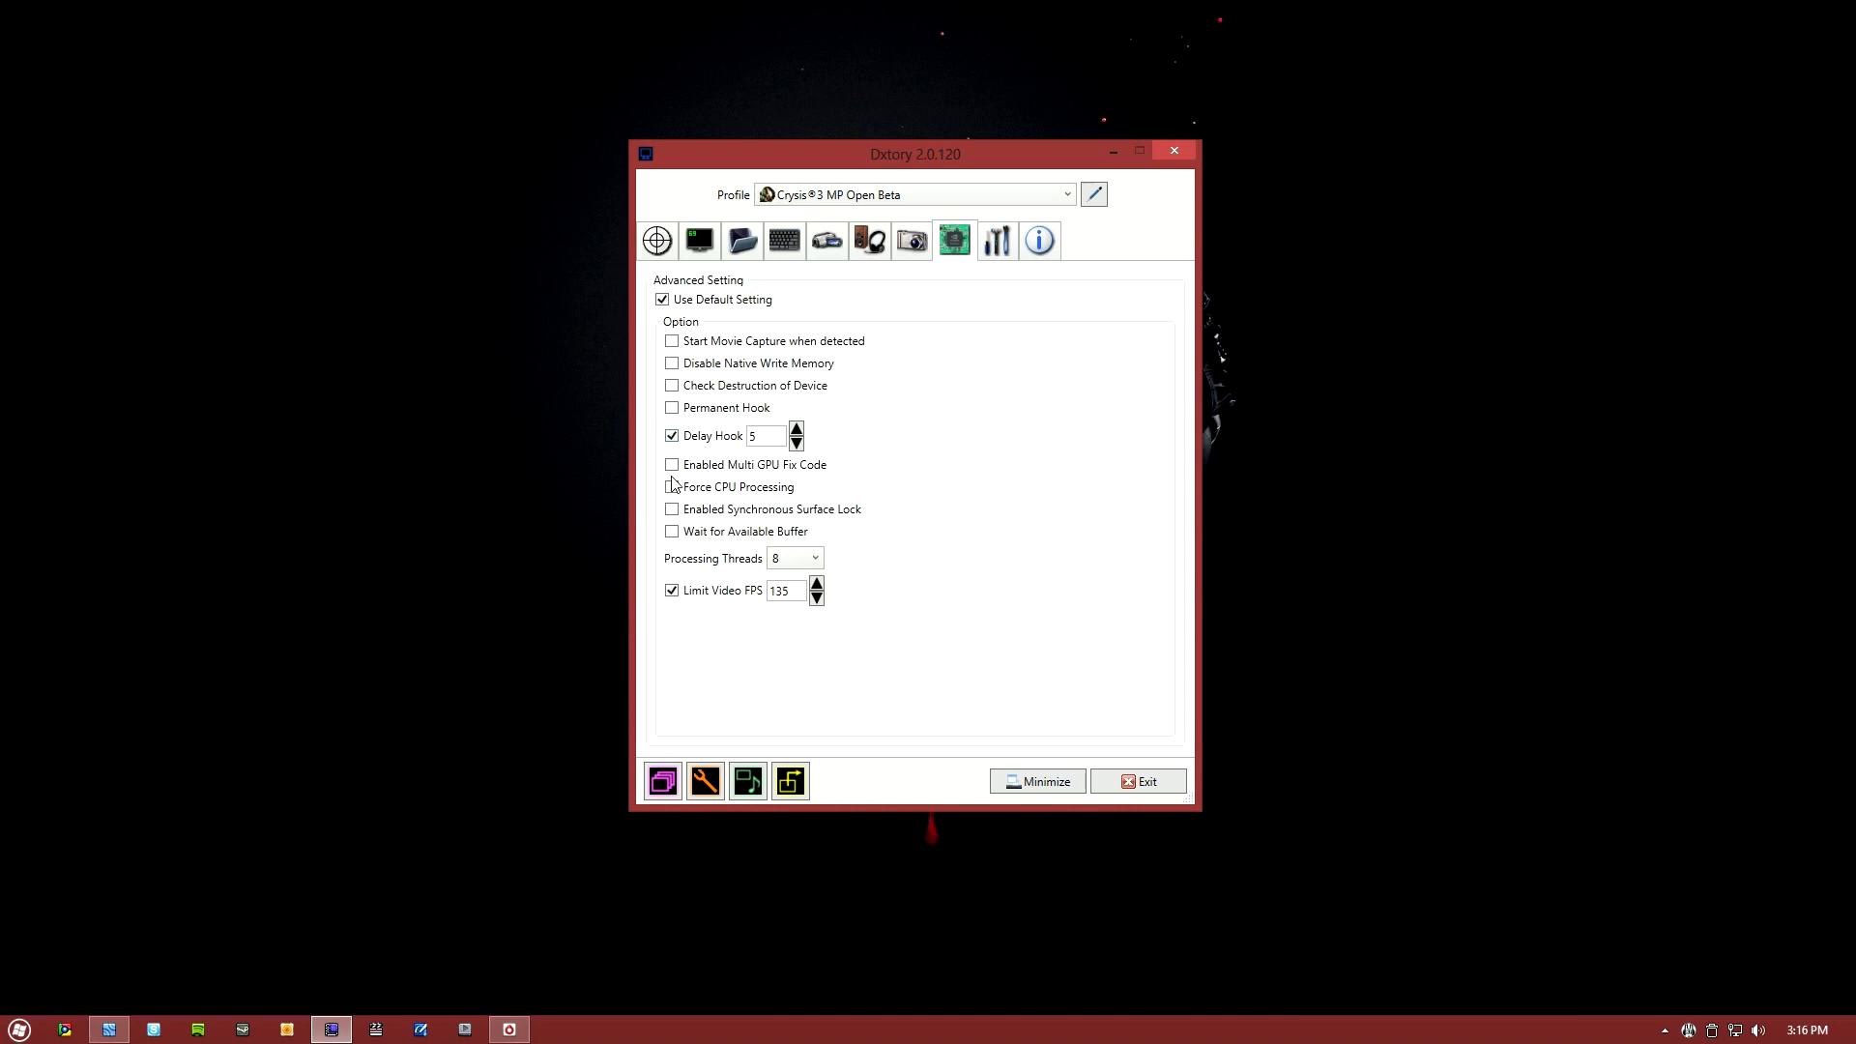
{"action": "mouse_move", "coordinate": [672, 464]}
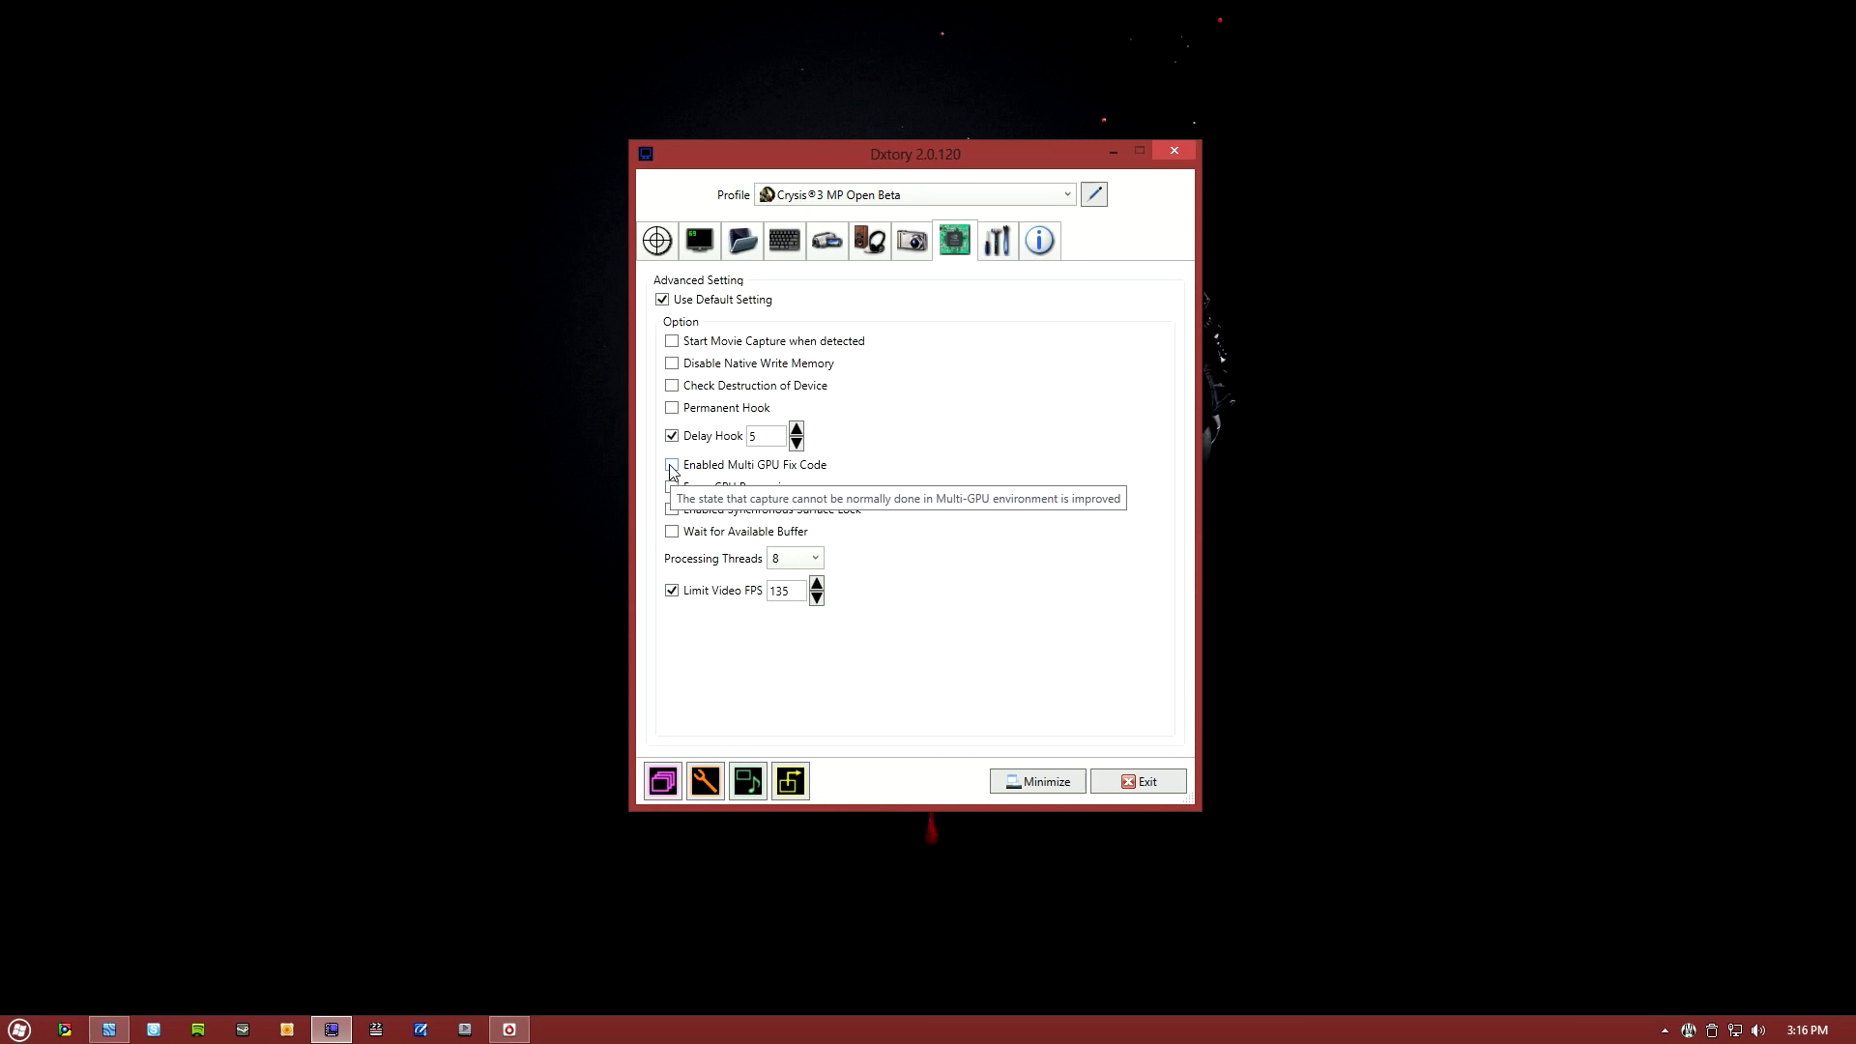
{"action": "left_click", "coordinate": [671, 464]}
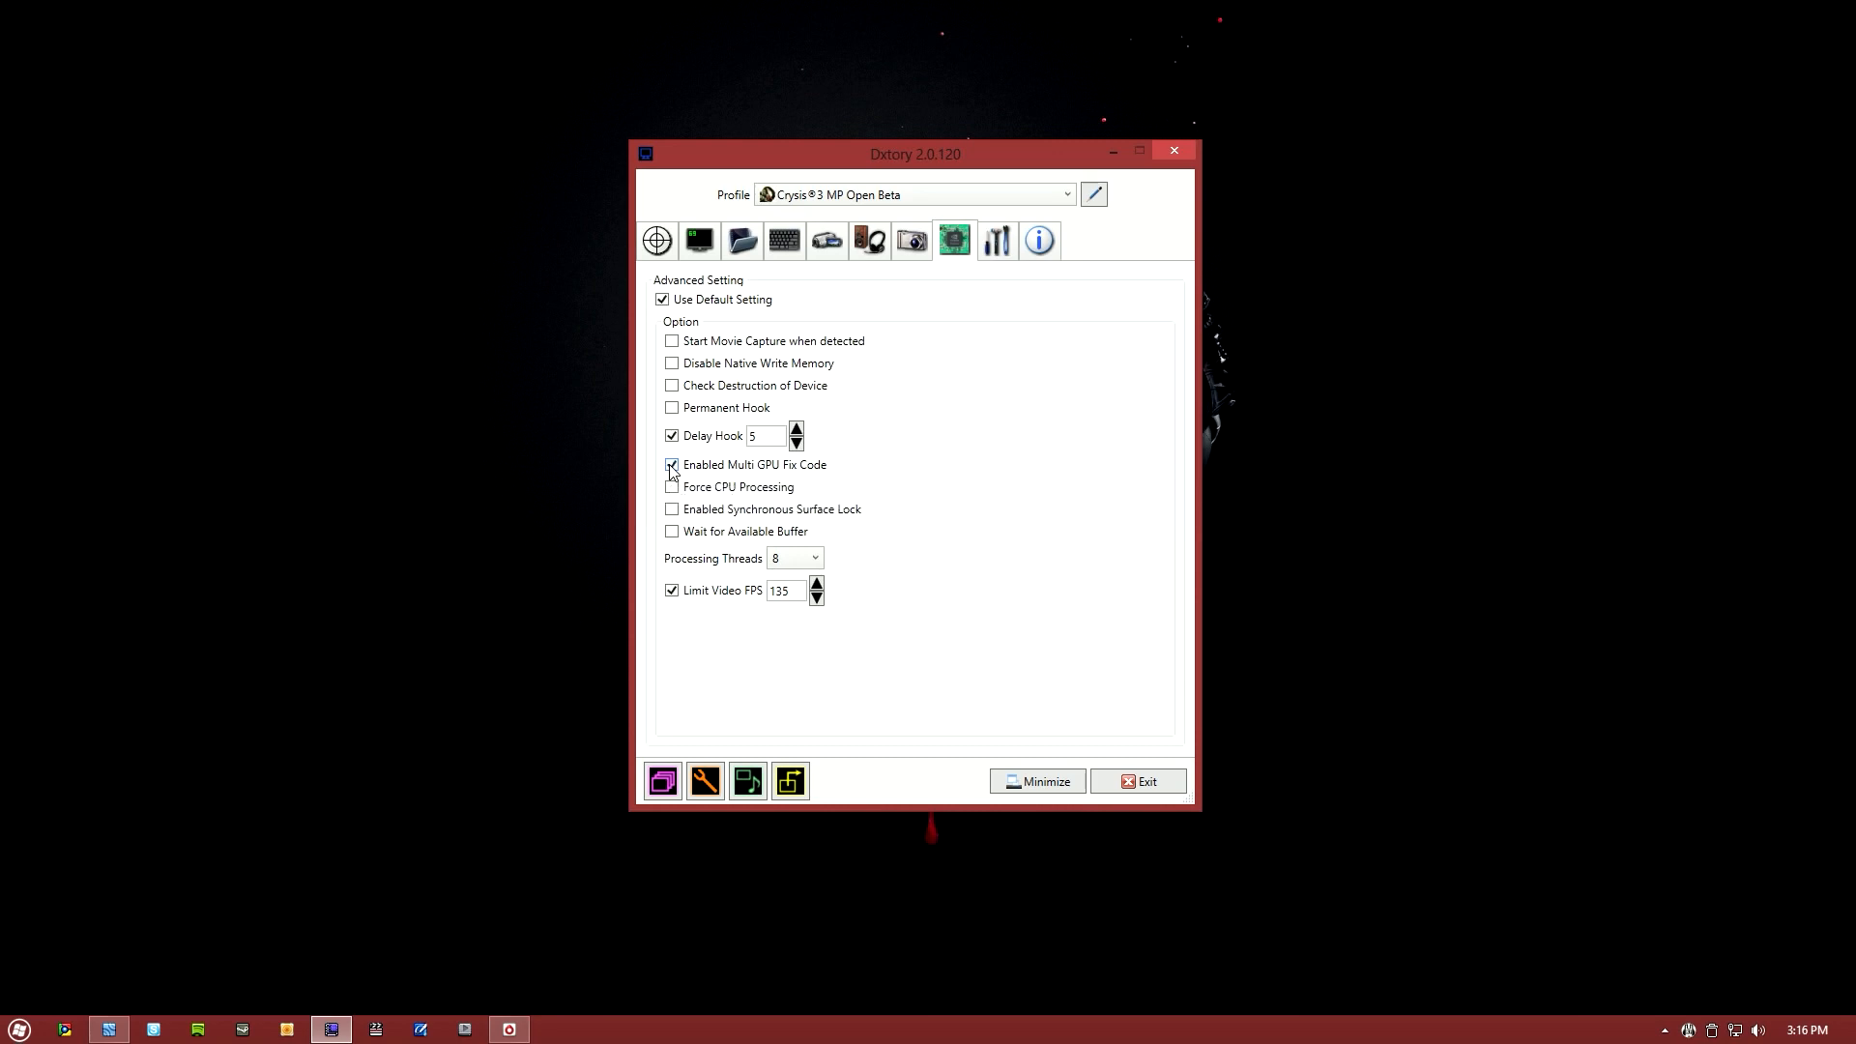
{"action": "left_click", "coordinate": [670, 464]}
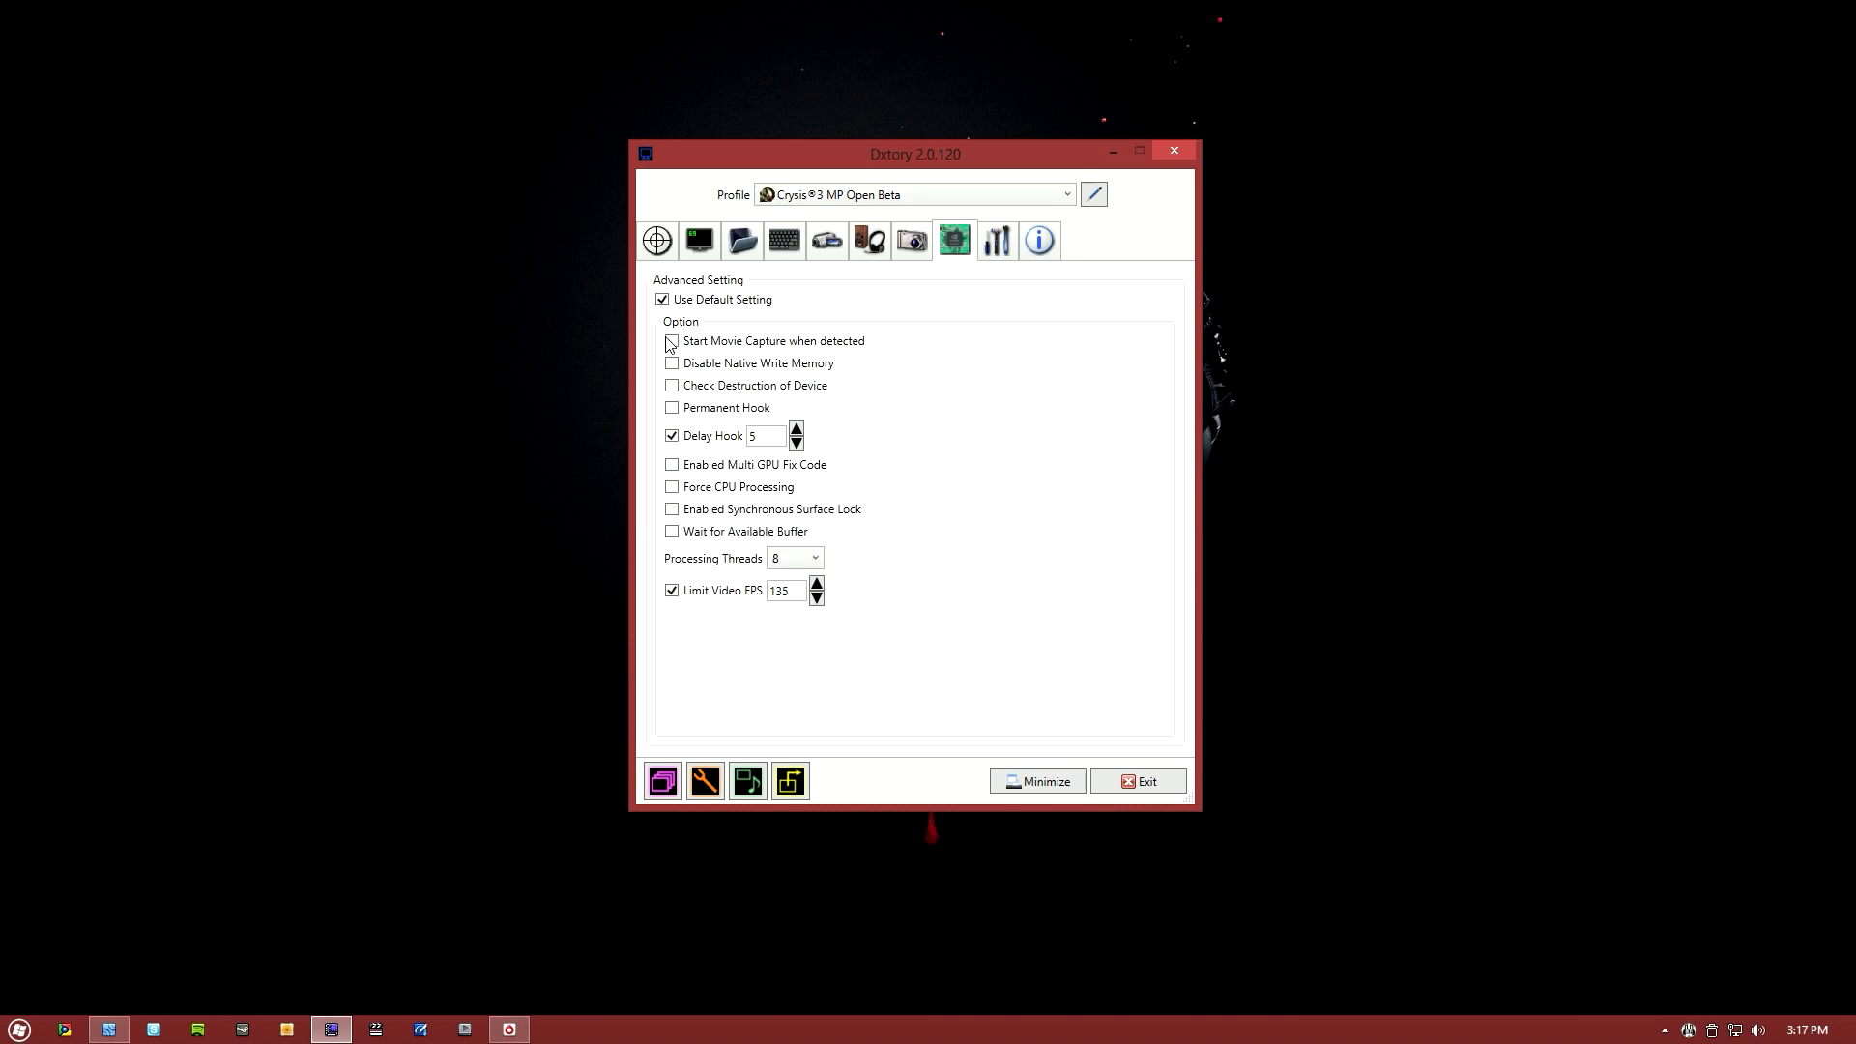
{"action": "mouse_move", "coordinate": [692, 493]}
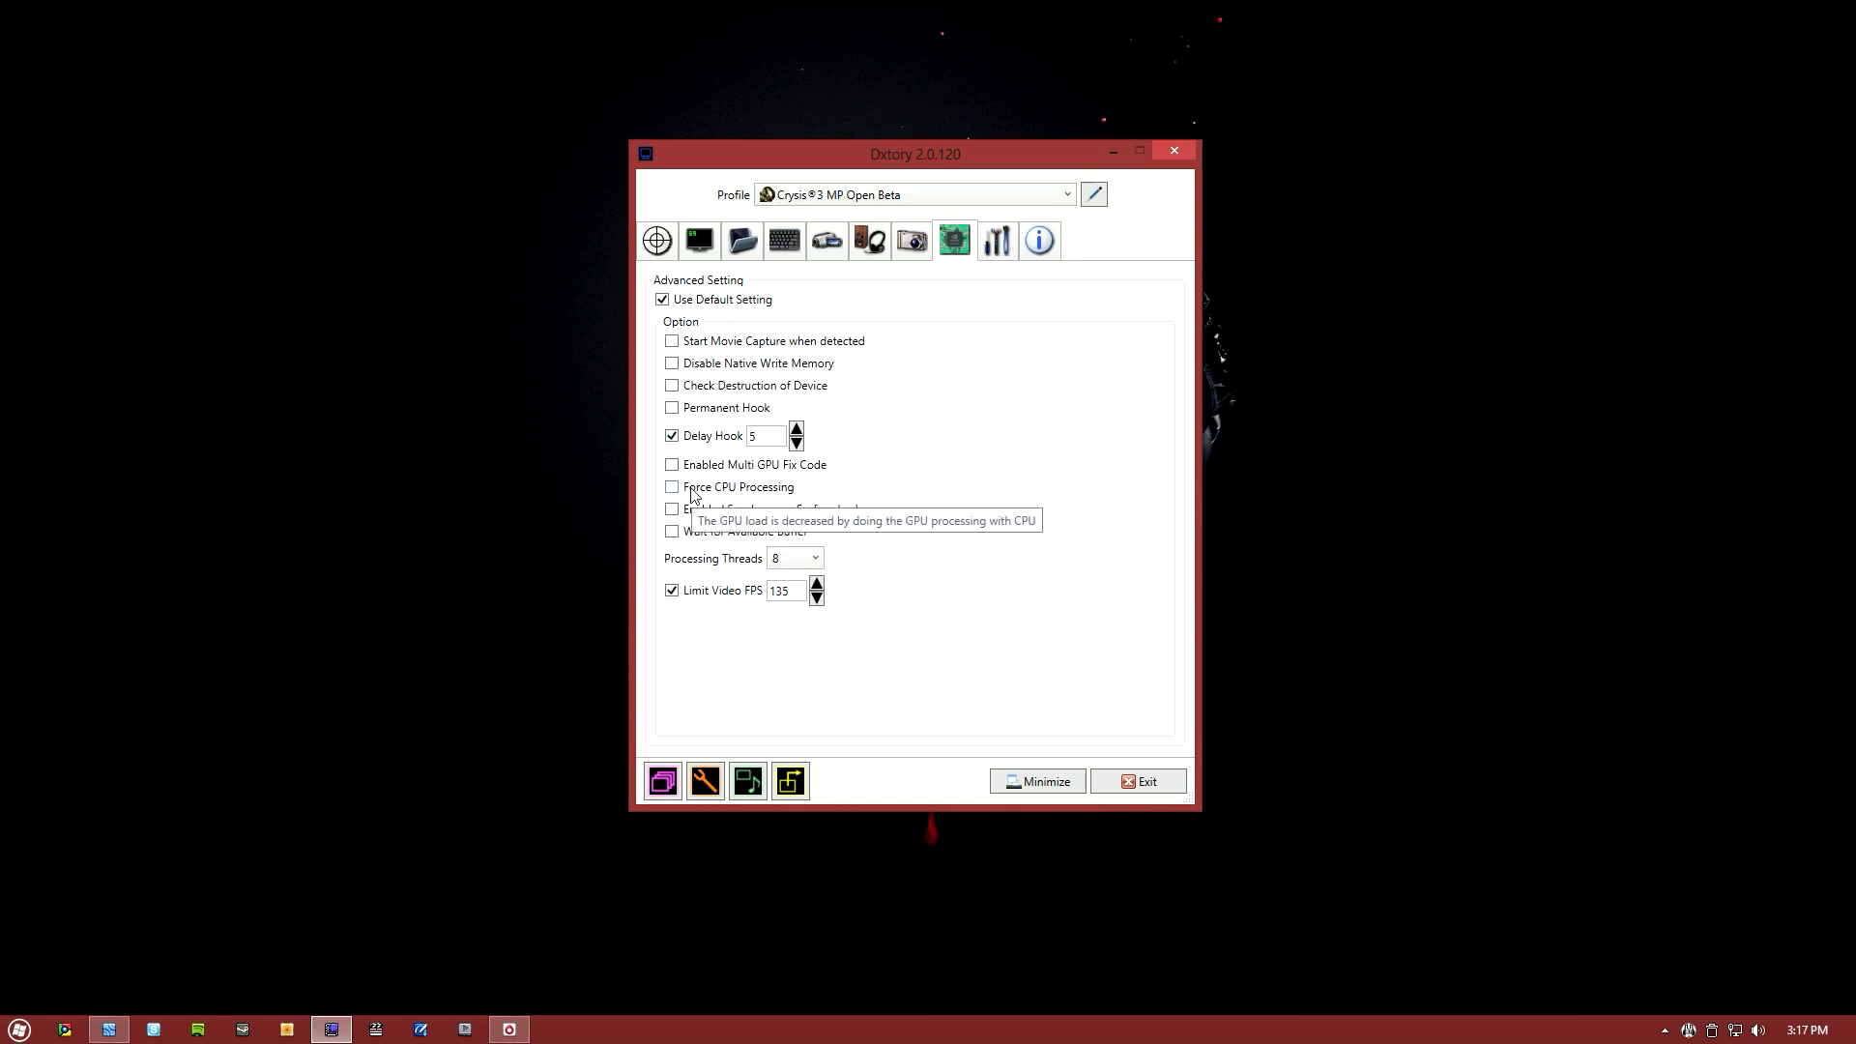
- Review Global and Folder settings unchanged, then return to the Target page's empty process list
{"action": "left_click", "coordinate": [996, 240]}
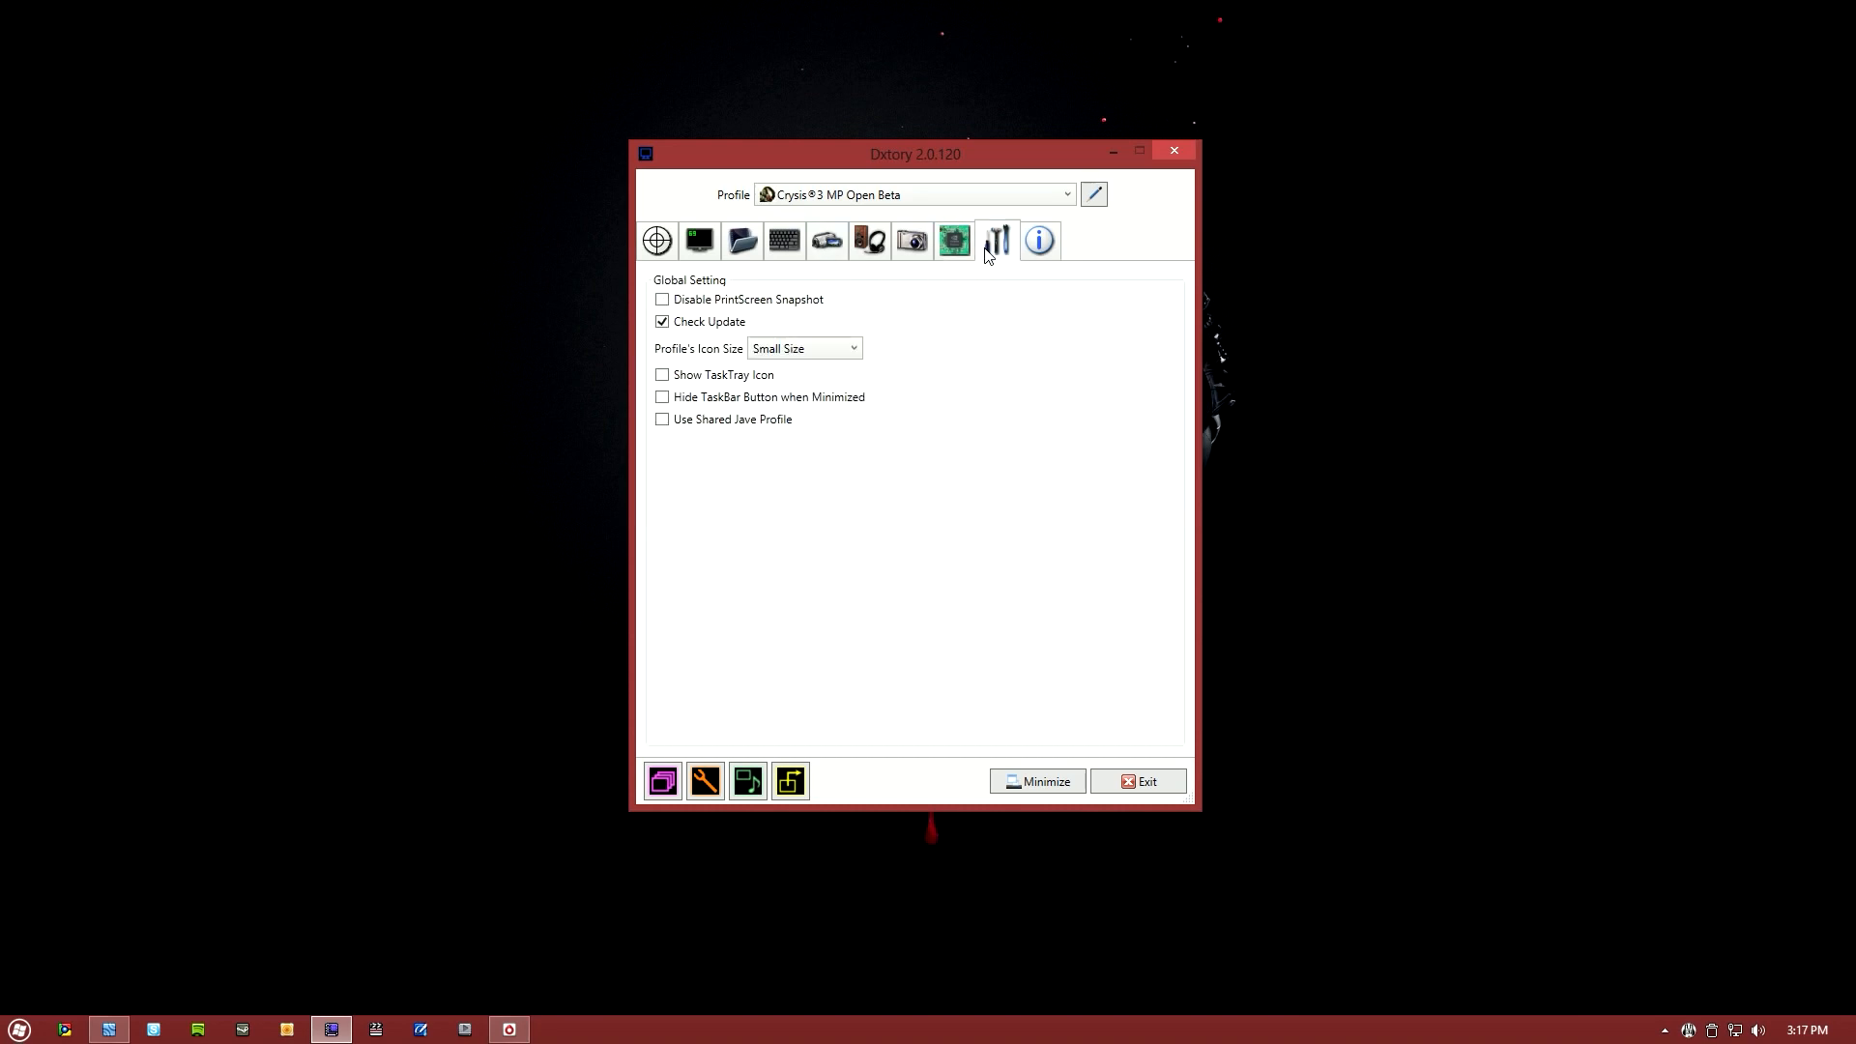
{"action": "mouse_move", "coordinate": [953, 242]}
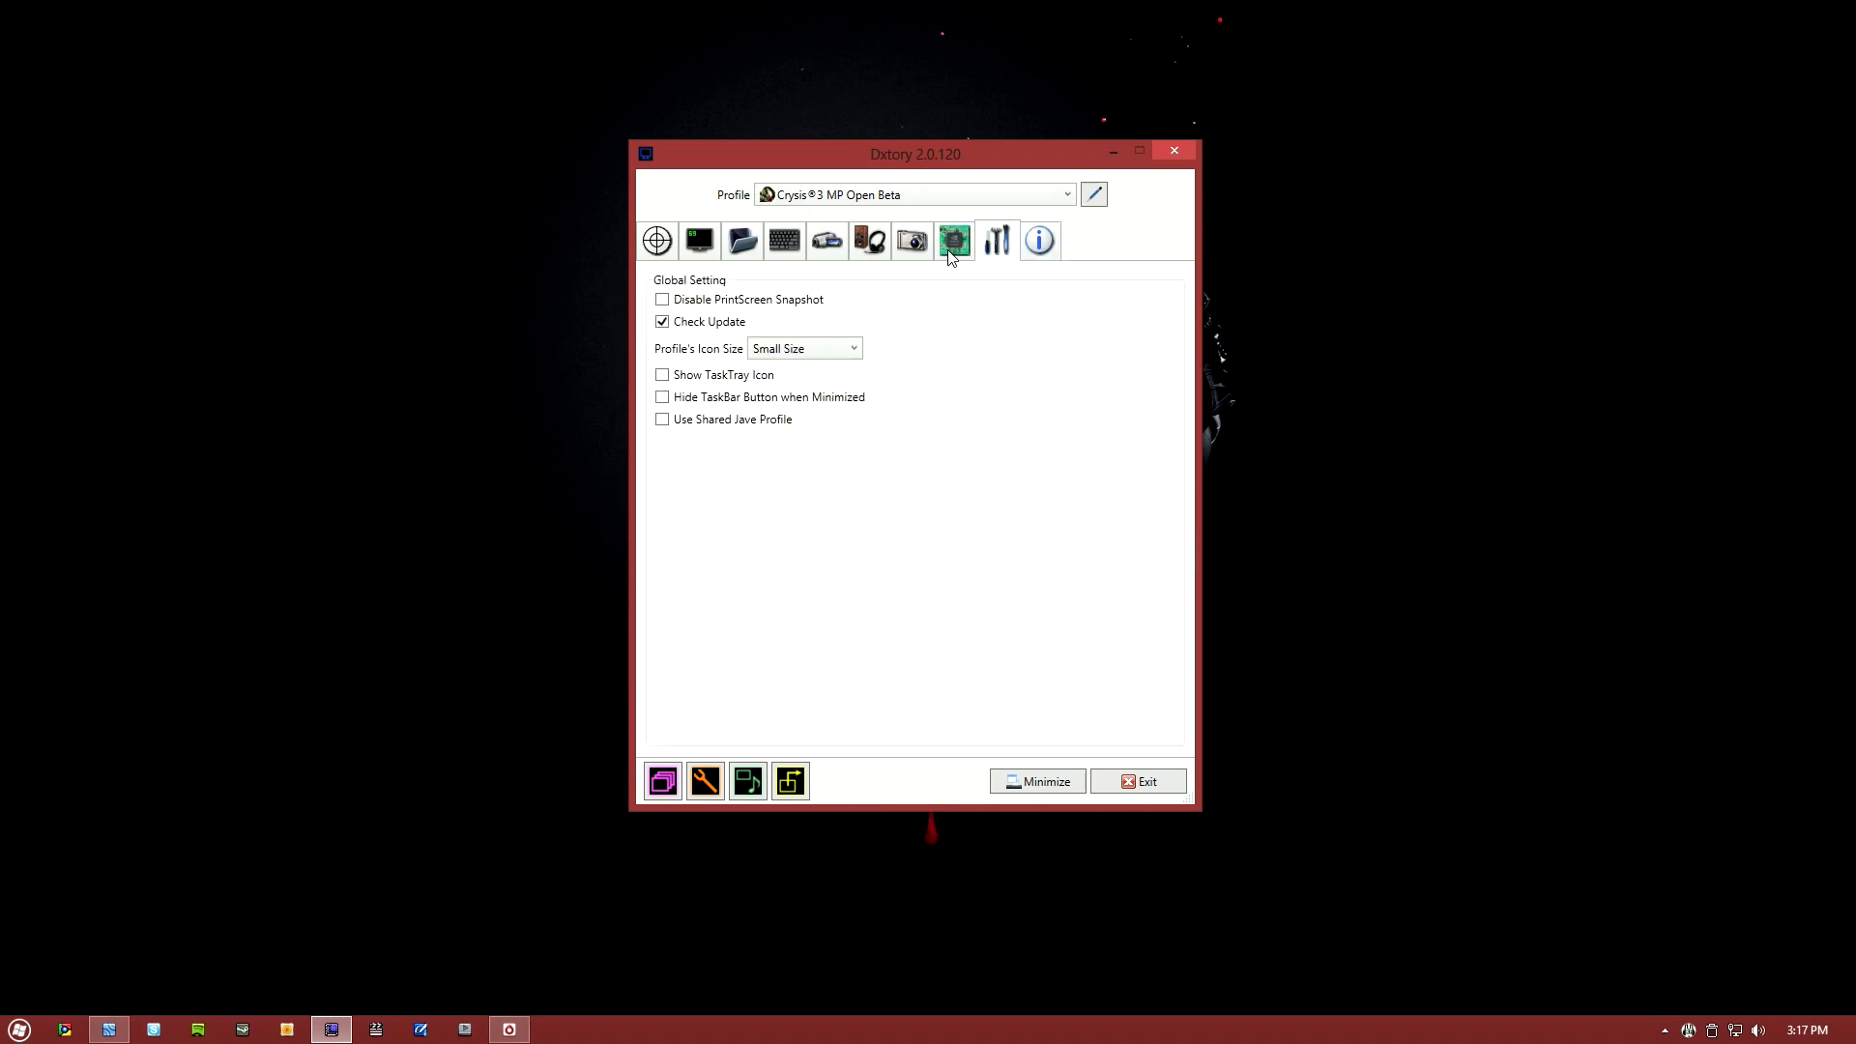
{"action": "left_click", "coordinate": [741, 241]}
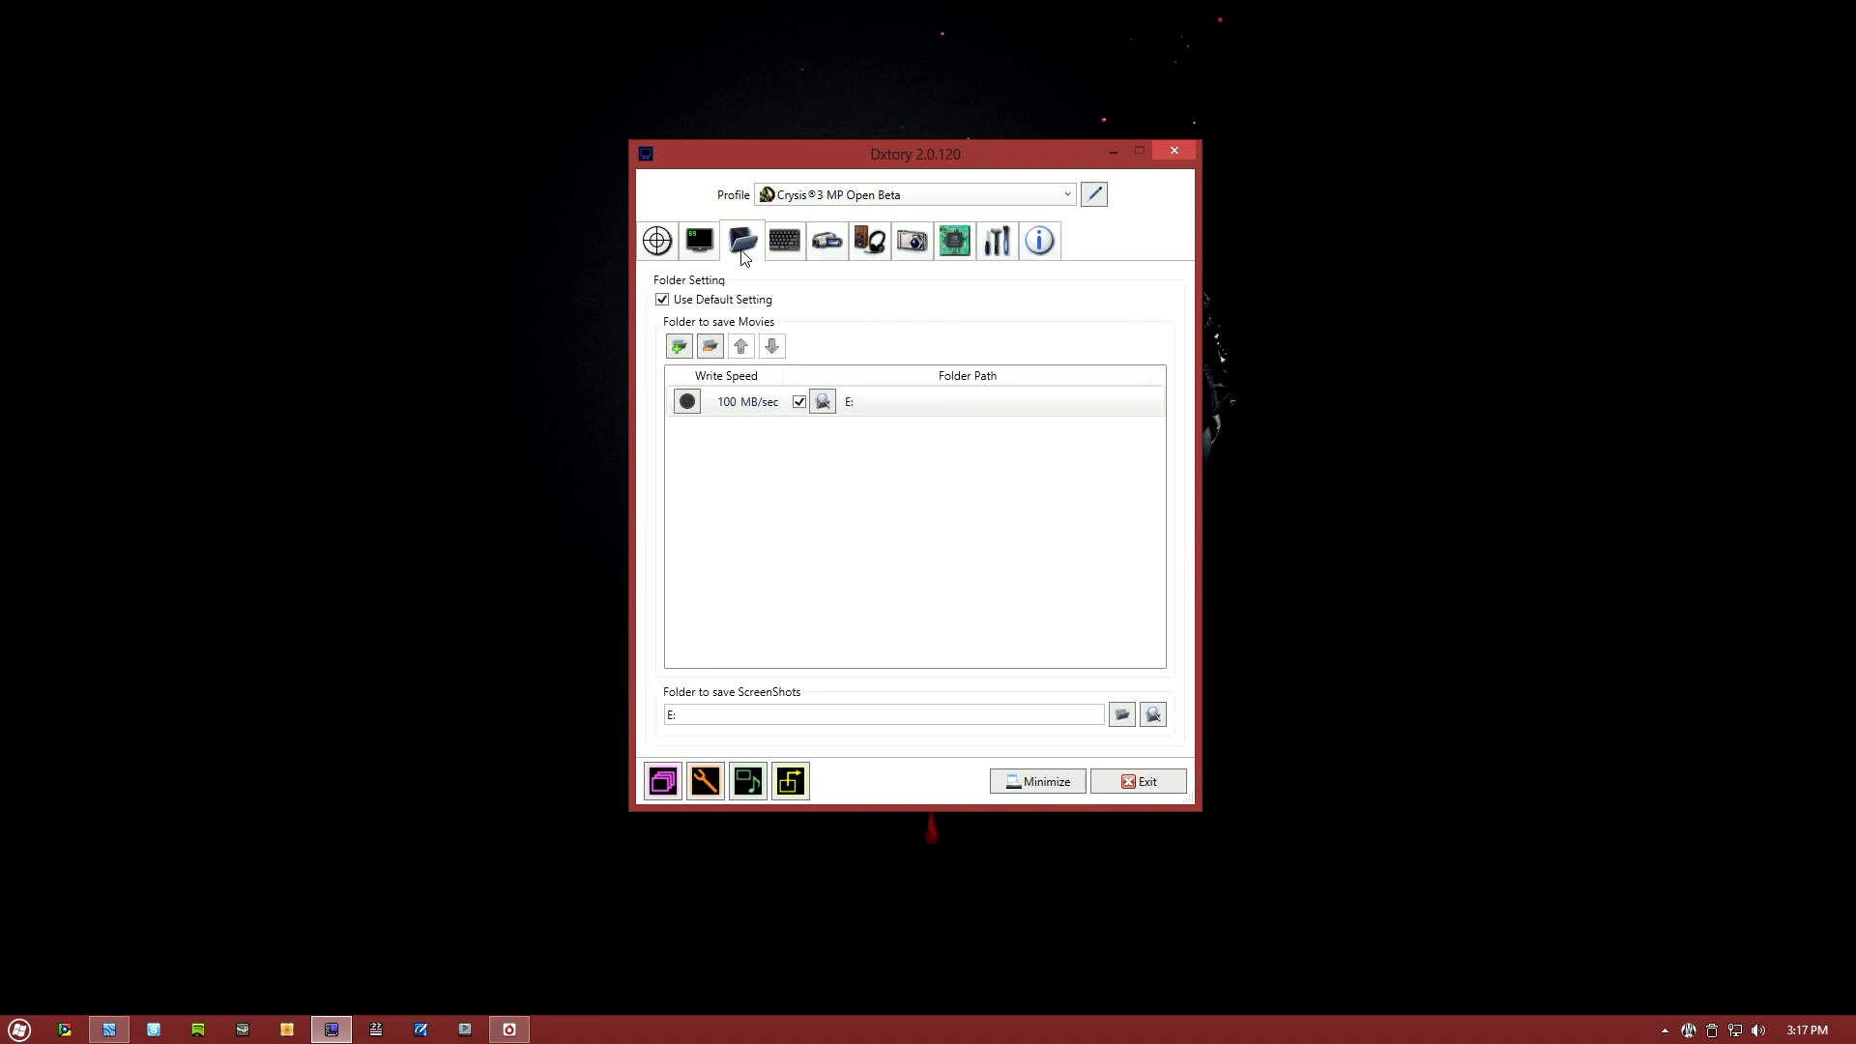
{"action": "left_click", "coordinate": [698, 240]}
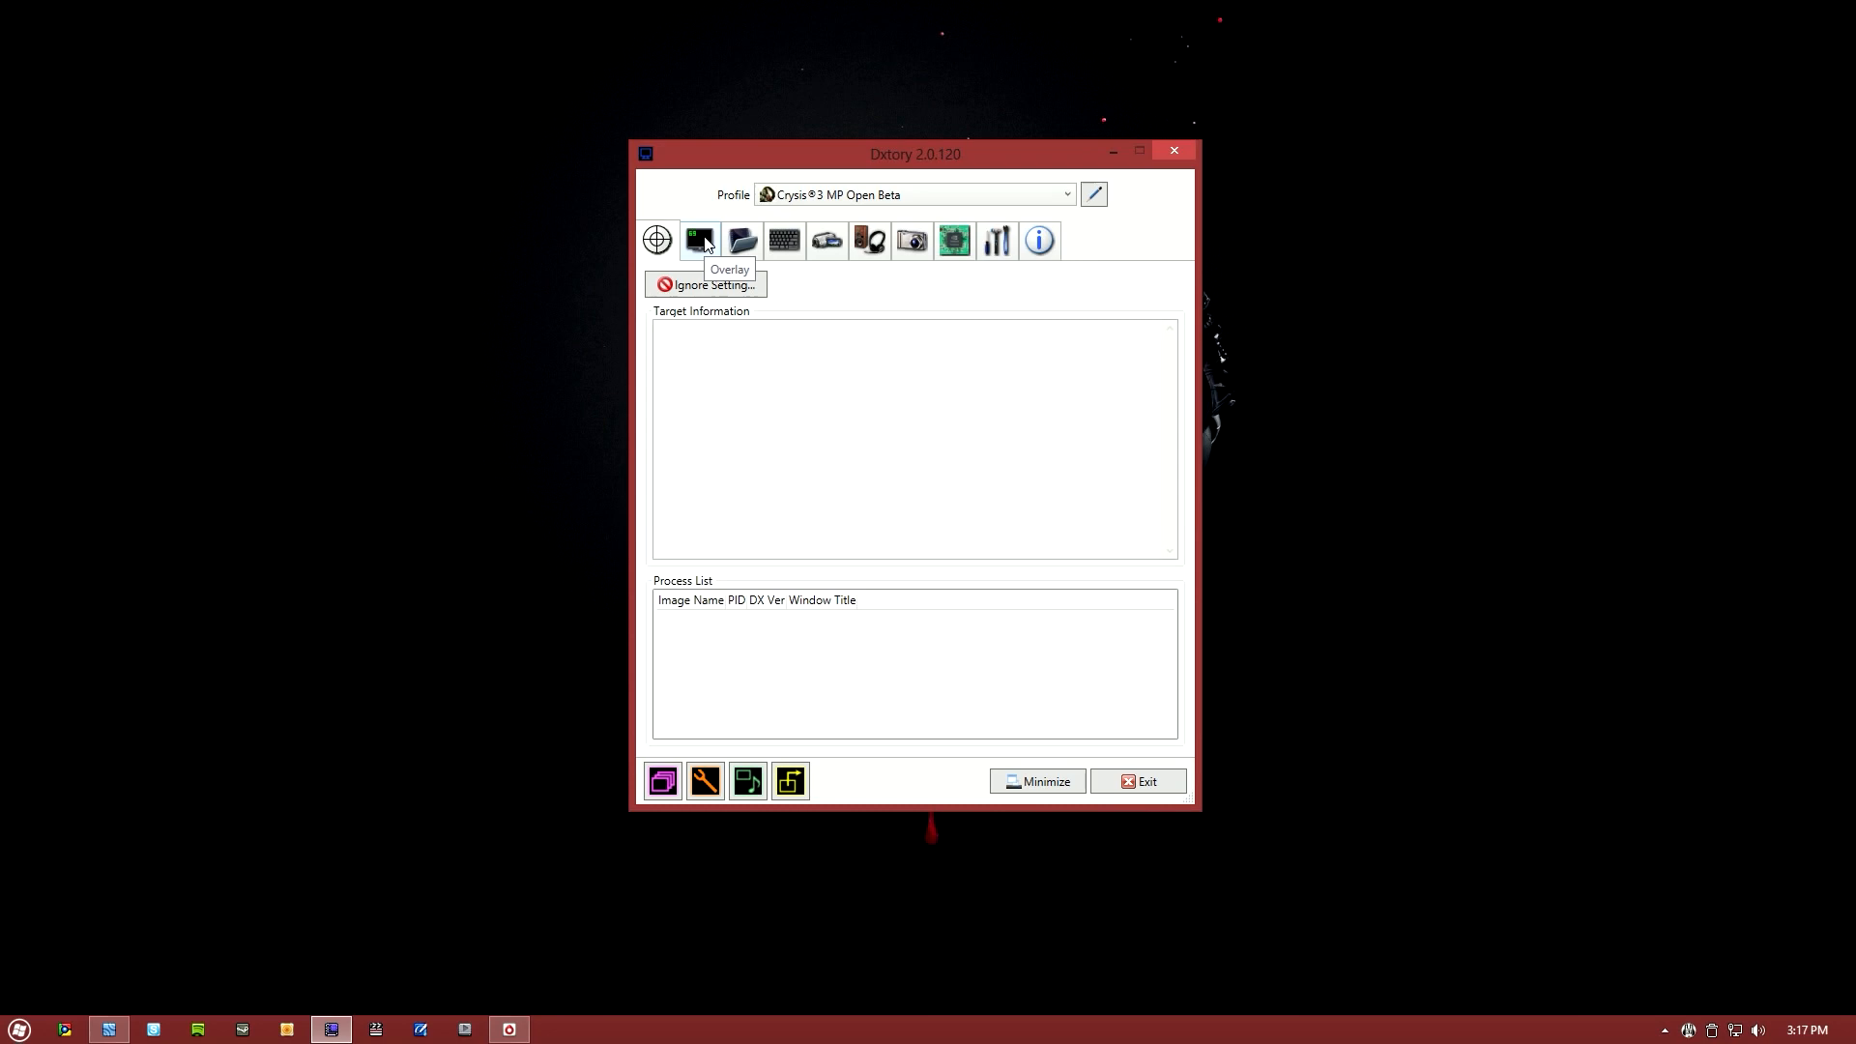